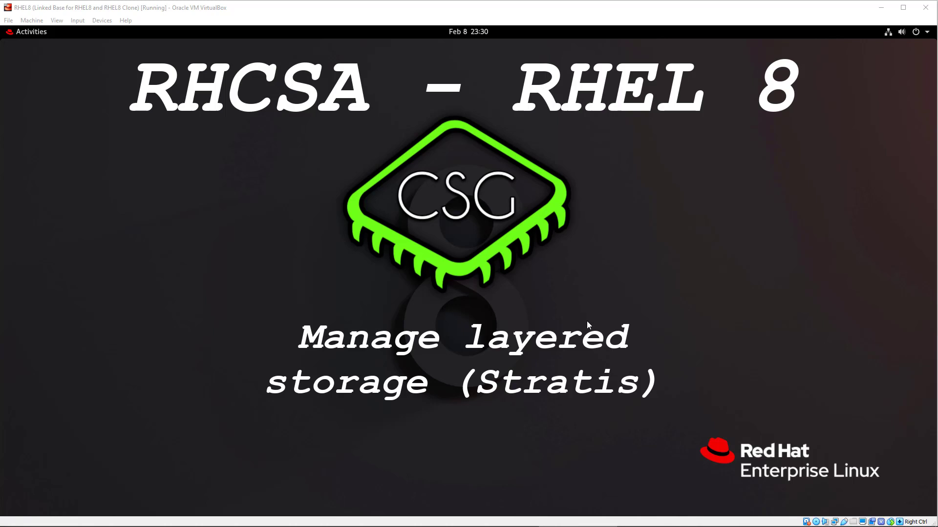
pyautogui.moveTo(110, 276)
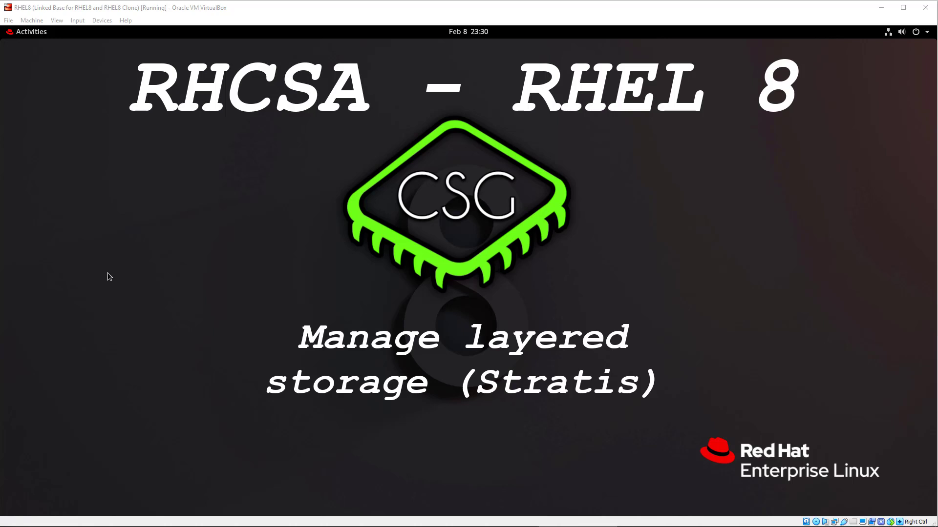
pyautogui.moveTo(64, 268)
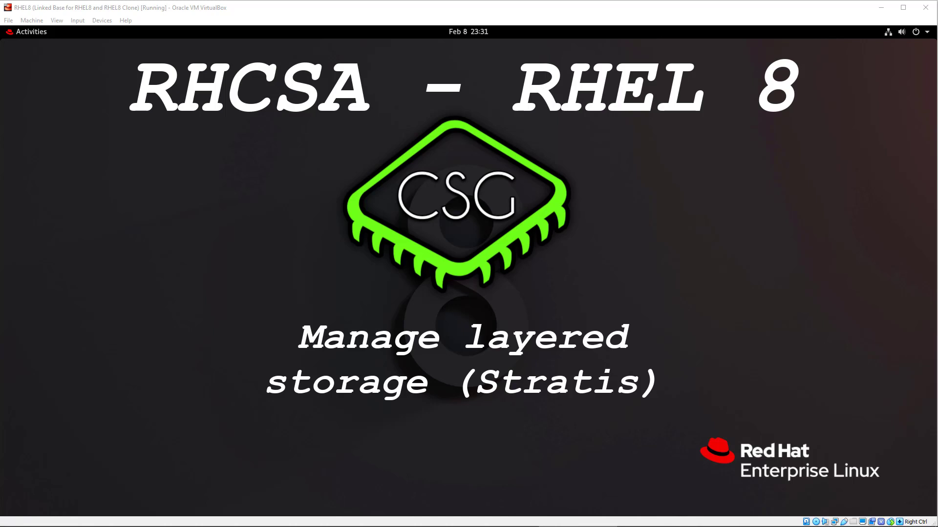
# Launch a Terminal from Activities and switch to a root shell with sudo bash
pyautogui.click(30, 31)
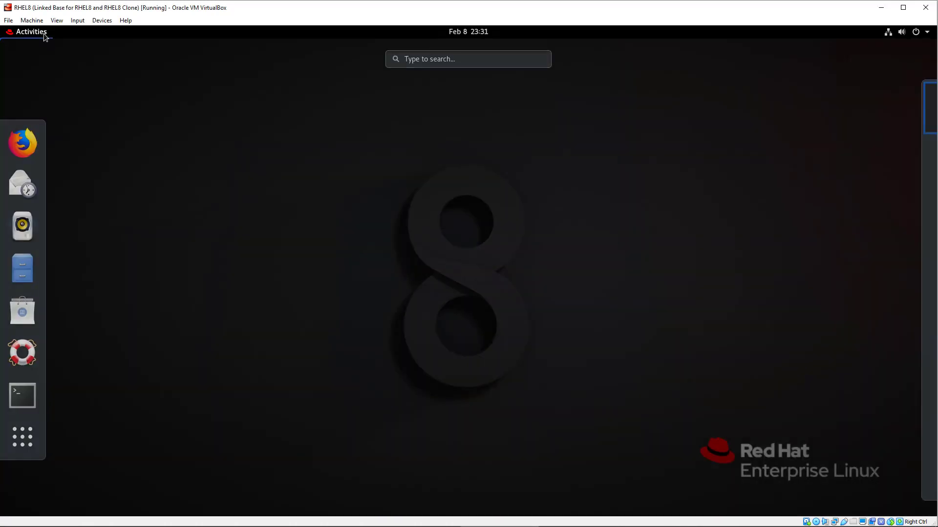
pyautogui.moveTo(22, 394)
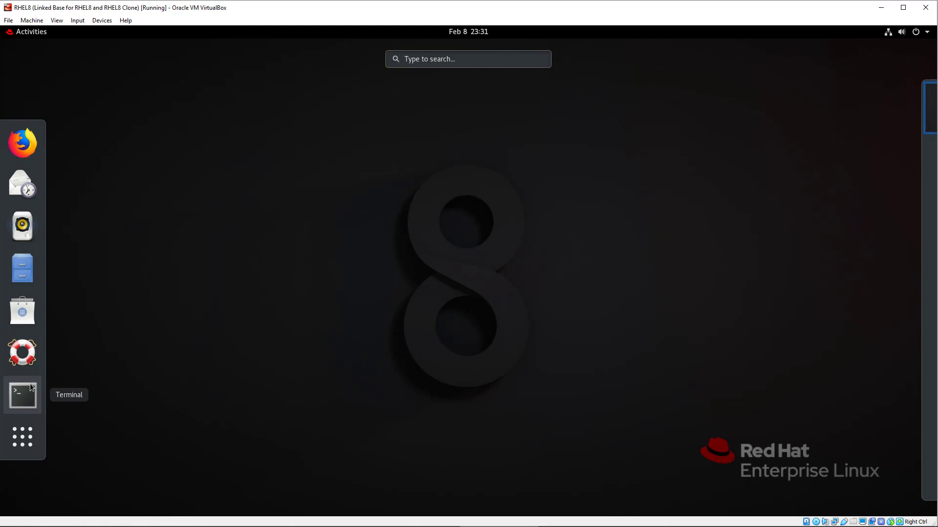
pyautogui.click(23, 395)
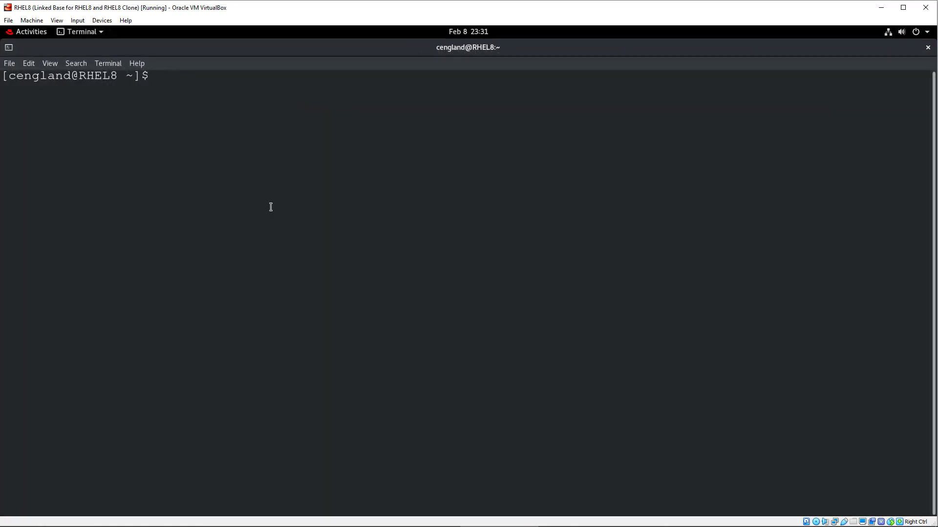
pyautogui.write('sudo')
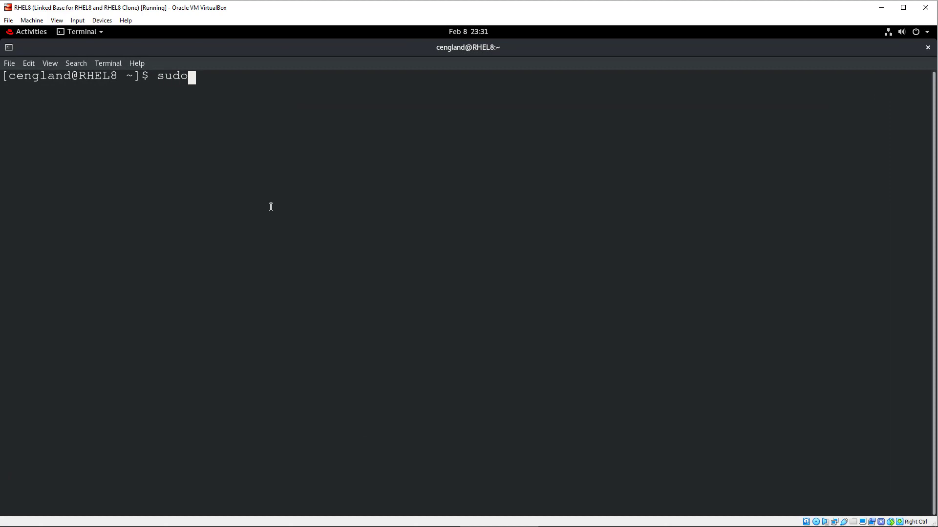
pyautogui.write('bash')
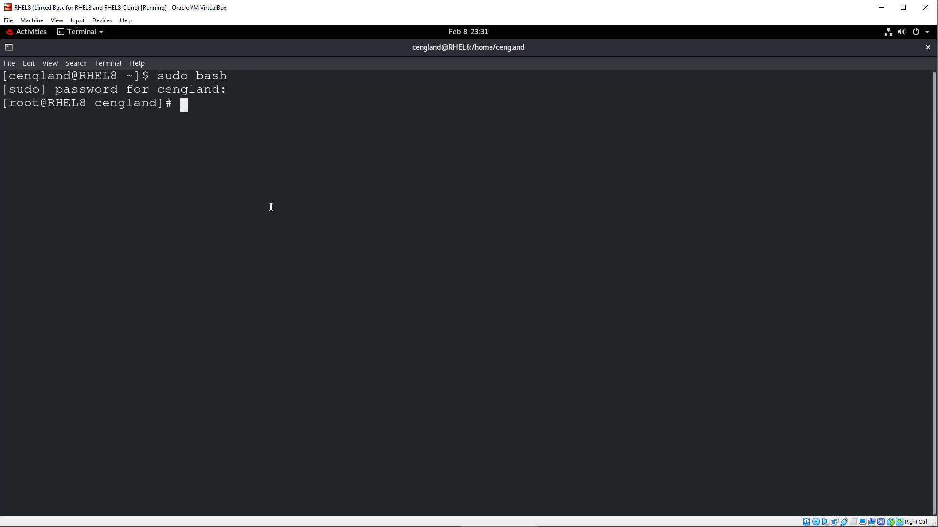
# Install the stratisd and stratis-cli packages with dnf, confirming with y
pyautogui.write('dnf in')
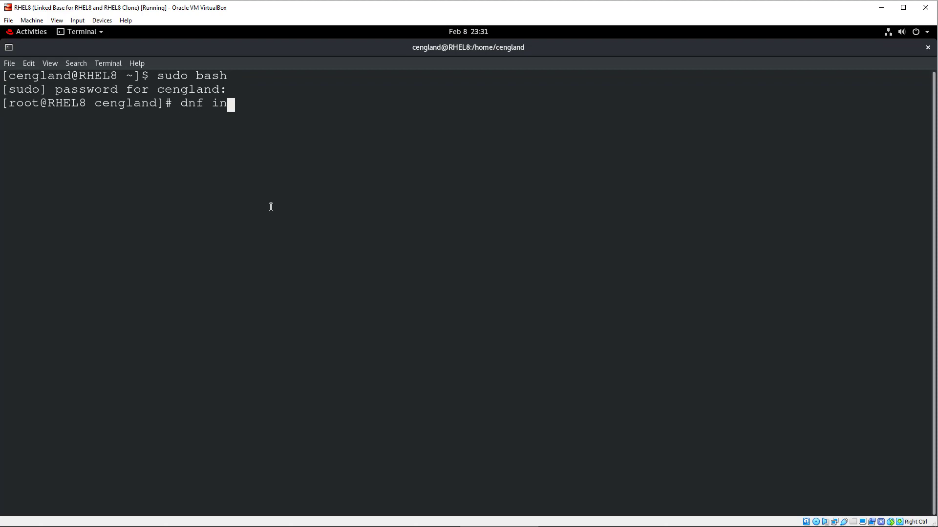
pyautogui.write('stall star')
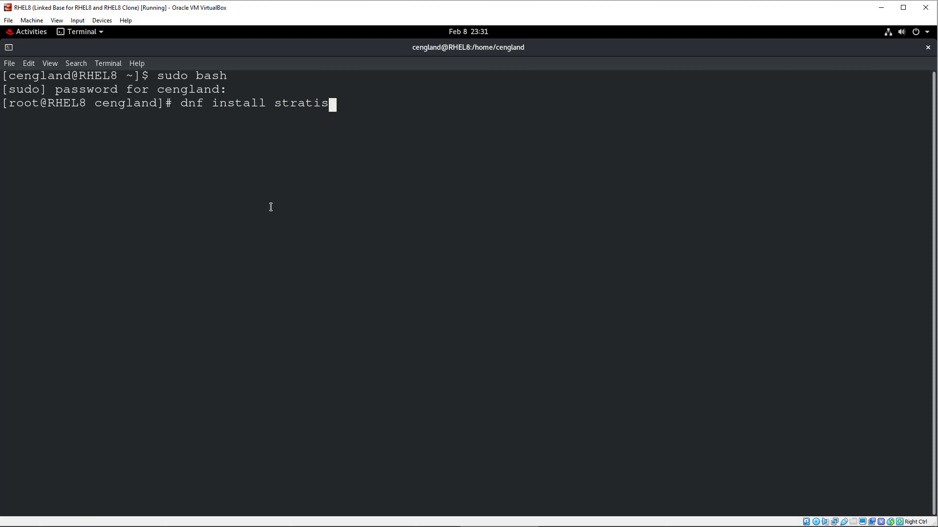
pyautogui.write('d stratis-cl')
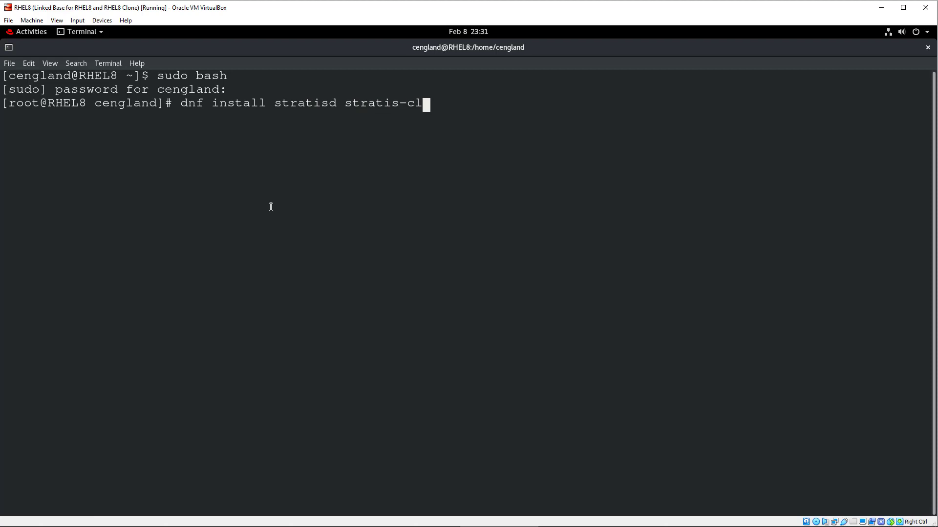
pyautogui.press('Return')
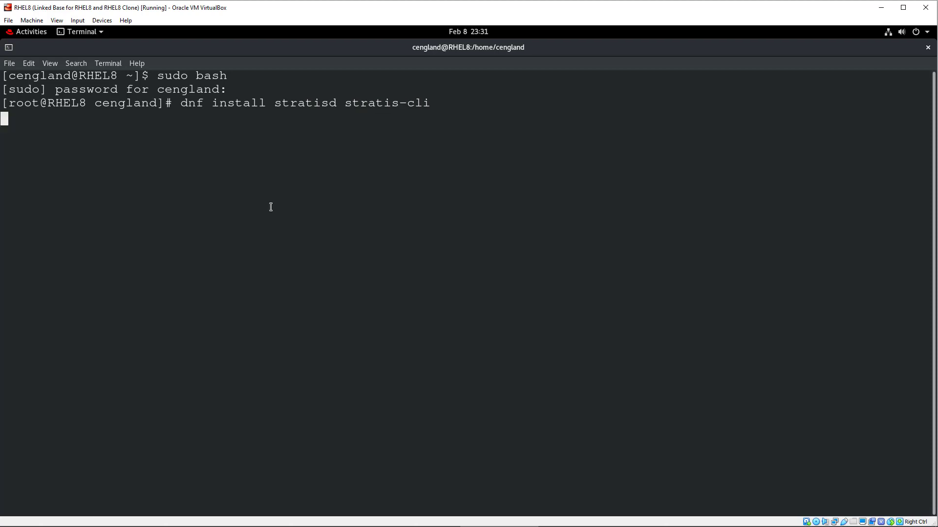
pyautogui.press('Return')
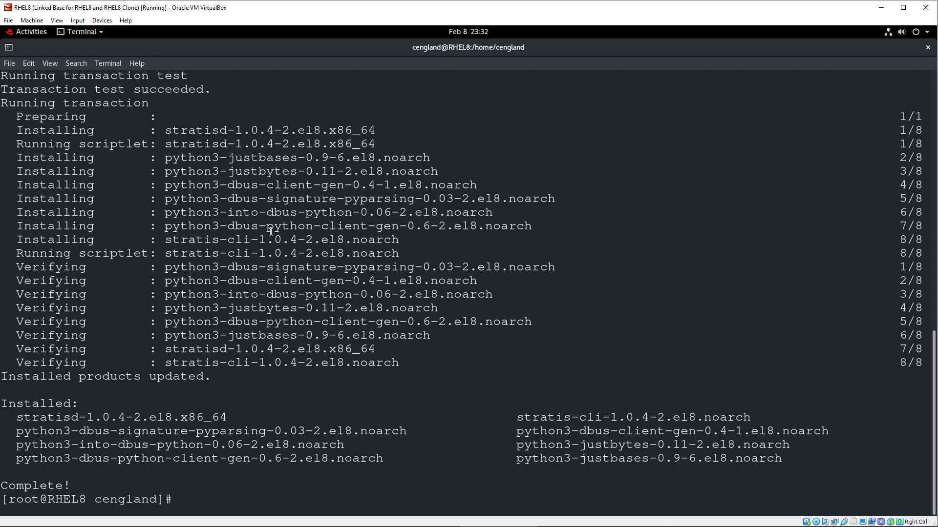
# Check the current status of the stratisd service
pyautogui.write('system')
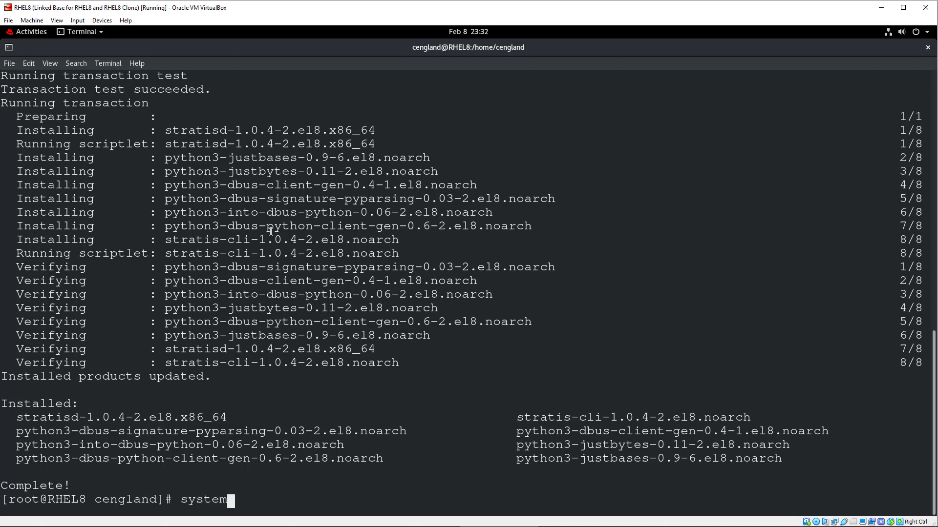
pyautogui.write('ctl sta')
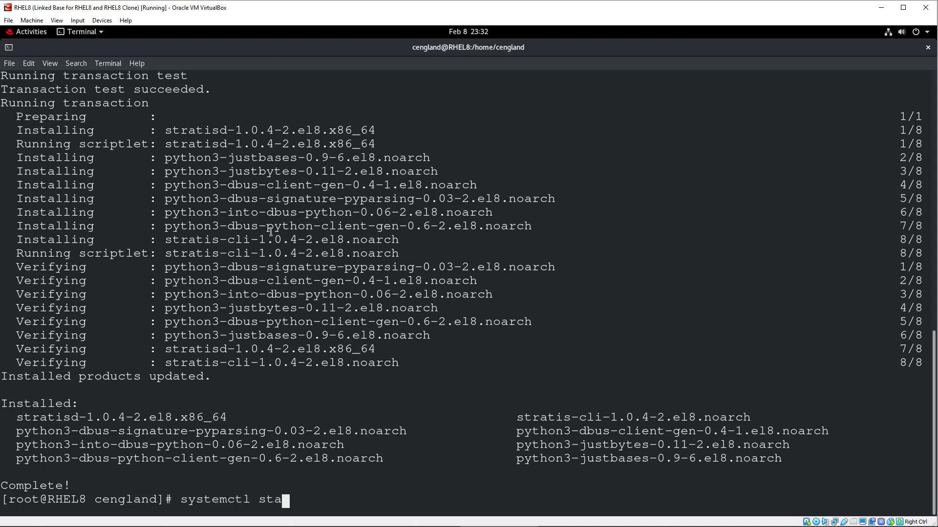
pyautogui.write('tus s')
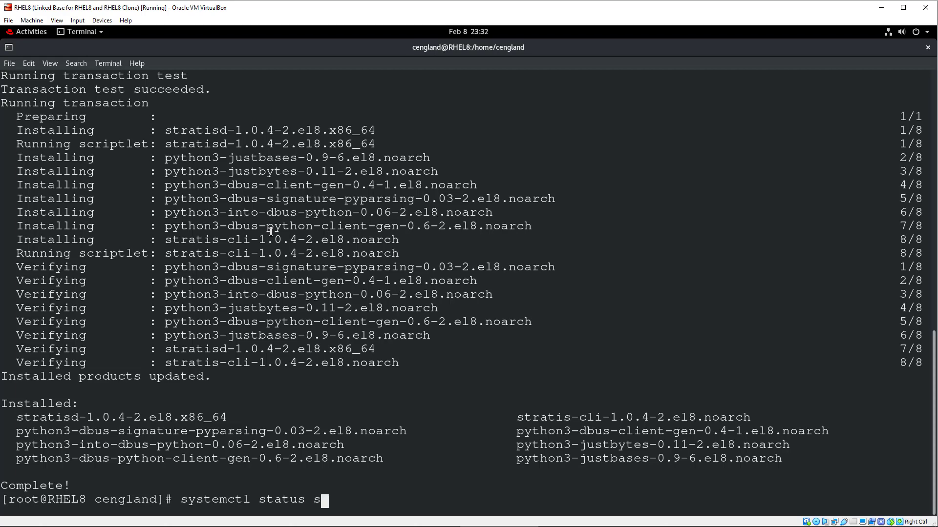
pyautogui.write('t')
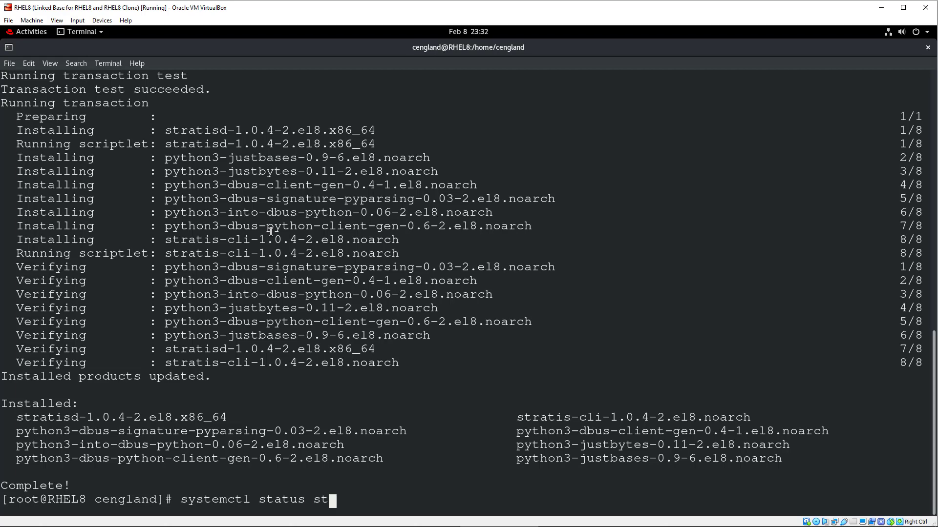
pyautogui.press('Return')
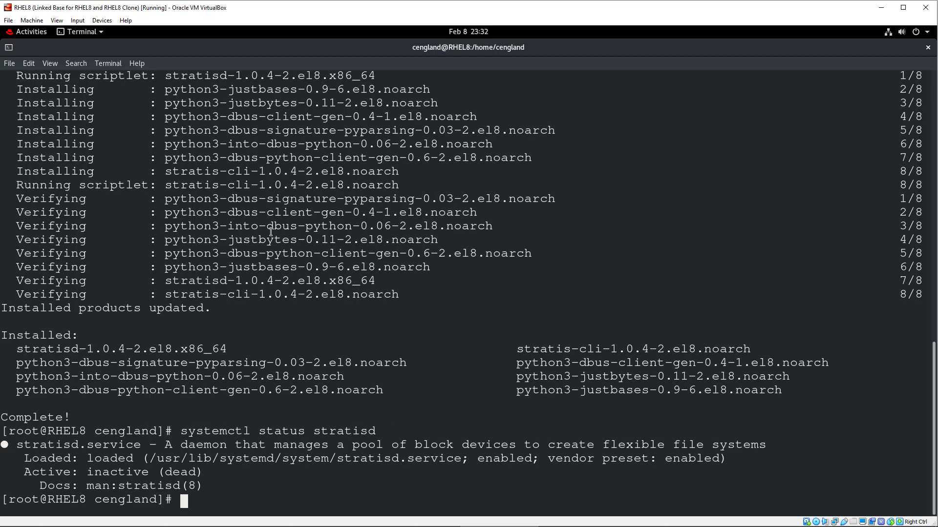
# Start stratisd, recheck its status, then enable it to start at boot
pyautogui.write('systemctl status stratisd')
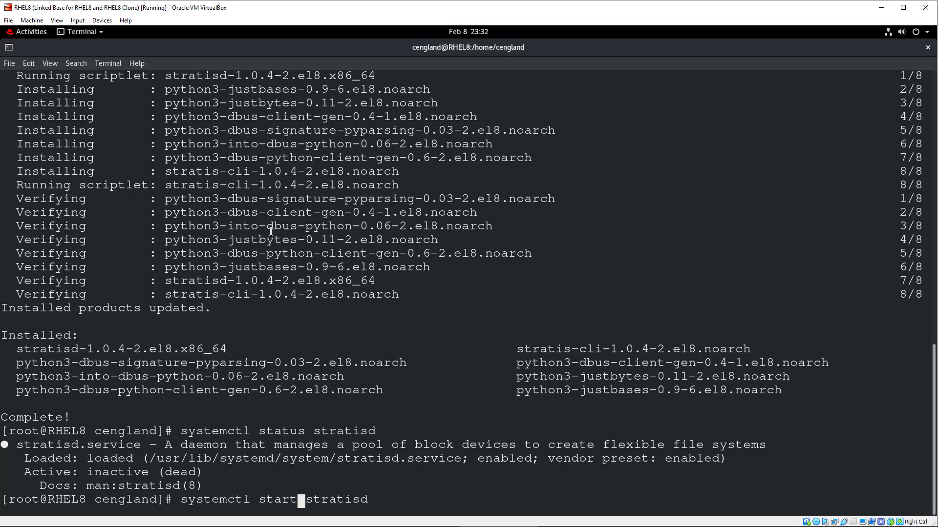
pyautogui.press('Return')
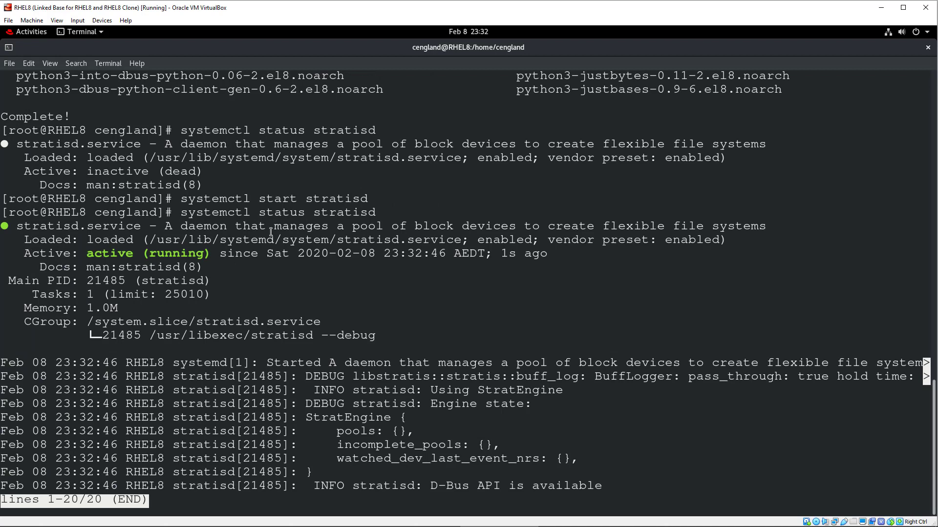
pyautogui.press('q')
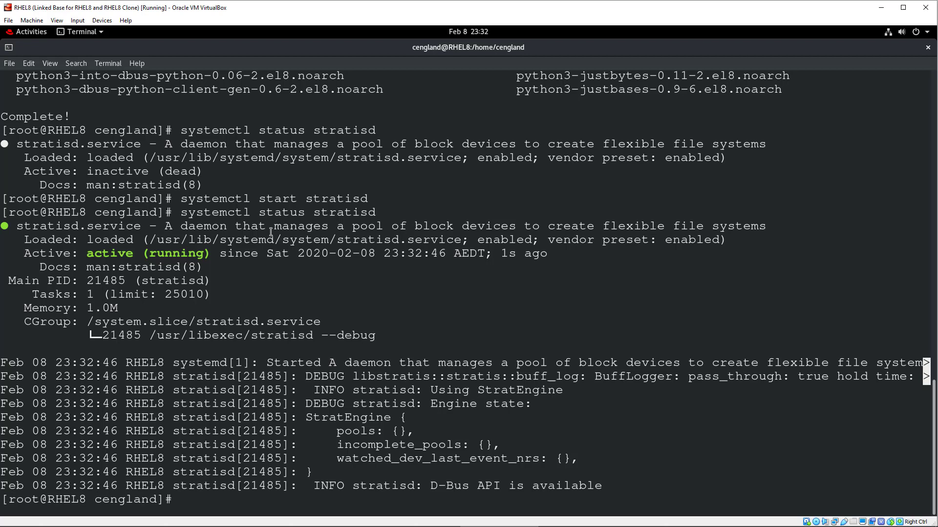
pyautogui.write('systemctl status stratisd')
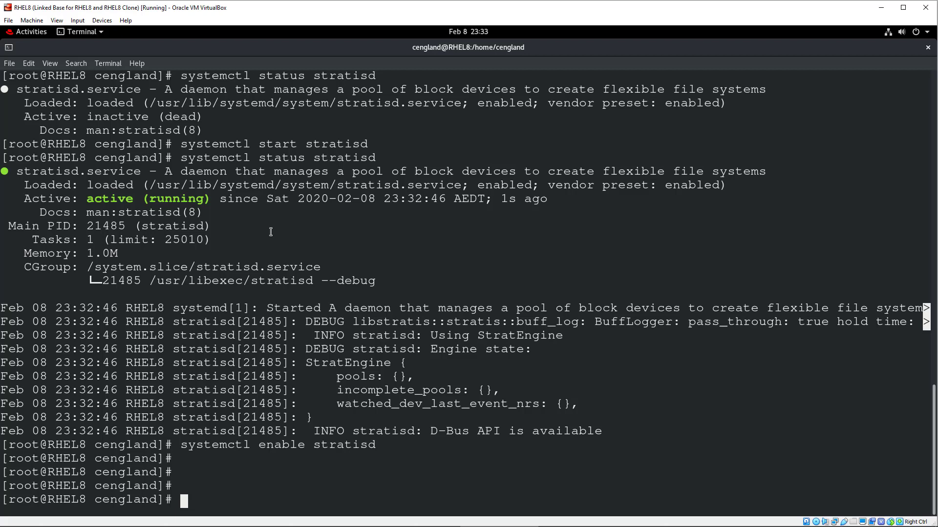
# List block devices with lsblk to see the 2G disks sdb and sdc
pyautogui.write('l')
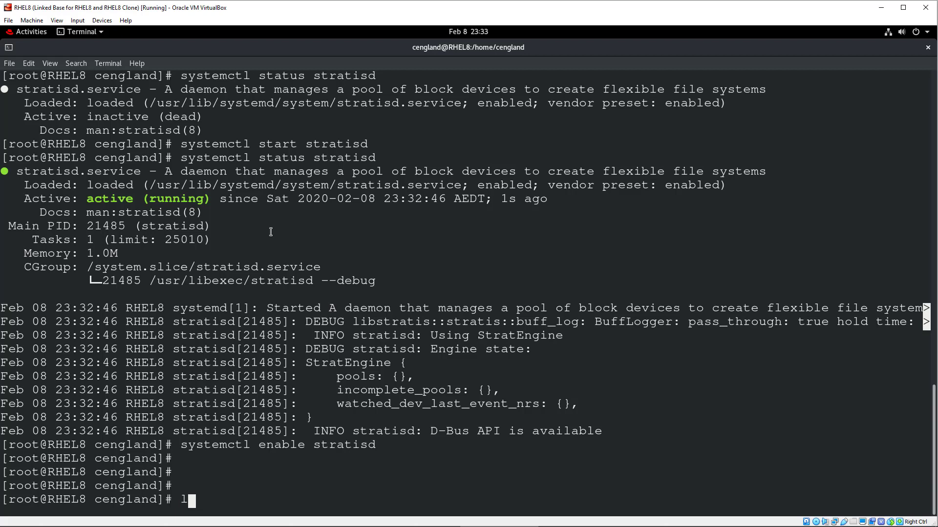
pyautogui.write('sblk')
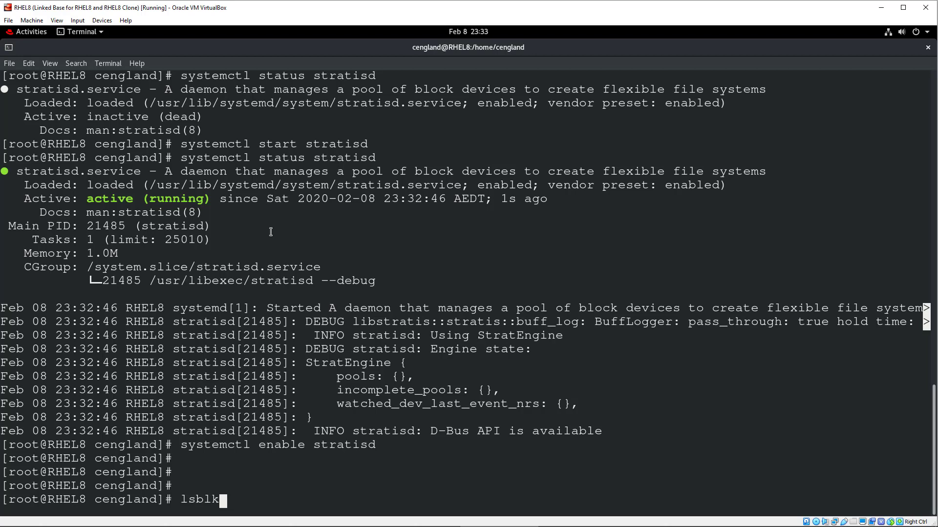
pyautogui.write('clear')
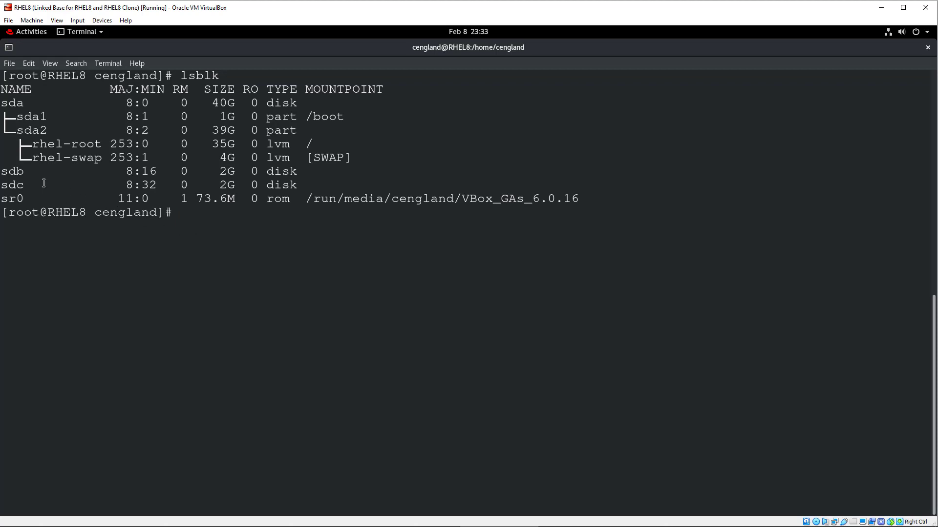
pyautogui.doubleClick(11, 171)
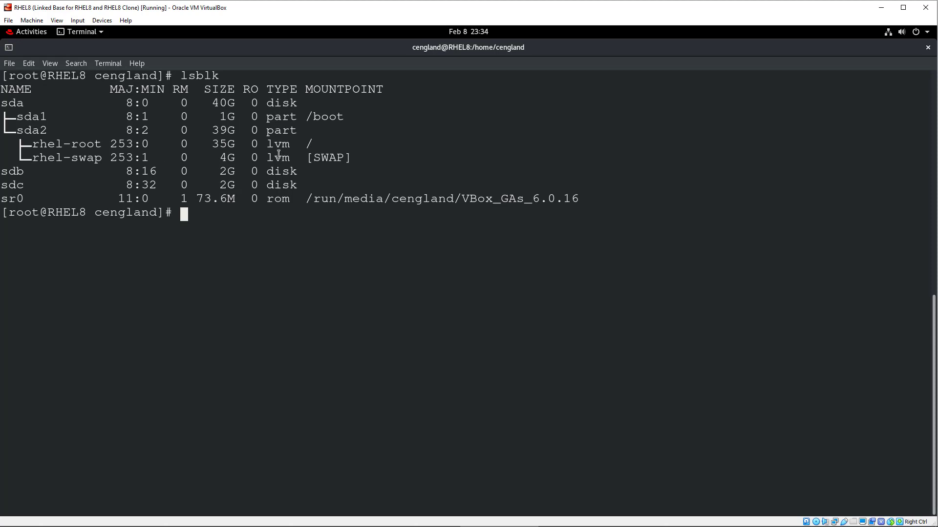
pyautogui.moveTo(240, 189)
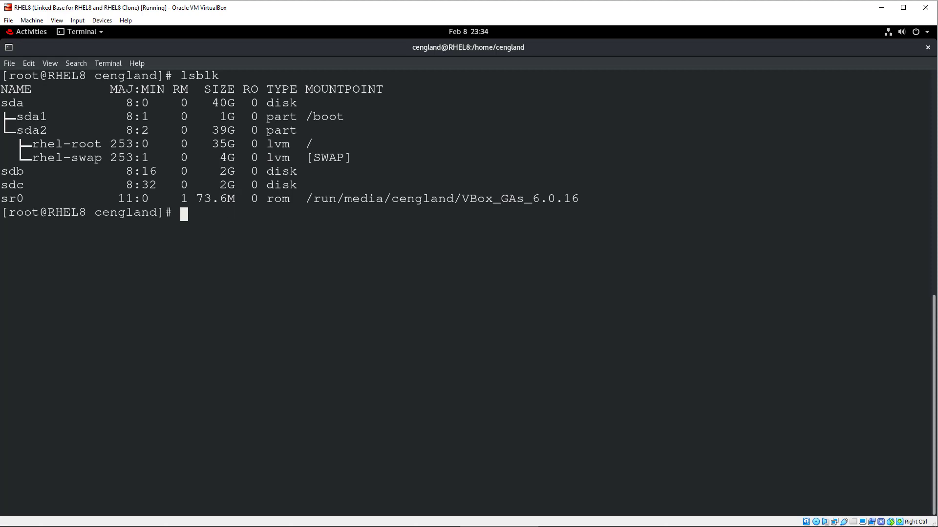
pyautogui.moveTo(228, 245)
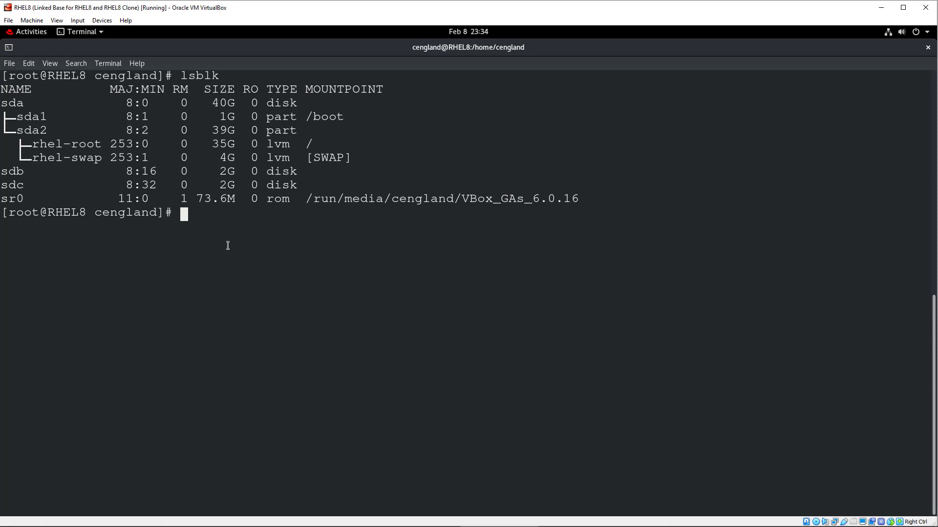
pyautogui.moveTo(231, 229)
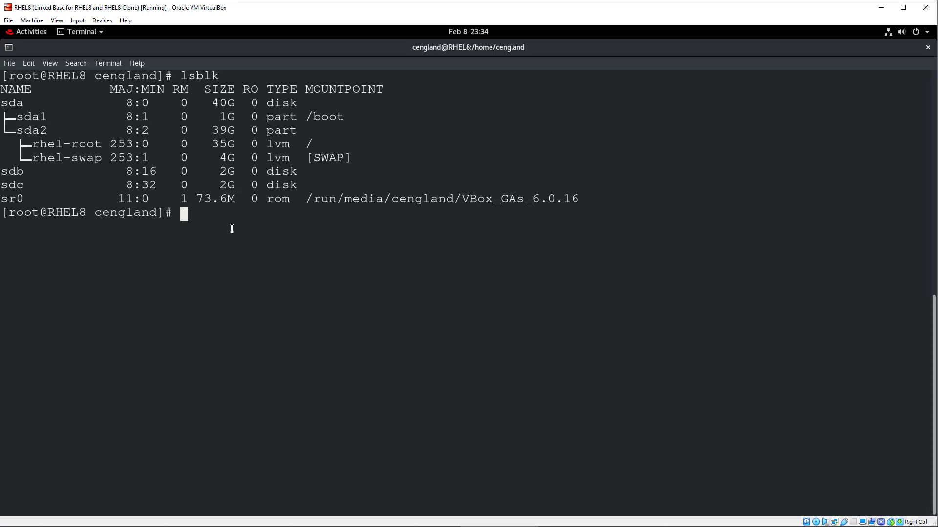
# Probe /dev/sdb and /dev/sdc with blkid -p to confirm no filesystem signatures
pyautogui.write('blkid -')
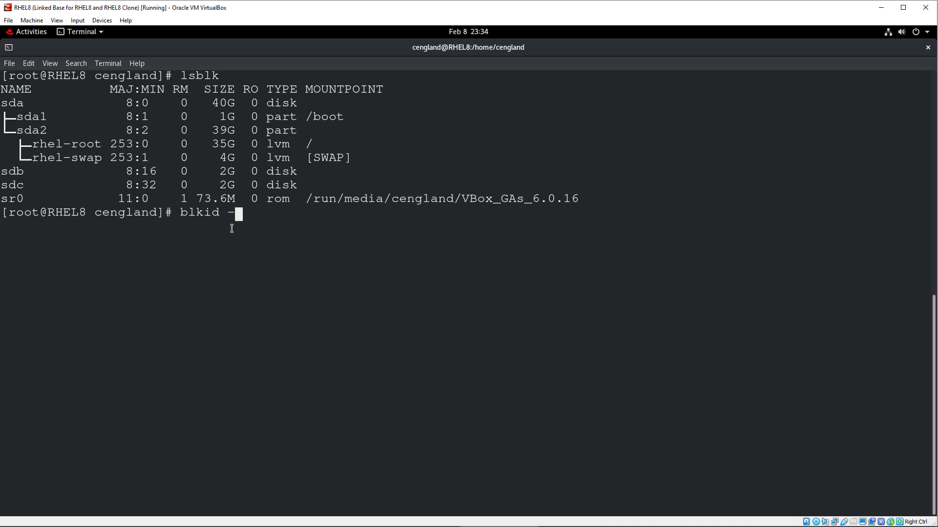
pyautogui.write('p /d')
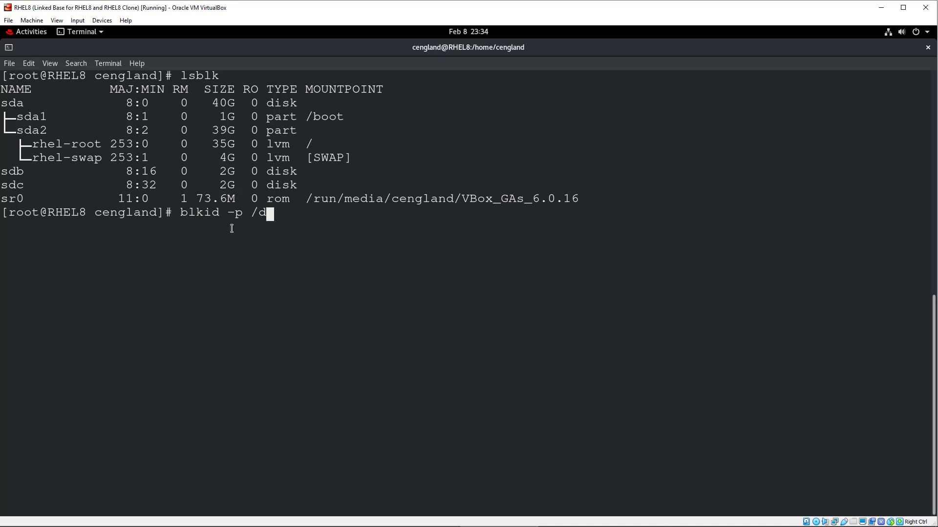
pyautogui.write('ev/sdb')
pyautogui.write('blkid -p /dev/sdc')
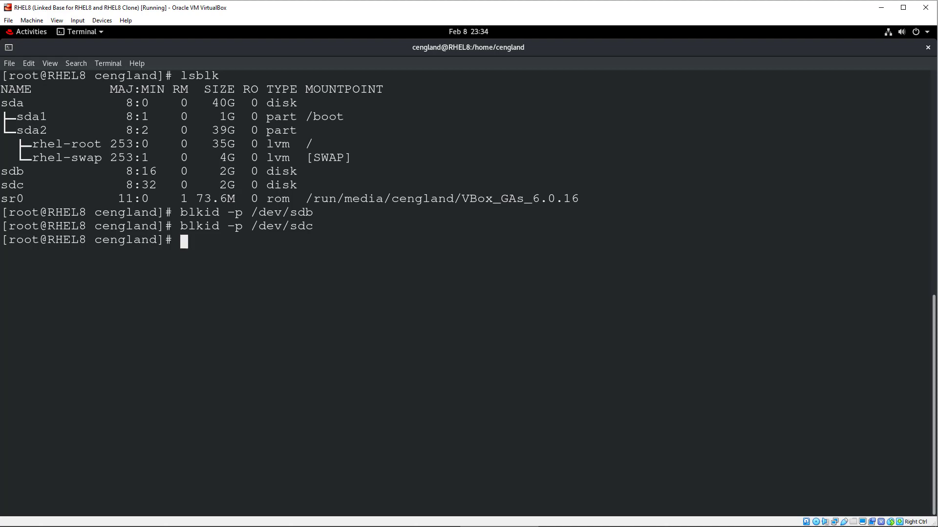
pyautogui.moveTo(154, 277)
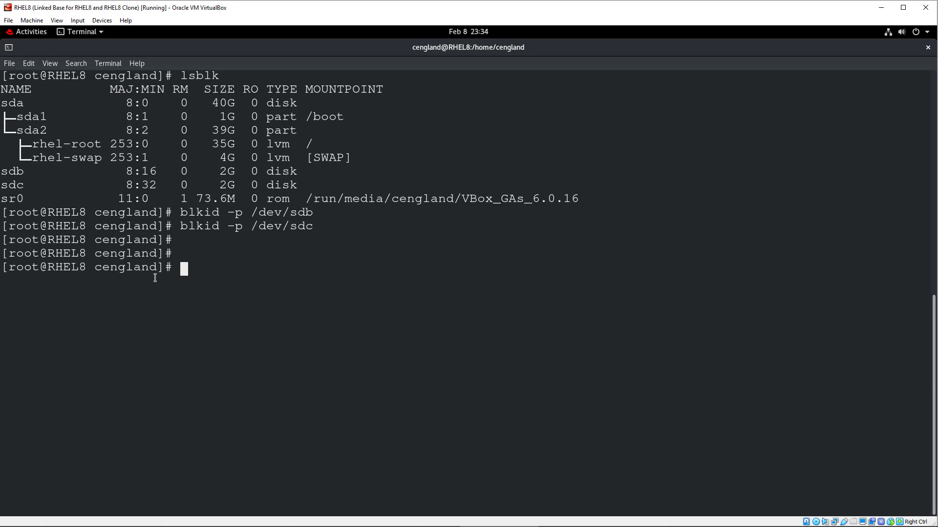
# Run stratis pool create strat1 /dev/sdb with a mistyped /dve/sdc path, which fails
pyautogui.write('stra')
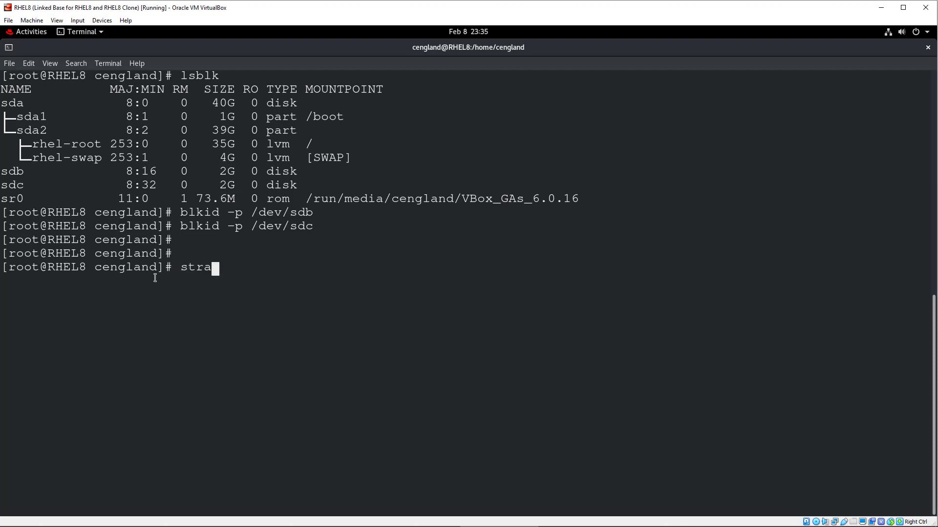
pyautogui.write('tis poll')
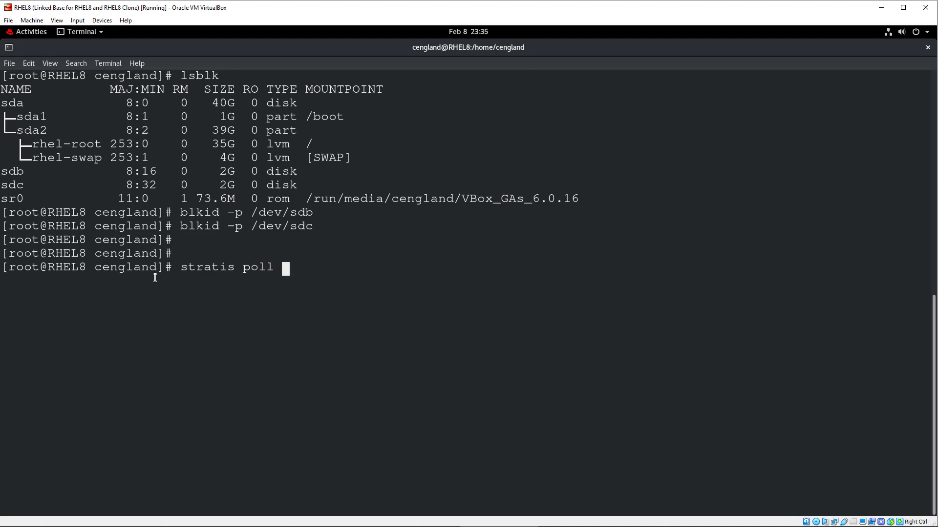
pyautogui.press('BackSpace')
pyautogui.write('ol create')
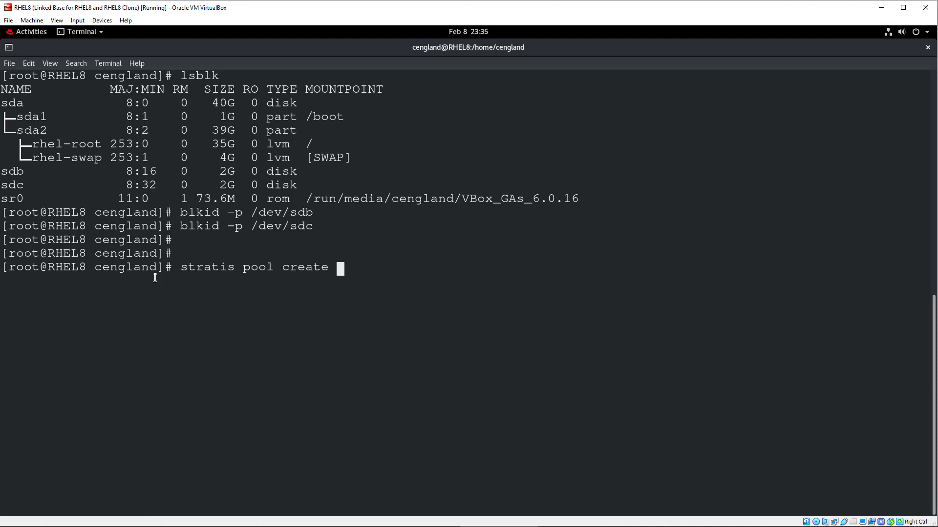
pyautogui.write('sa')
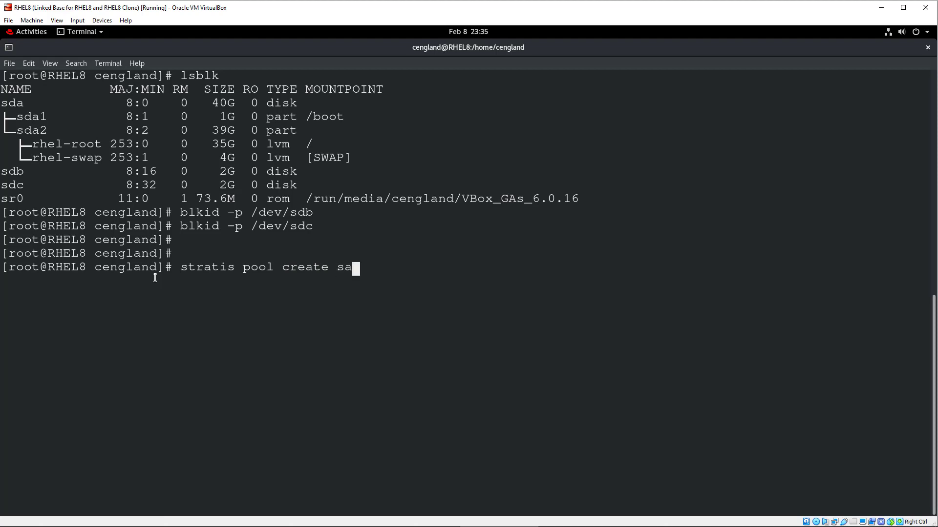
pyautogui.write('trat')
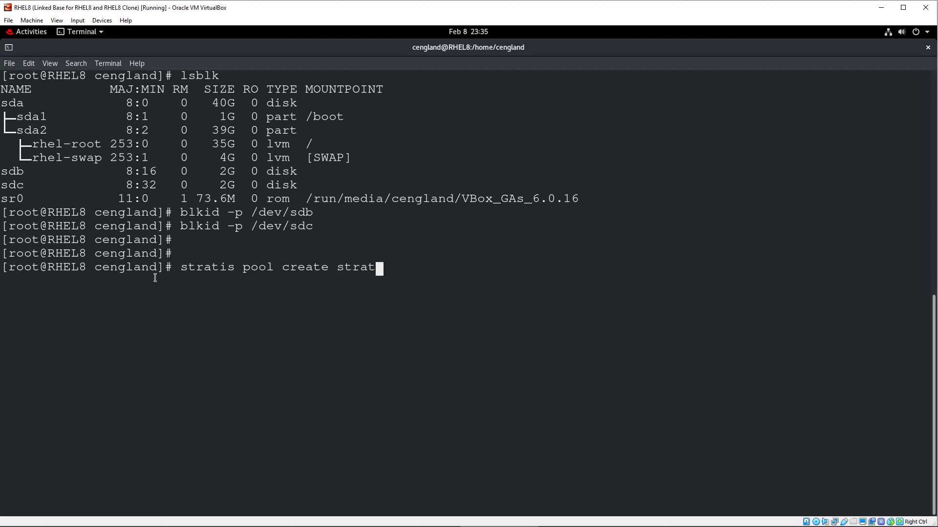
pyautogui.write('1 /de')
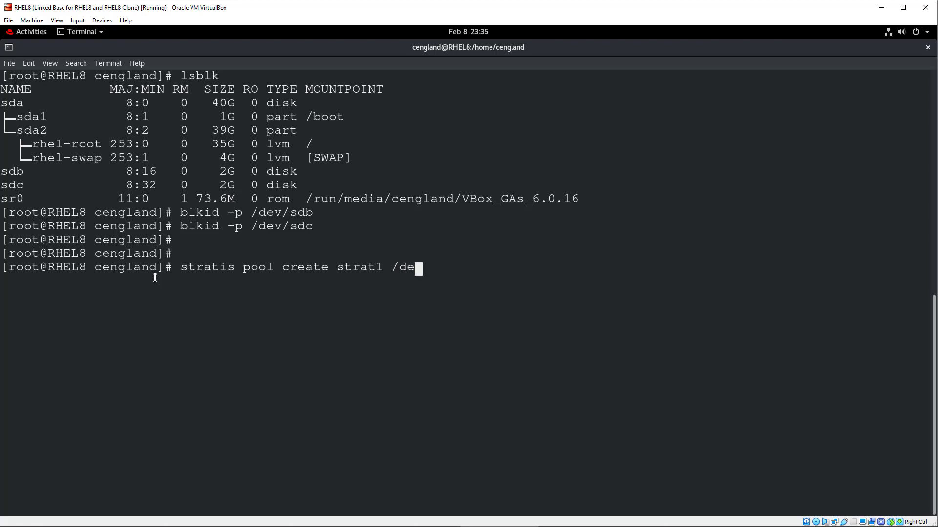
pyautogui.write('v/')
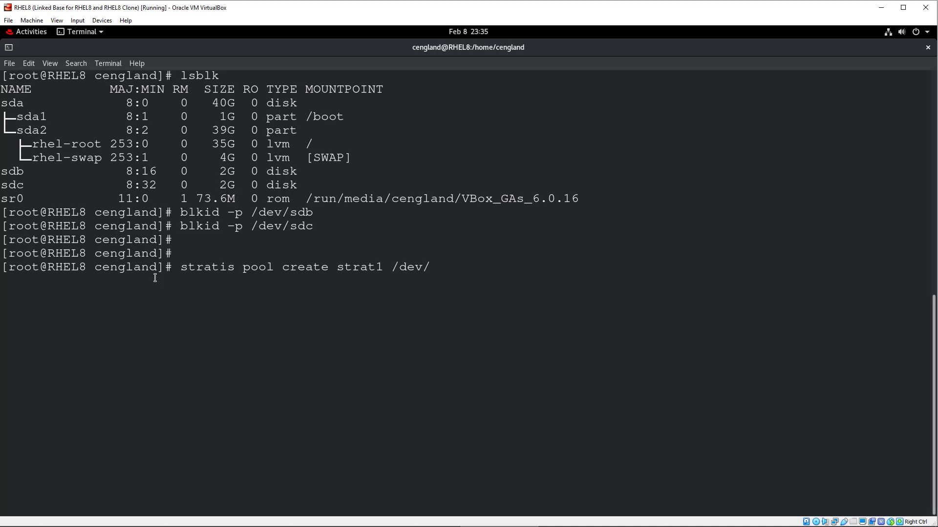
pyautogui.write('sdb /s')
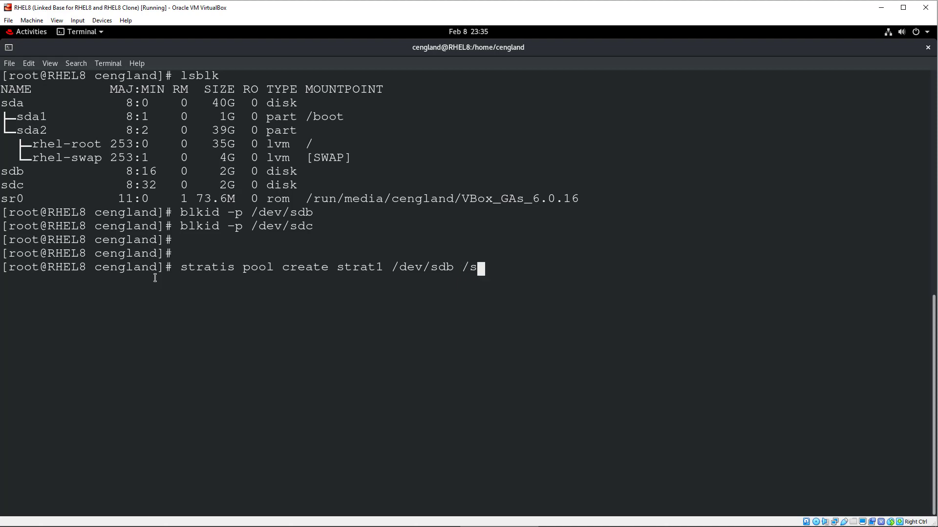
# Correct the device path to /dev/sdc and create pool strat1 successfully
pyautogui.write('dve/')
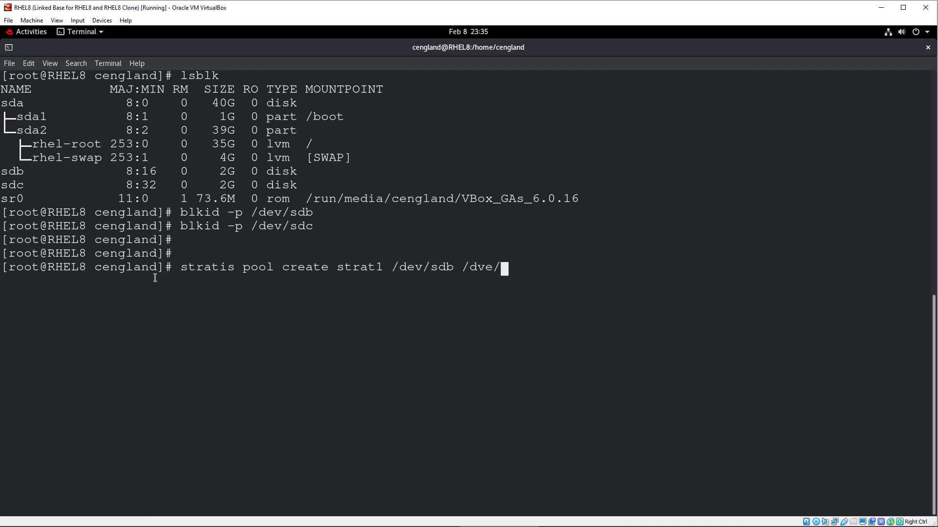
pyautogui.write('sb')
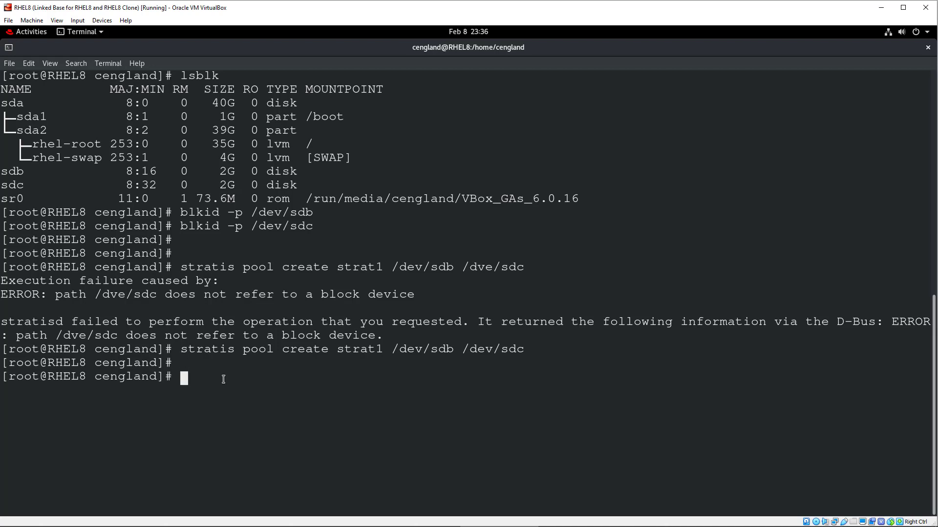
pyautogui.write('stratis pool')
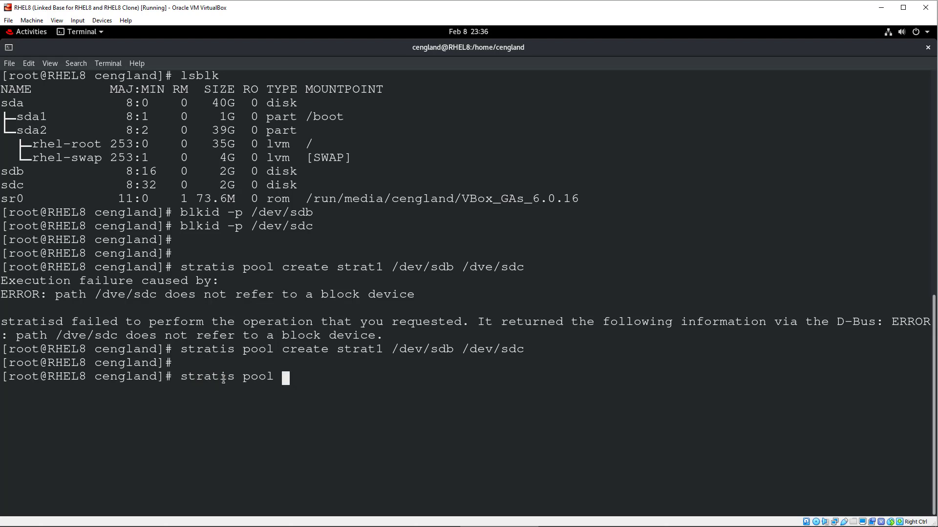
# Run stratis pool list showing strat1 at 4 GiB total size, then clear the screen
pyautogui.press('Return')
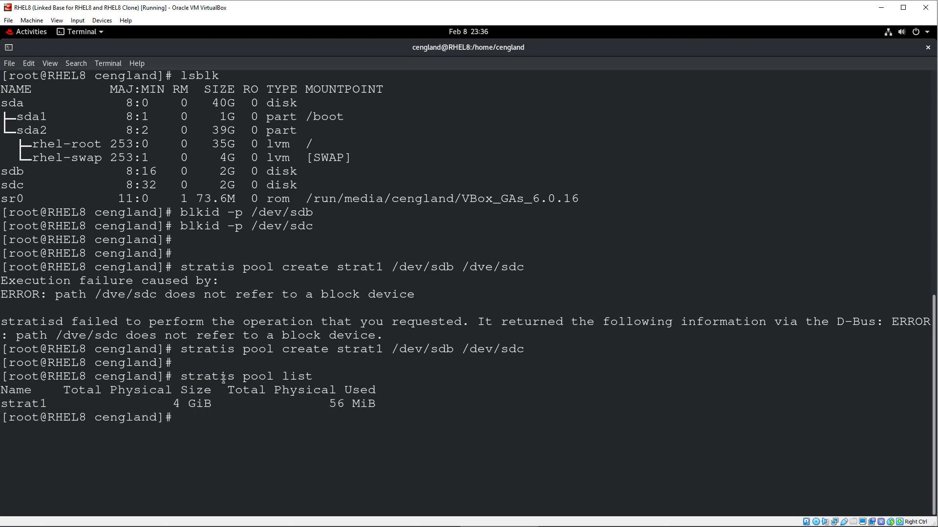
pyautogui.doubleClick(24, 403)
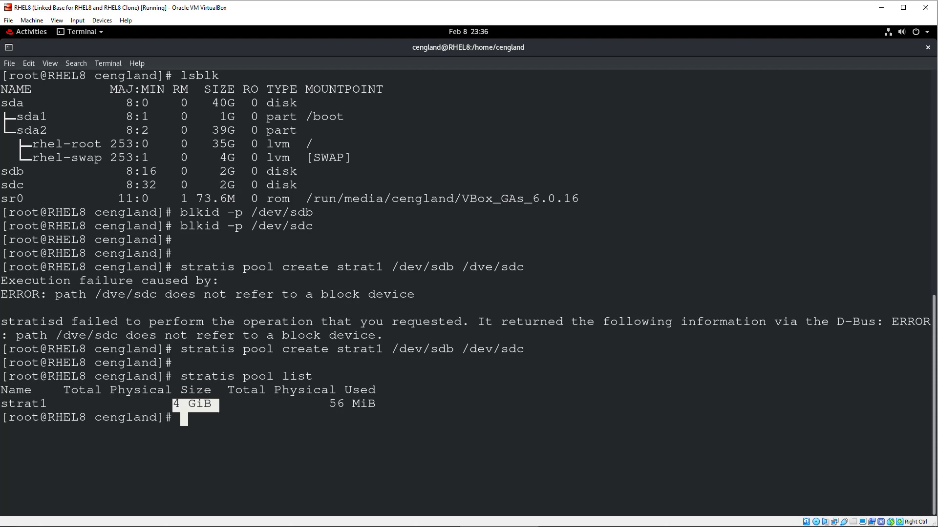
pyautogui.write('c')
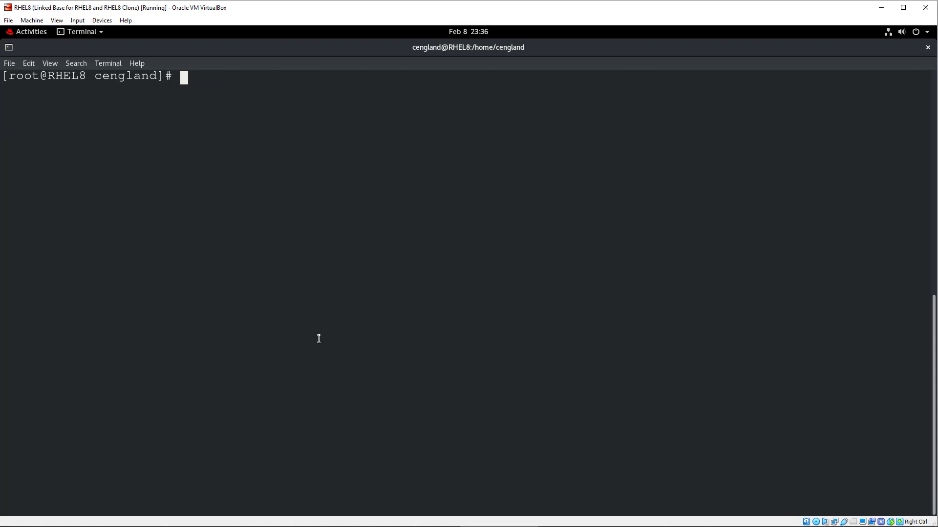
# Create filesystem fs1 in pool strat1 with stratis fs create, removing the stray xfs argument
pyautogui.write('stra')
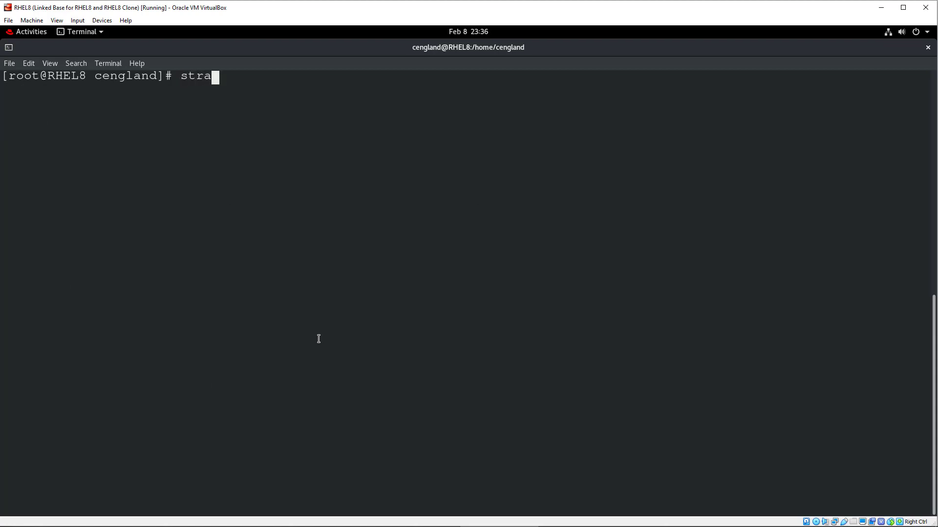
pyautogui.write('tis fs')
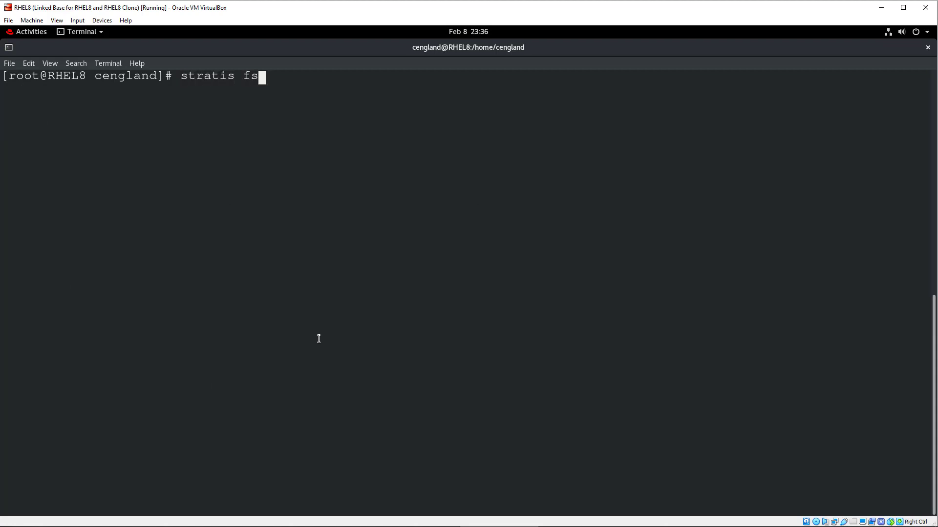
pyautogui.write('create')
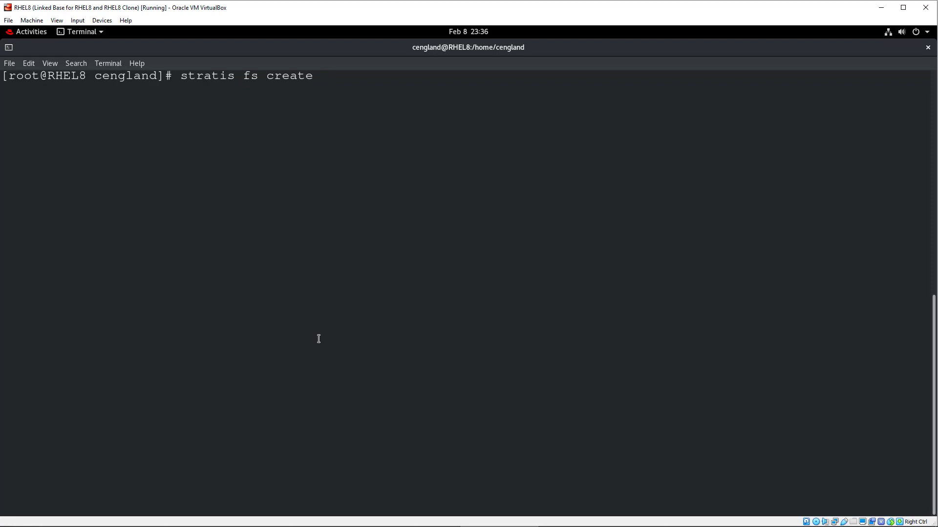
pyautogui.write('strat1 xfs')
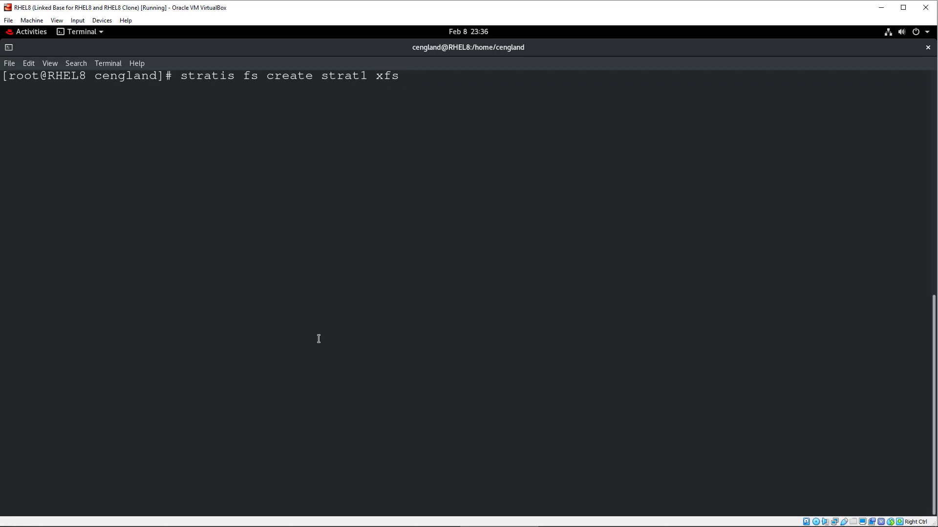
pyautogui.press('BackSpace')
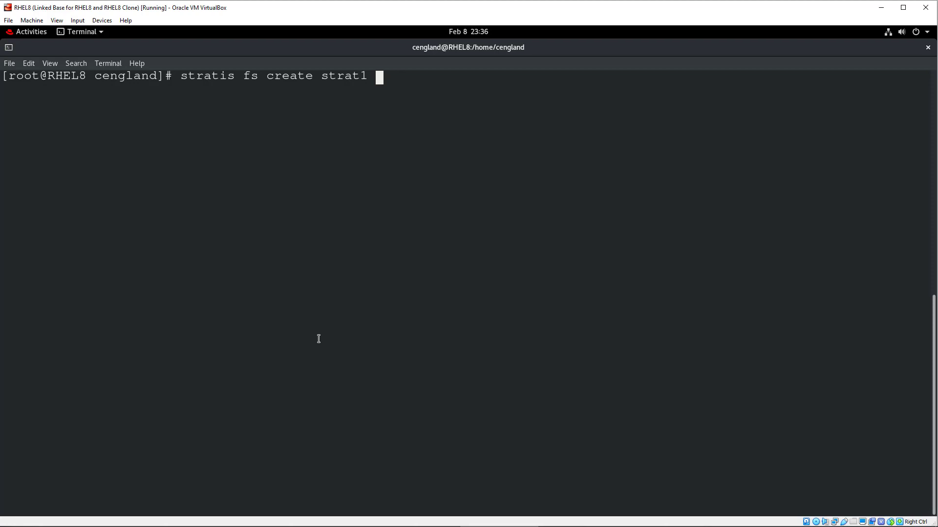
pyautogui.write('fs1')
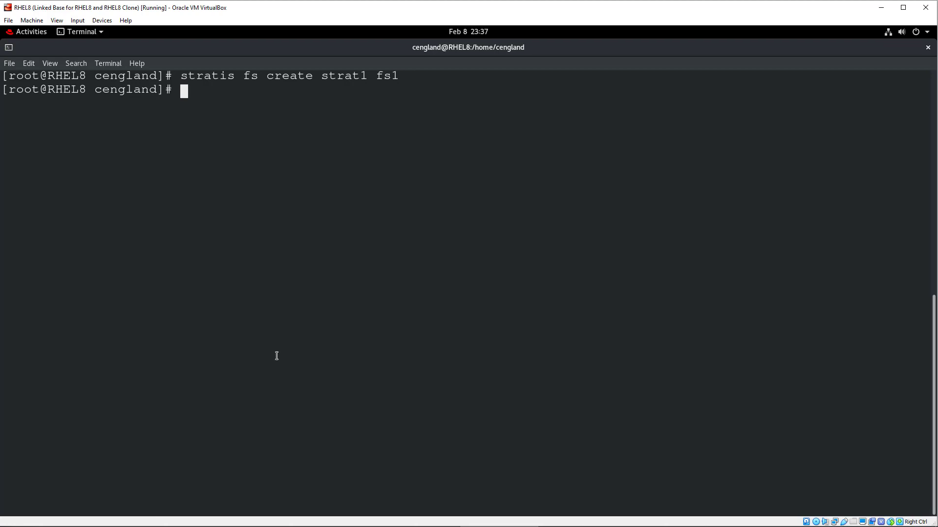
pyautogui.write('sta')
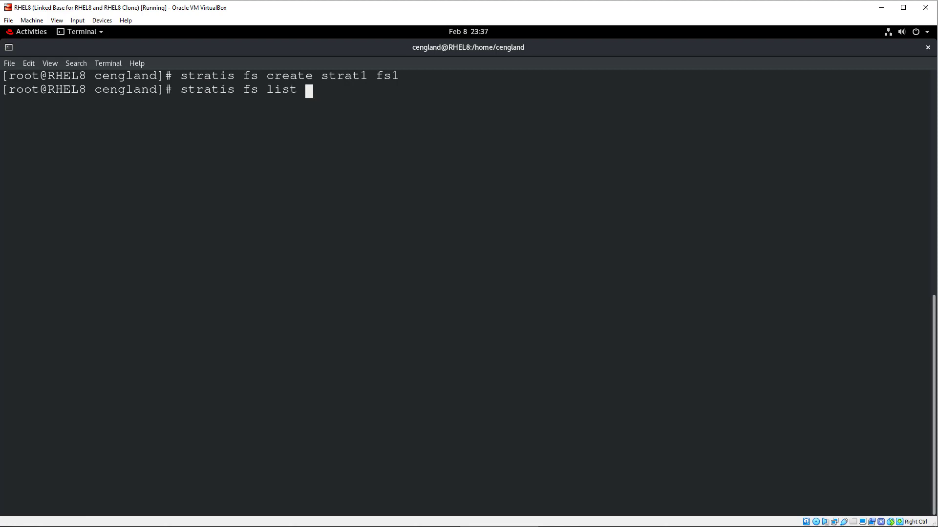
# List filesystems on strat1 showing fs1 at /stratis/strat1/fs1, then run lsblk
pyautogui.write('strat1')
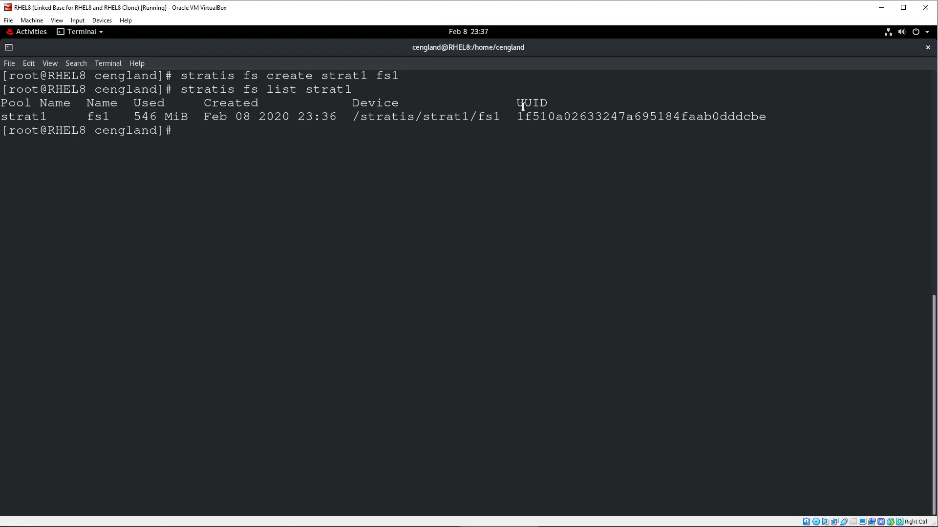
pyautogui.moveTo(526, 116); pyautogui.dragTo(768, 117)
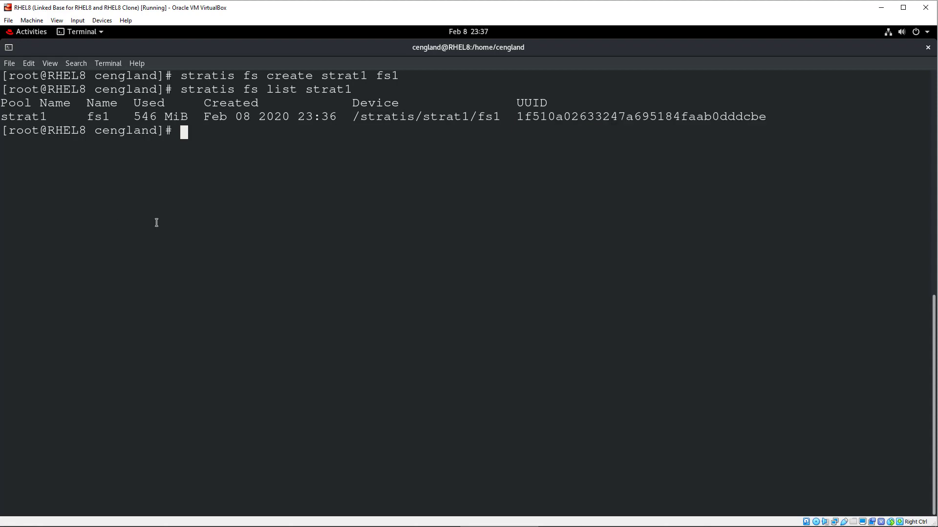
pyautogui.write('lsblk')
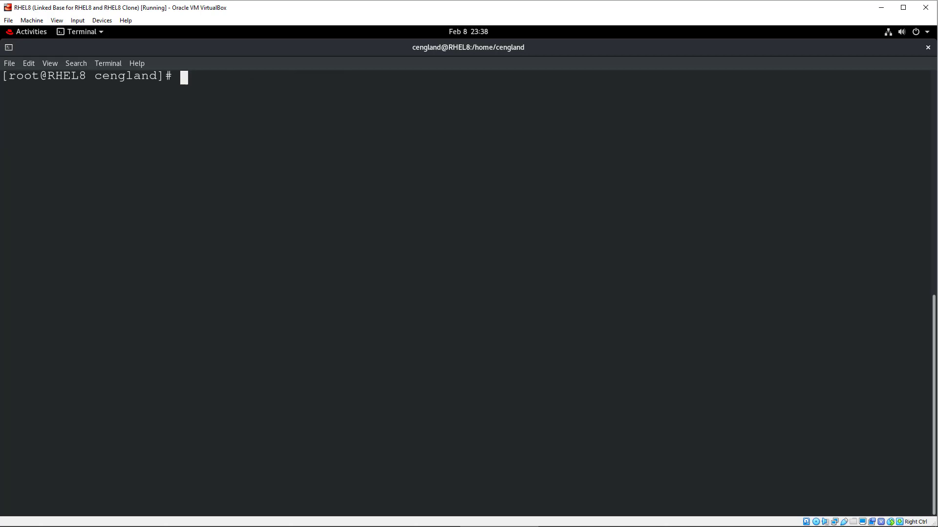
# Mount /stratis/strat1/fs1 on /mnt and list /mnt to see it is empty
pyautogui.write('mount /stratis/')
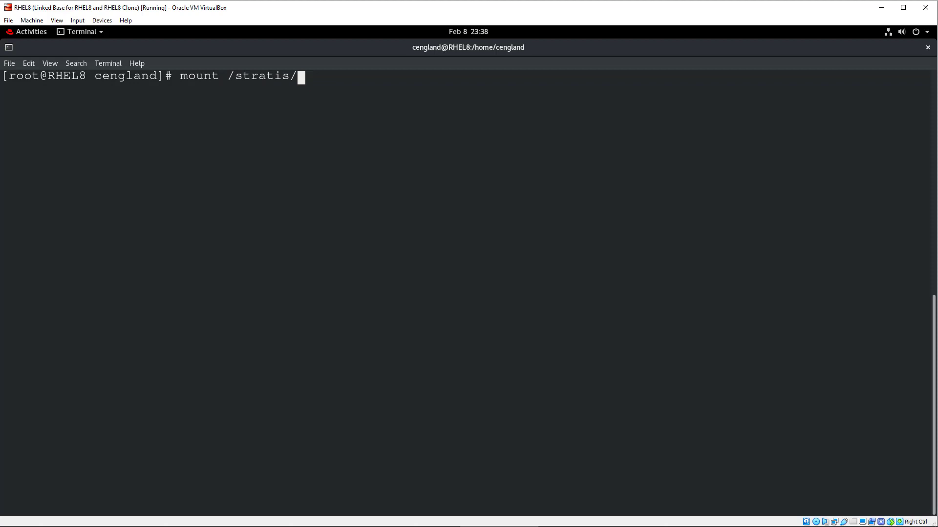
pyautogui.write('p')
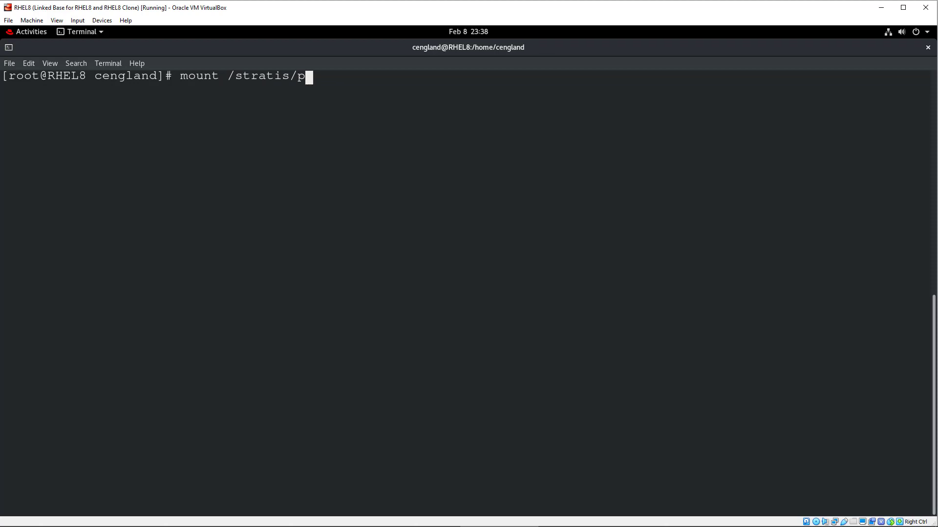
pyautogui.write('strat1/')
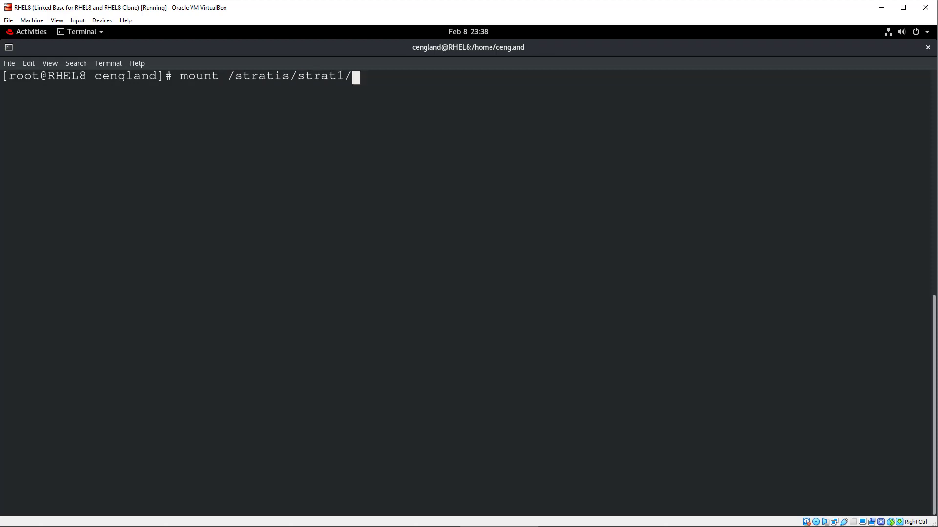
pyautogui.write('fs1 /')
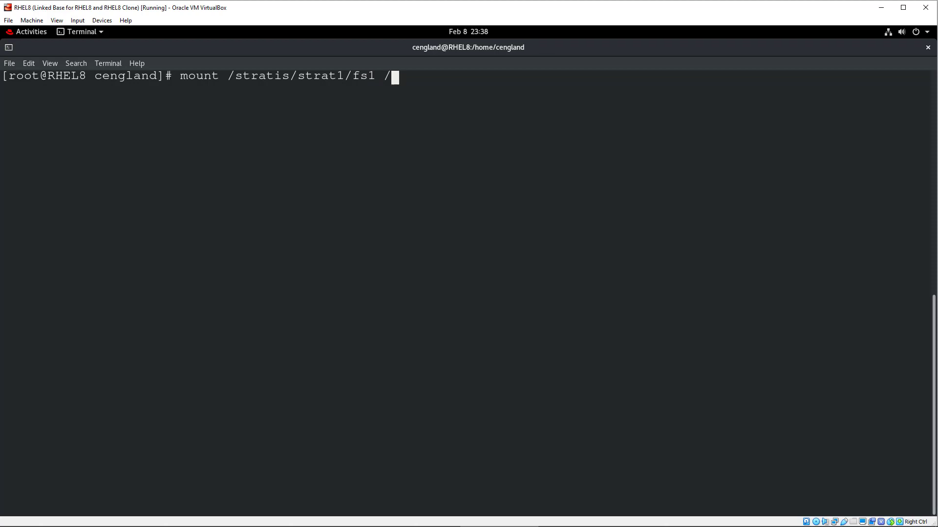
pyautogui.write('mnt')
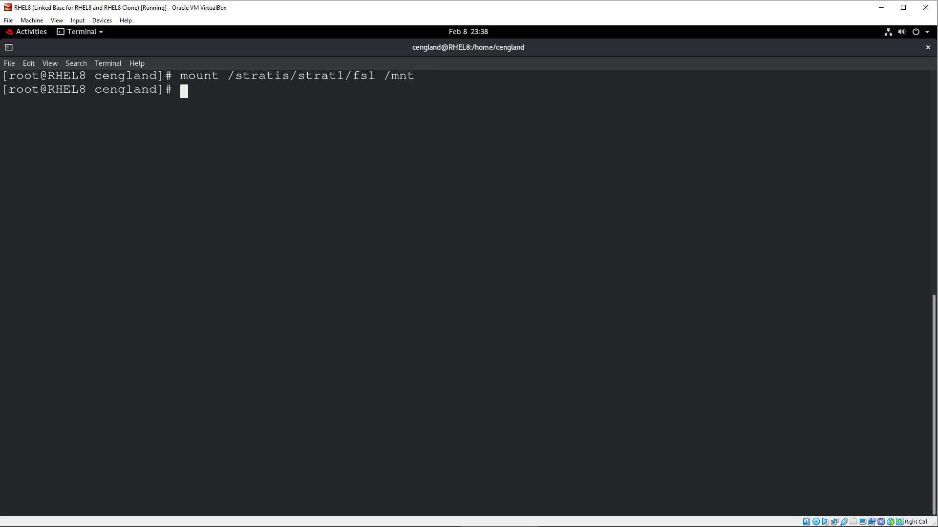
pyautogui.write('ls /mnt/')
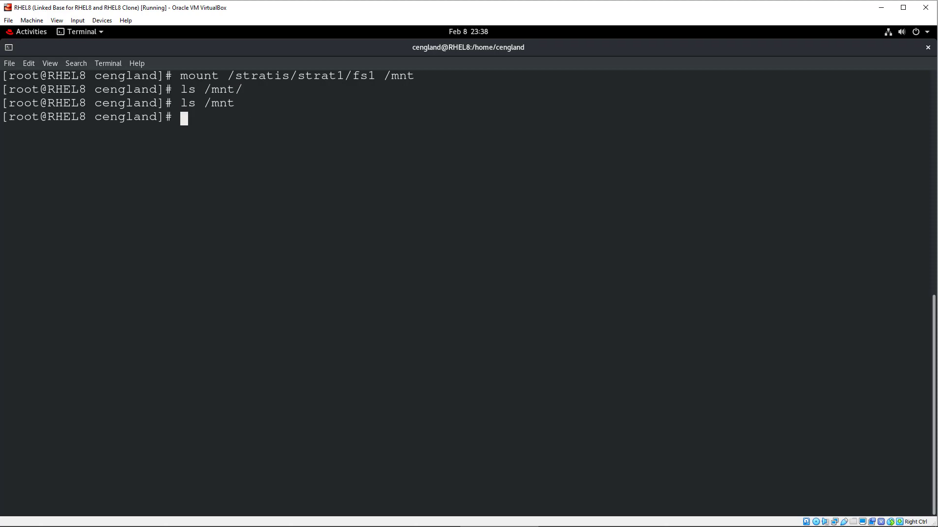
pyautogui.write('df -h')
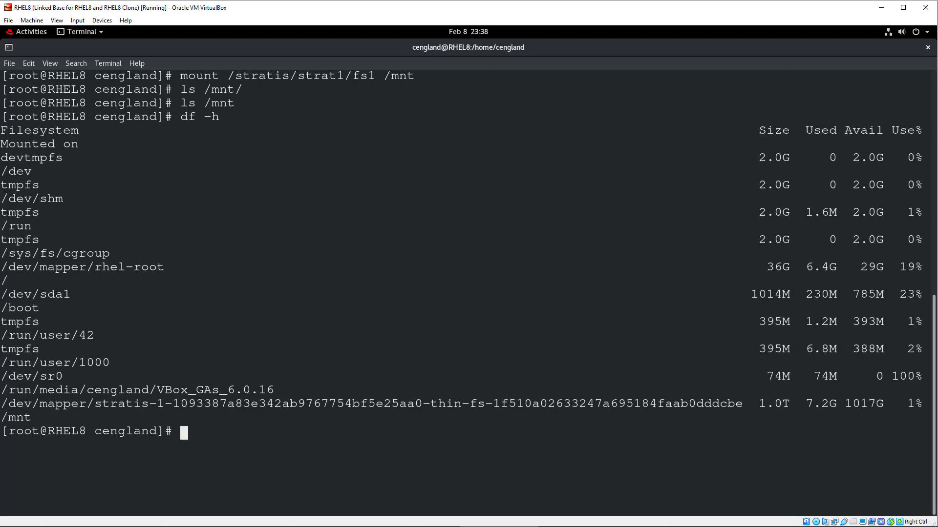
# Run df -h showing the 1.0T Stratis thin device mounted on /mnt
pyautogui.write('df -h')
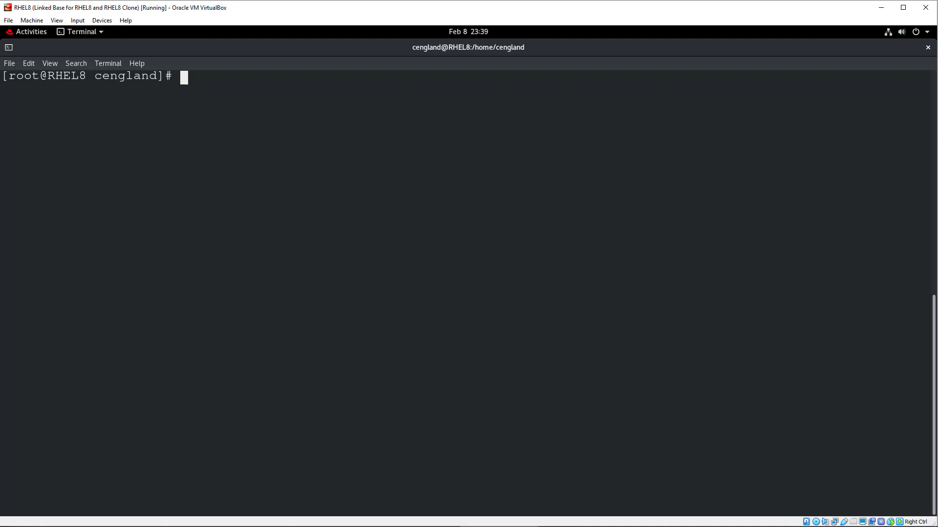
pyautogui.moveTo(190, 246)
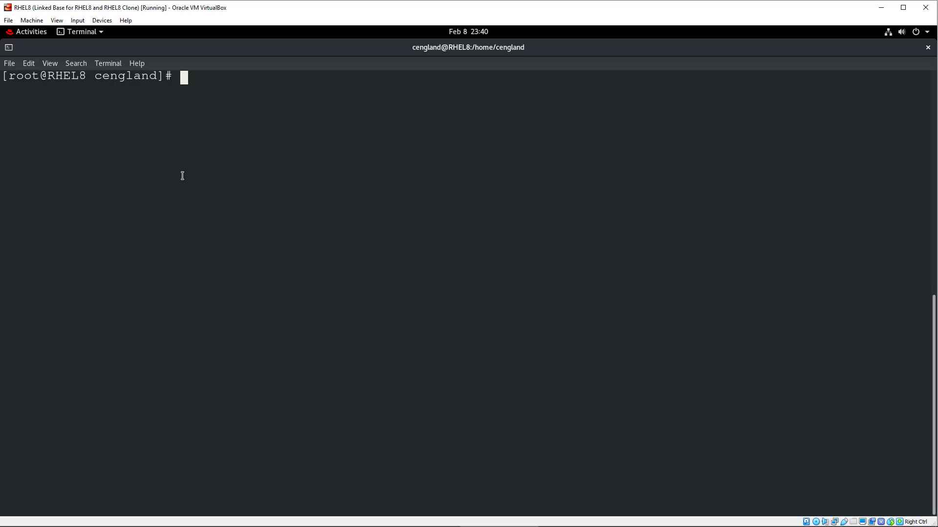
pyautogui.write('sta')
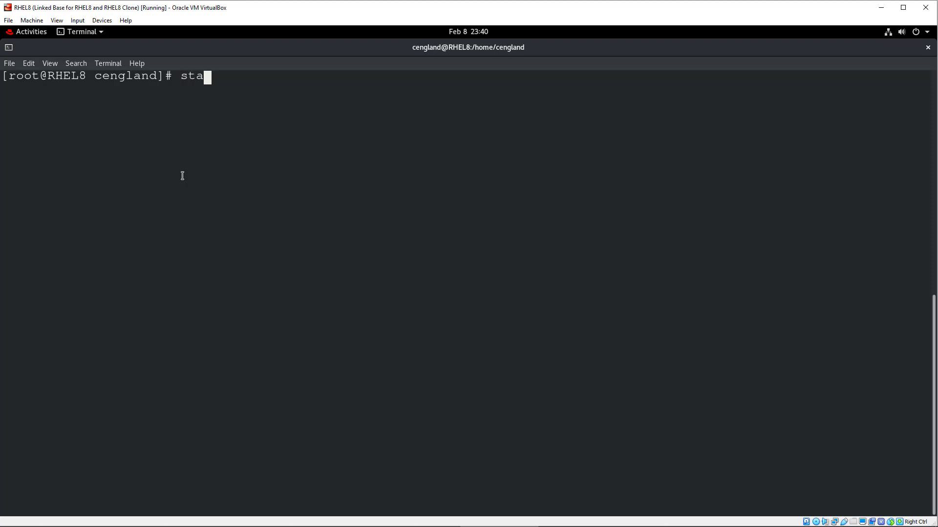
# Tab-complete devices for stratis pool add-data strat1 /dev/s, then cancel with Ctrl+C
pyautogui.write('r')
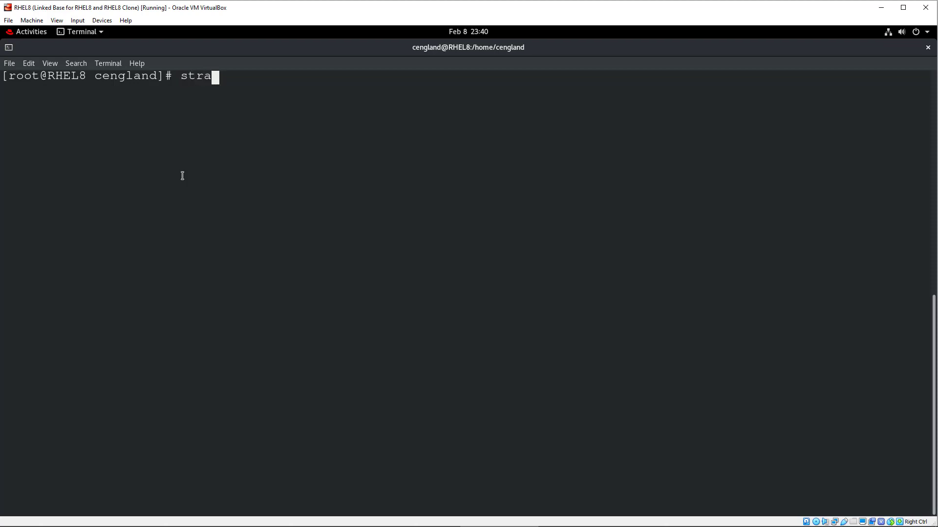
pyautogui.write('tis poll')
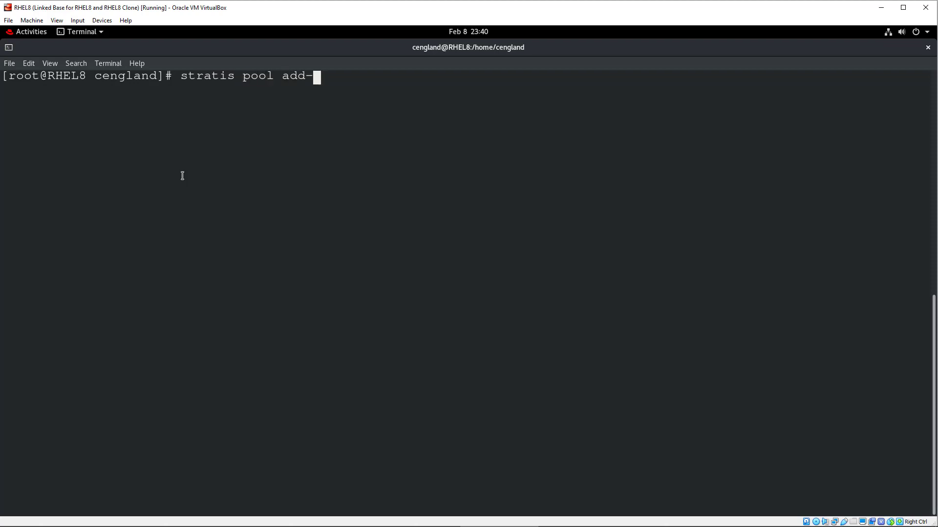
pyautogui.write('data')
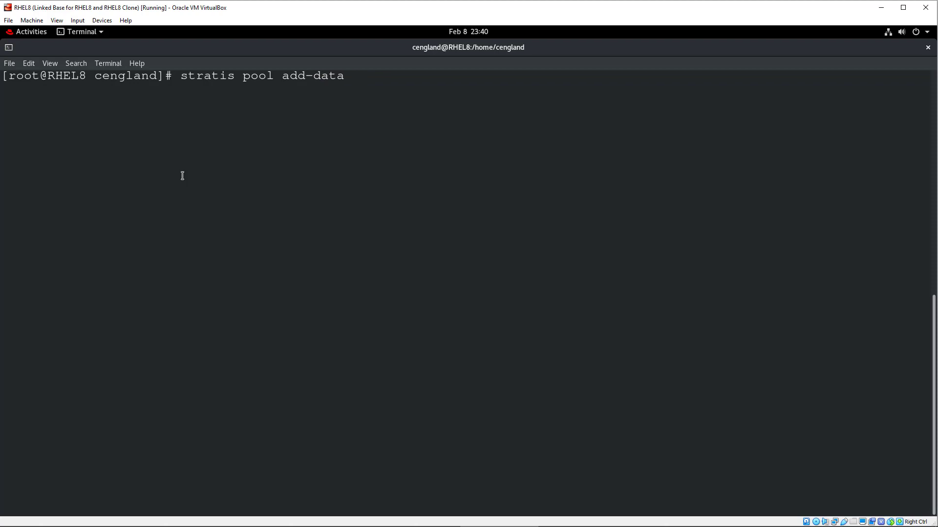
pyautogui.write('strat1')
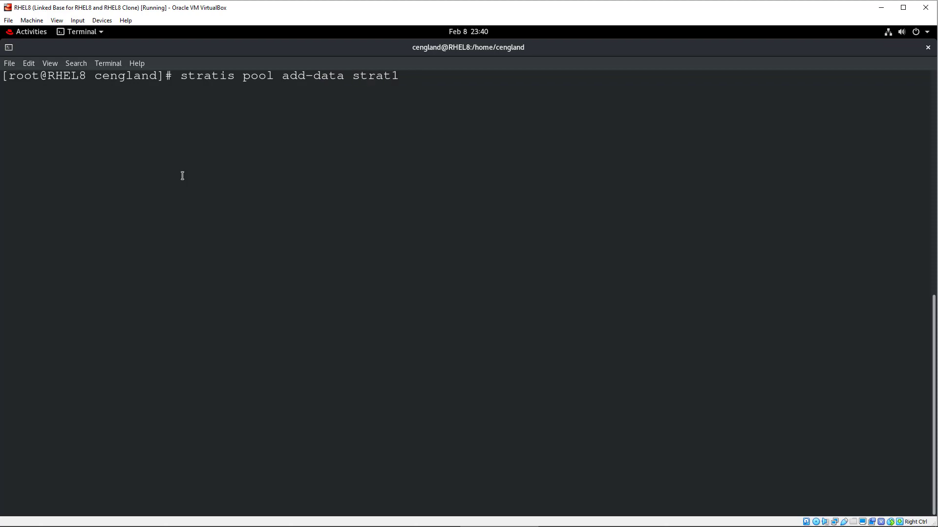
pyautogui.write('/dev/')
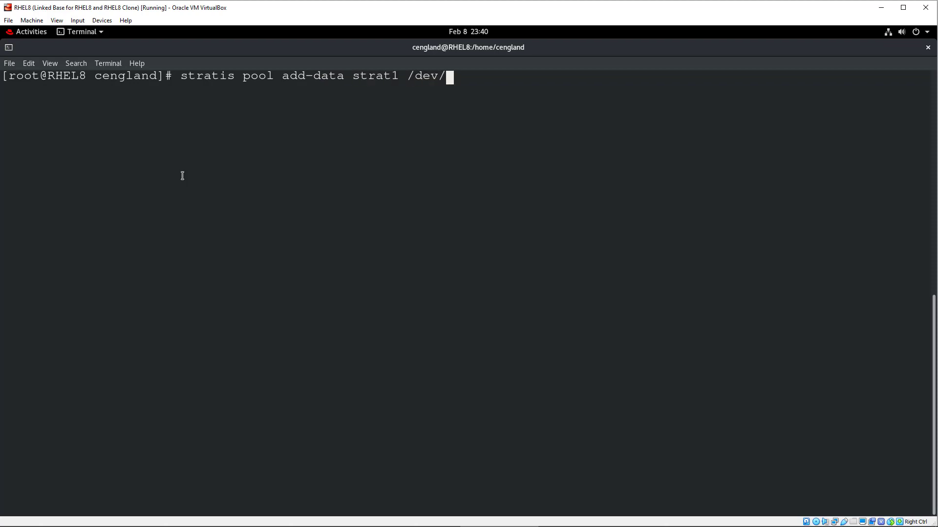
pyautogui.press('Tab')
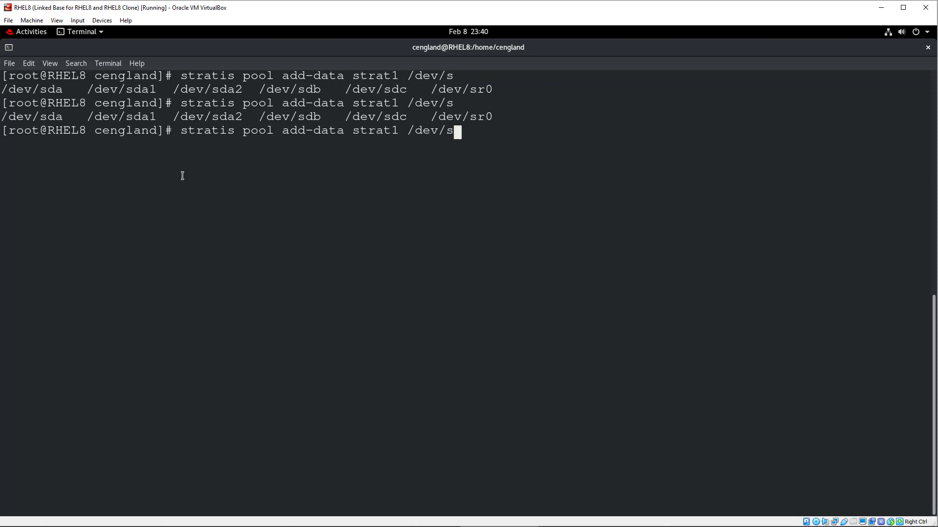
pyautogui.press('ctrl+c')
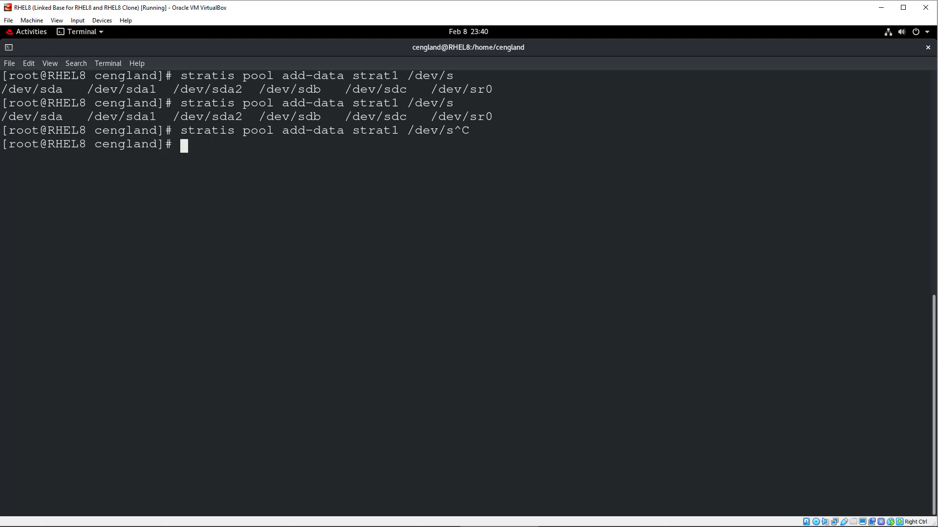
pyautogui.write('str')
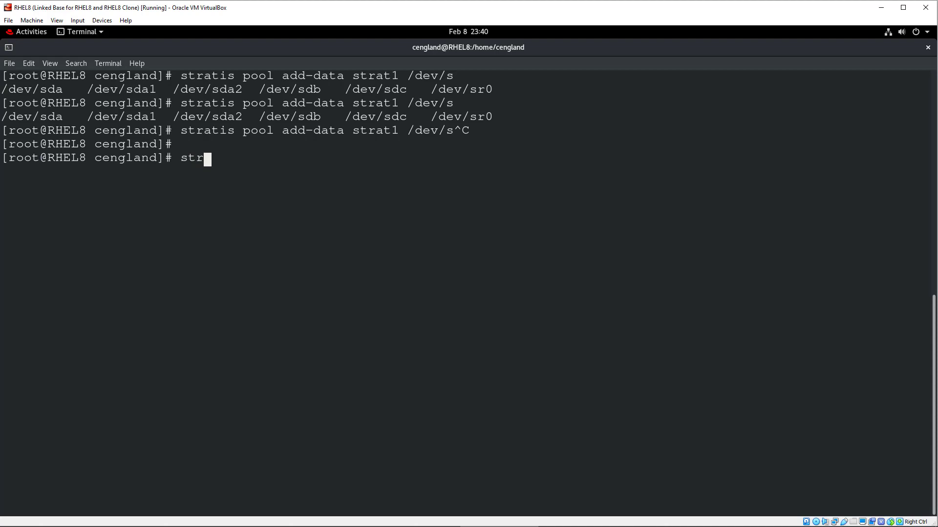
# List the Stratis pools, showing strat1 at 4 GiB total with 602 MiB used, then clear the screen
pyautogui.write('atis')
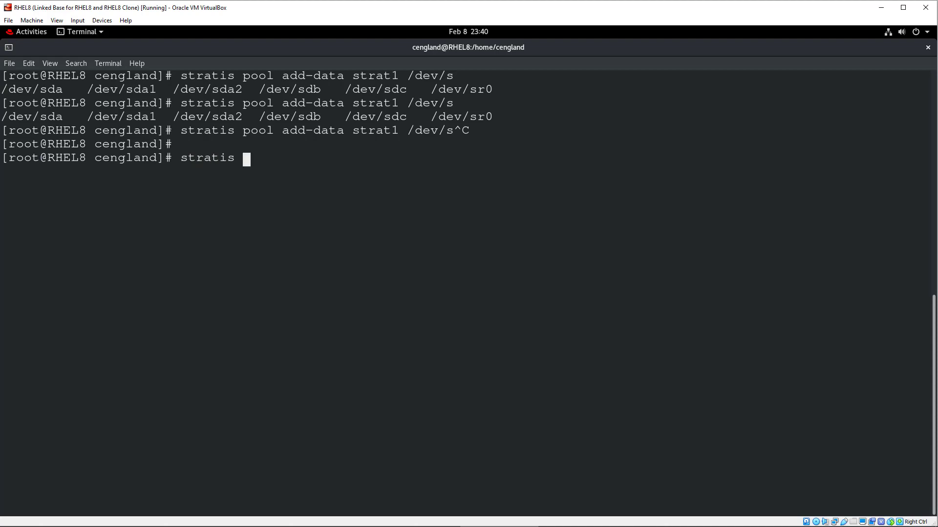
pyautogui.write('pool')
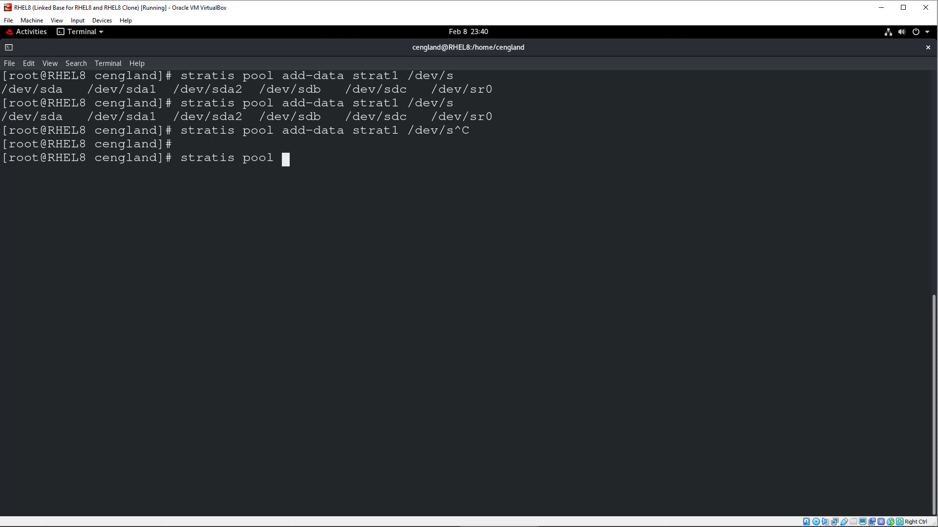
pyautogui.press('Return')
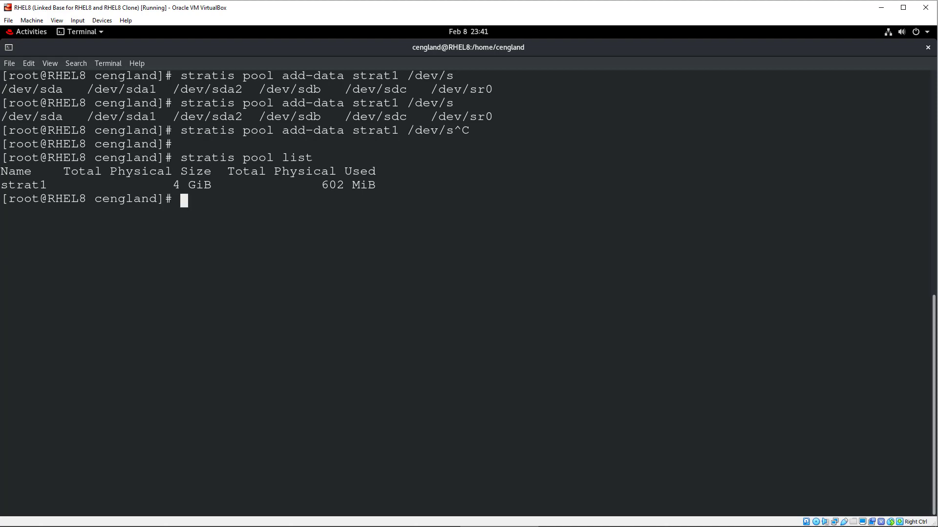
pyautogui.write('cl')
pyautogui.write('s')
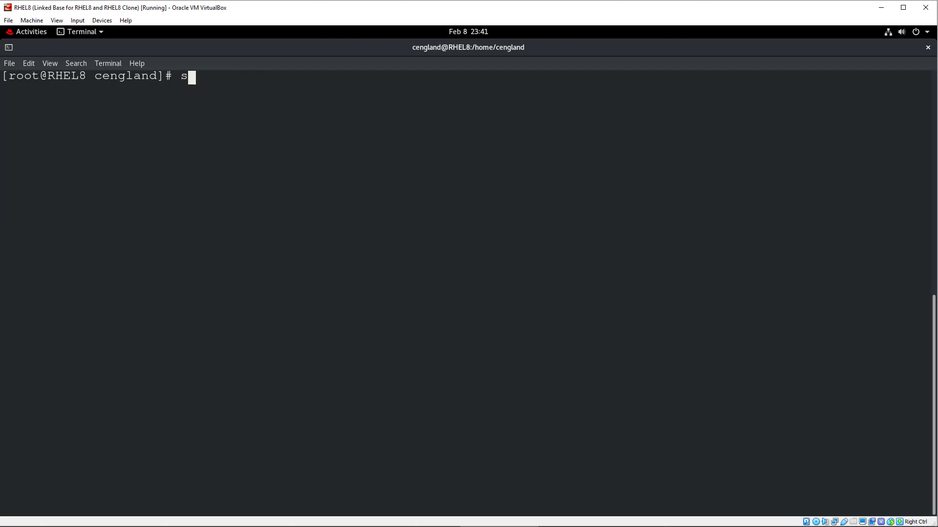
# Run 'stratis fs snapshot strat1 fs1 snapshot1' to snapshot fs1 as snapshot1
pyautogui.write('tra')
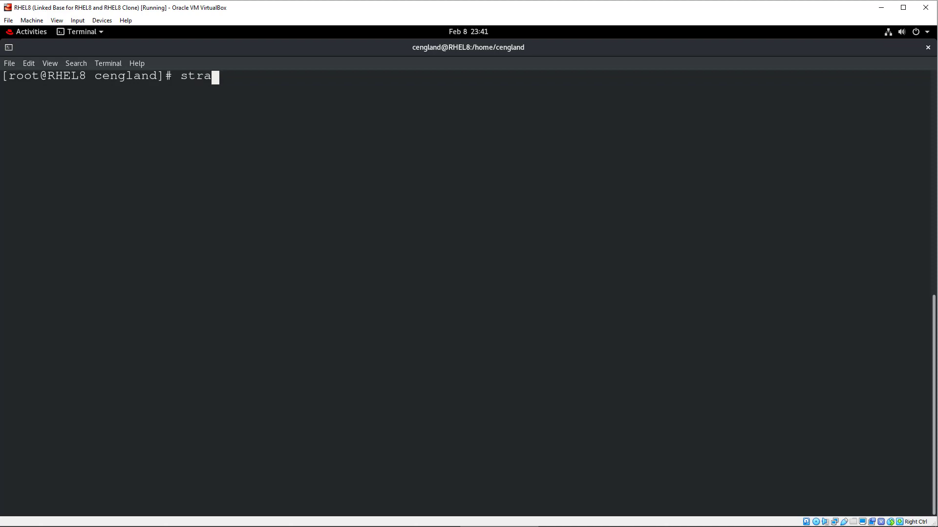
pyautogui.write('tis')
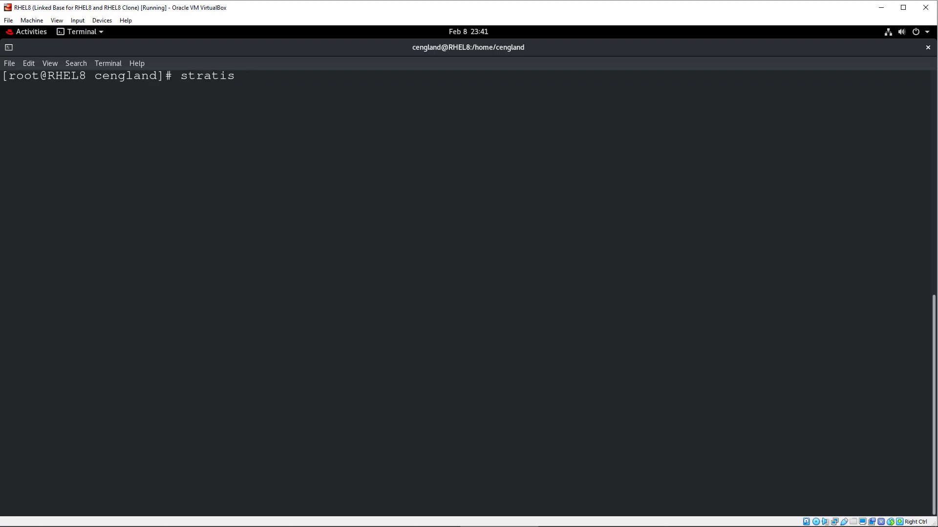
pyautogui.write('fs')
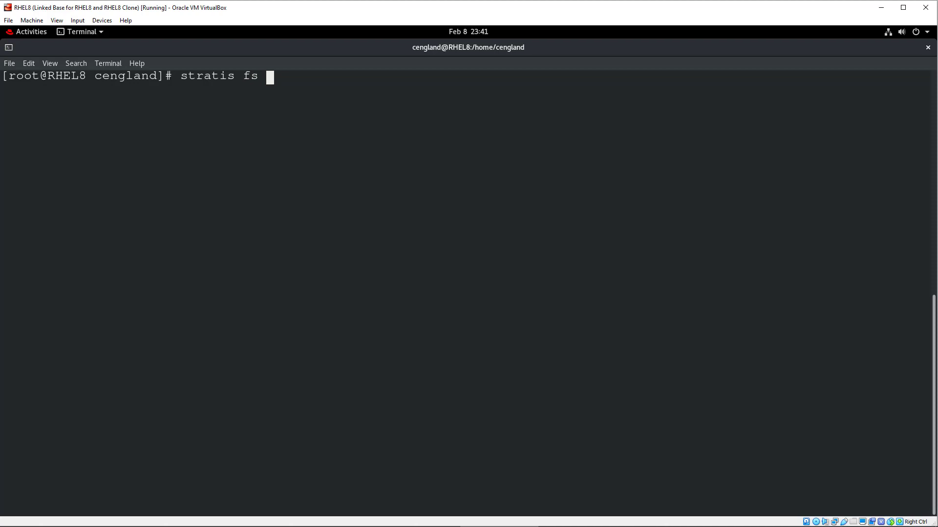
pyautogui.write('snapshot')
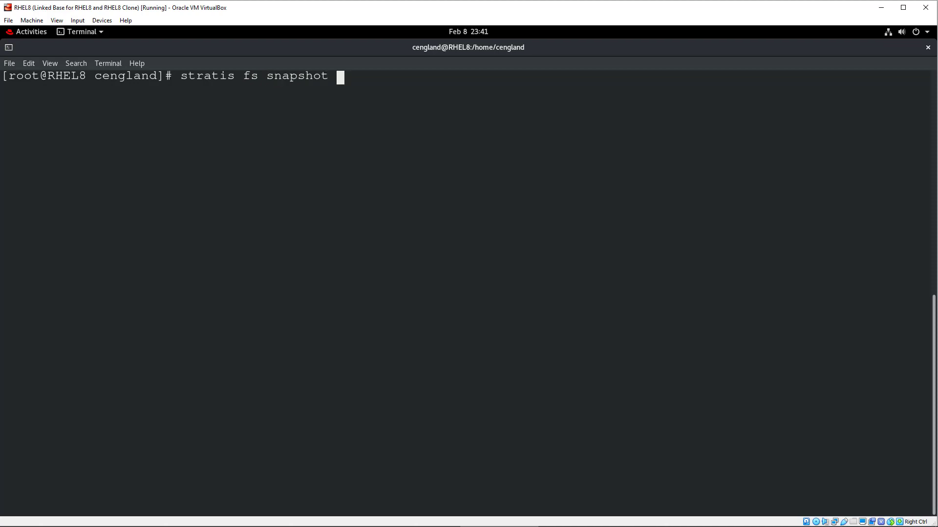
pyautogui.write('s')
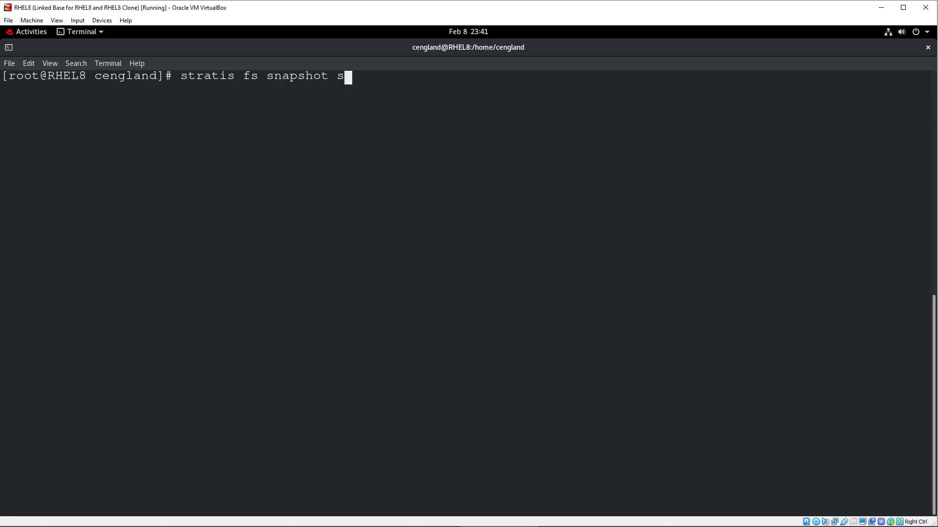
pyautogui.write('trat1')
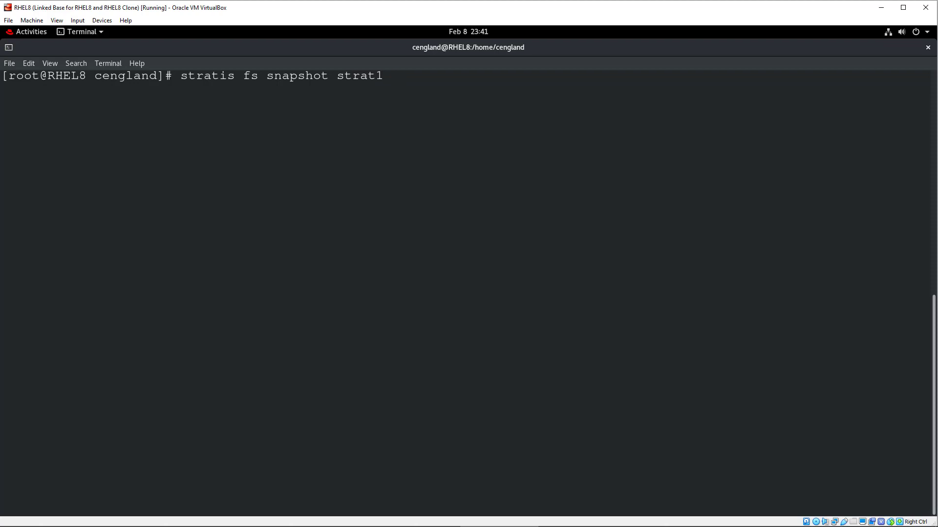
pyautogui.write('f')
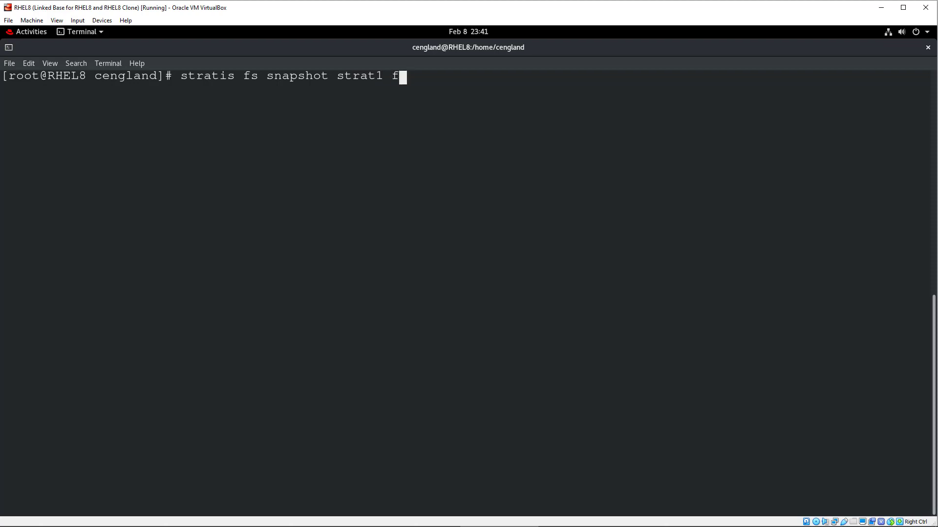
pyautogui.write('s1')
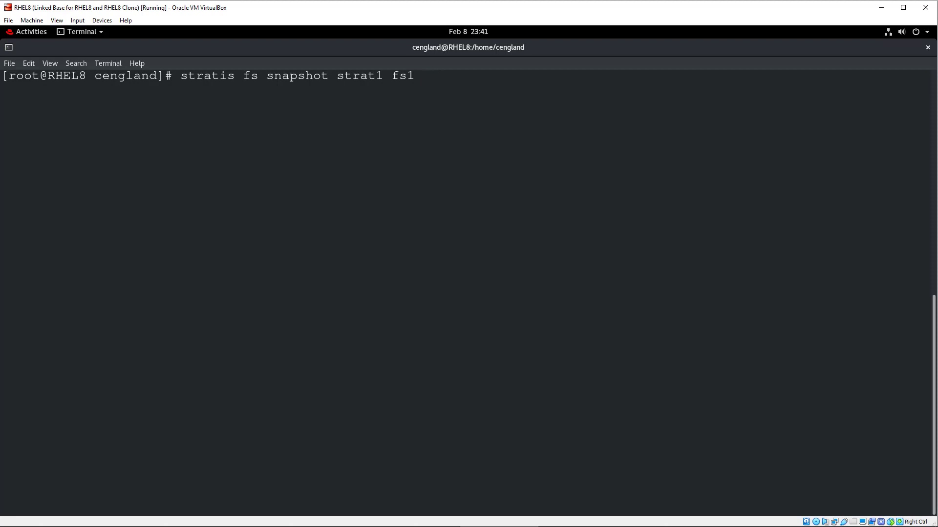
pyautogui.write('sn')
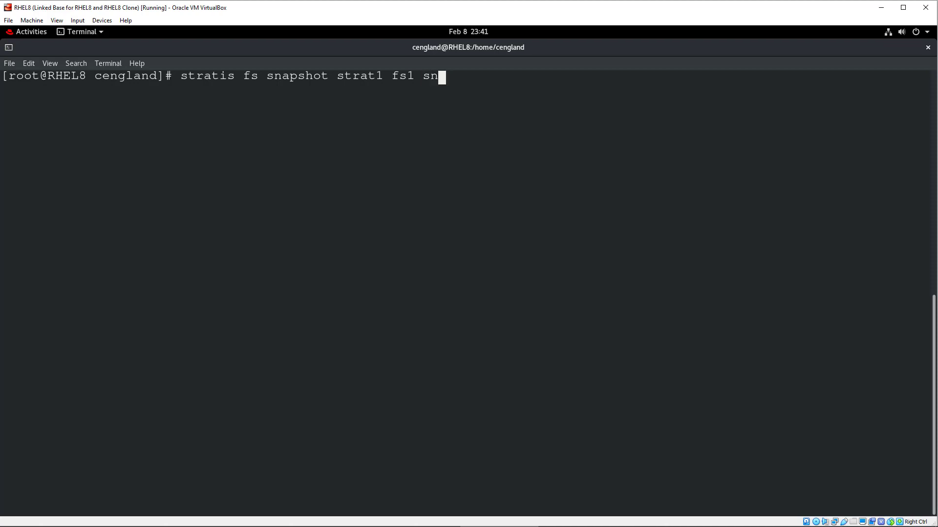
pyautogui.write('apshot1')
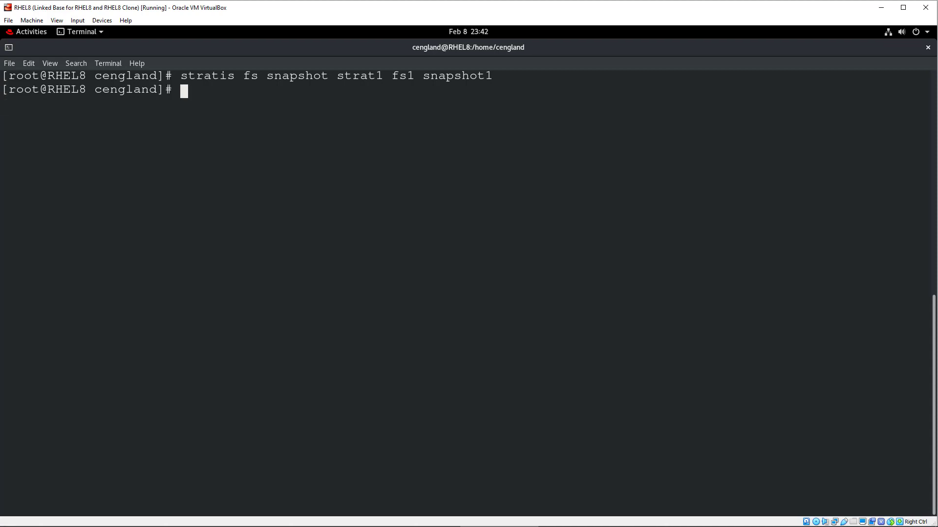
pyautogui.write('stratis filesystem li')
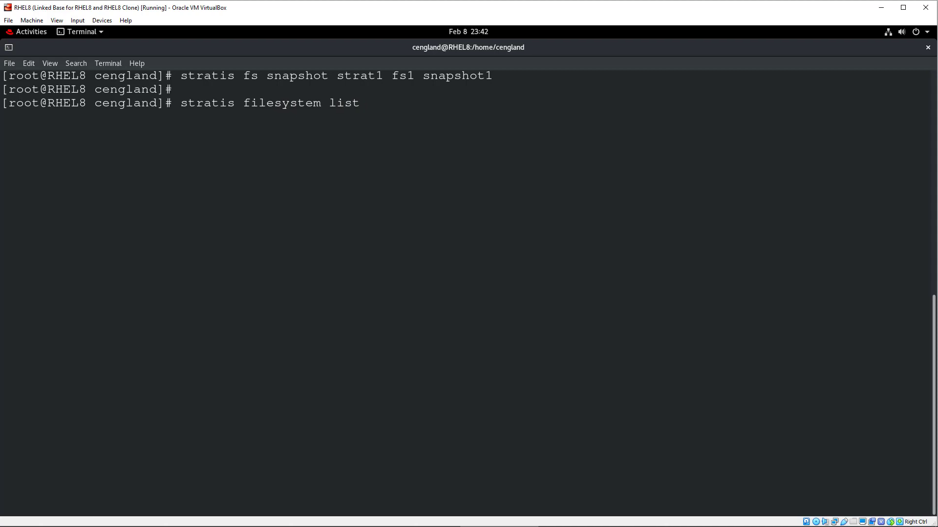
# List strat1 filesystems, showing fs1 and snapshot1 both at 546 MiB
pyautogui.write('strat1')
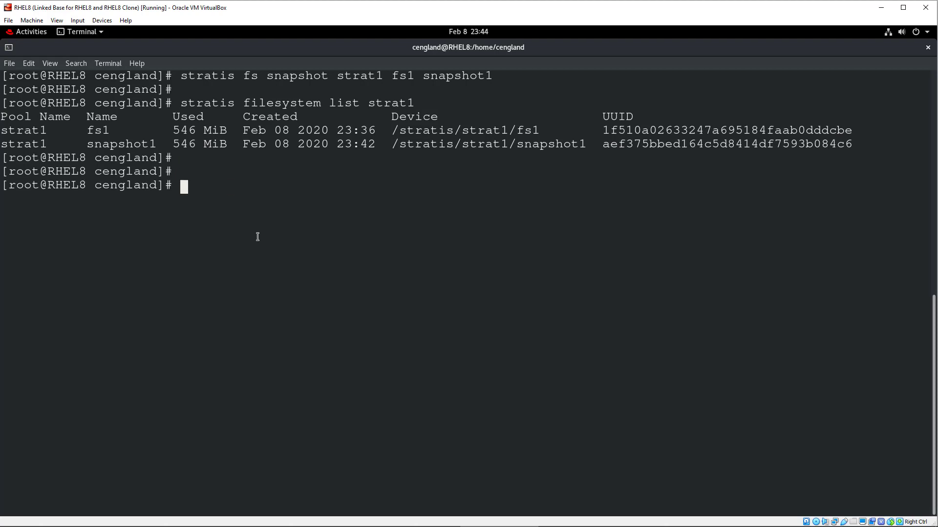
pyautogui.write('u')
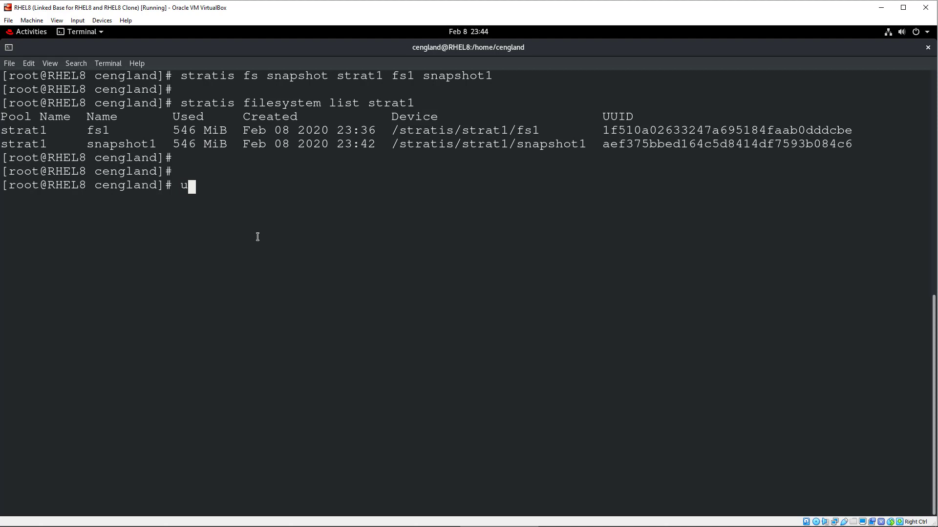
# Enter 'umount /stratis/strat1/fs1' to unmount the fs1 filesystem
pyautogui.write('mount')
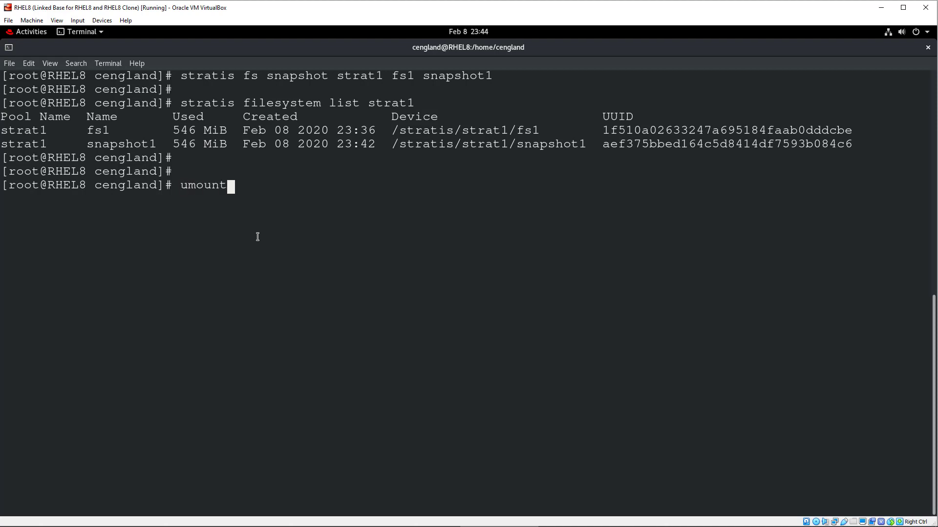
pyautogui.write('/stratis/')
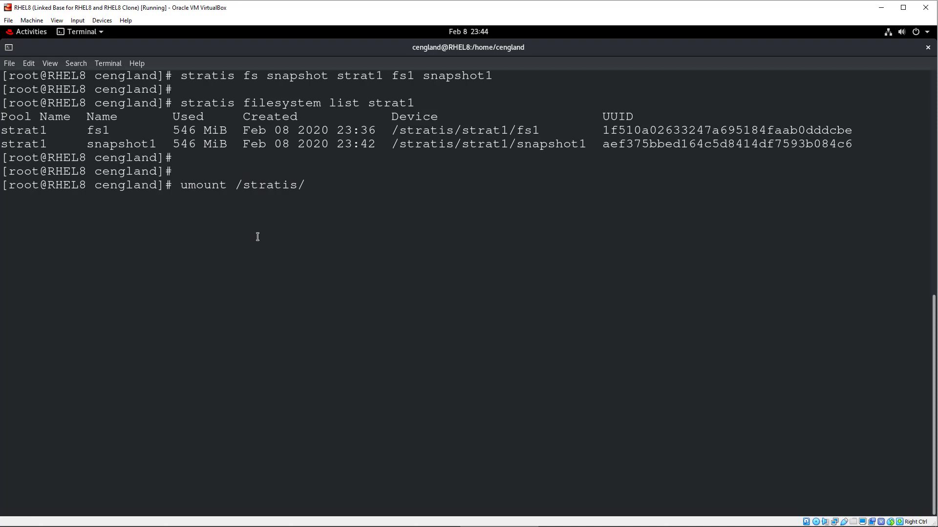
pyautogui.write('st')
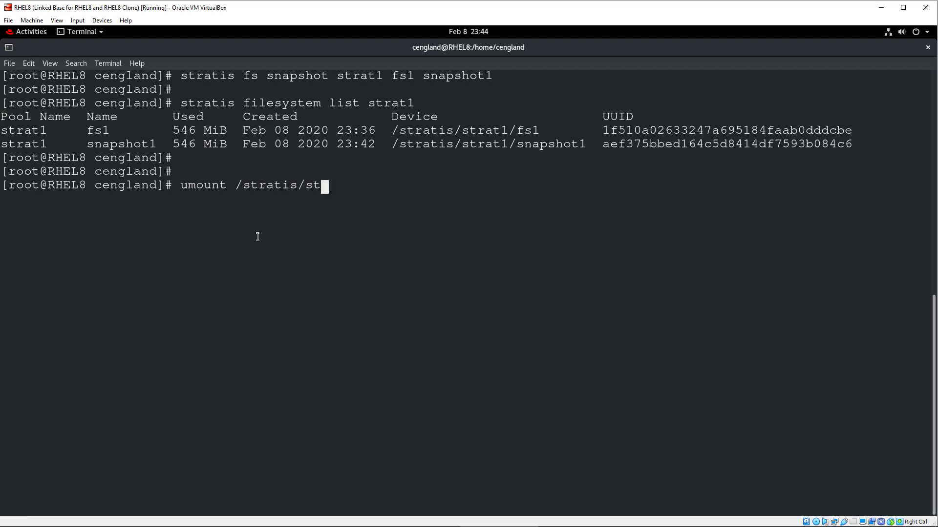
pyautogui.write('rat1/')
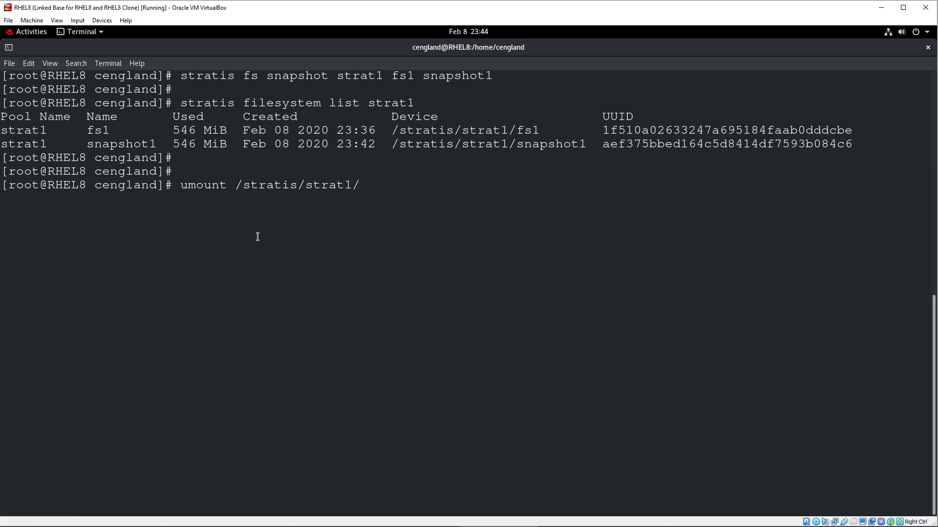
pyautogui.write('fs')
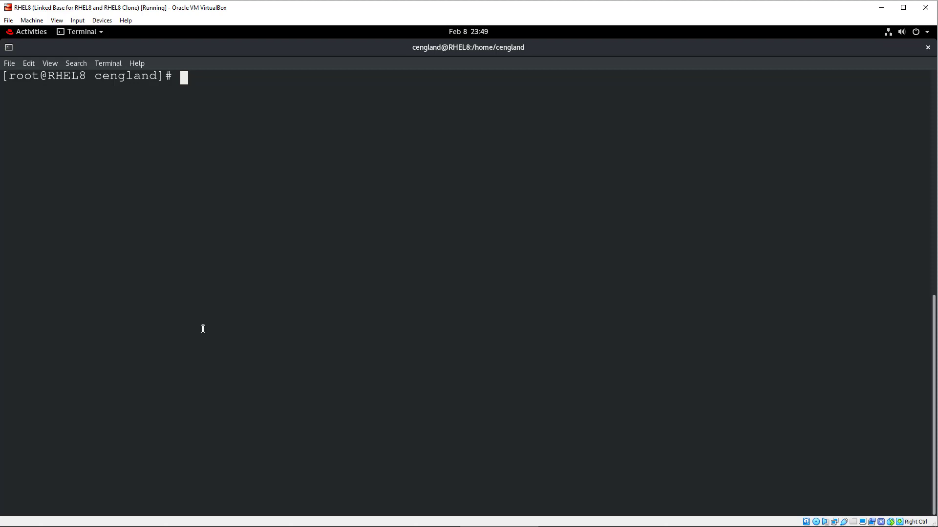
# Run 'stratis filesystem snapshot strat1 fs1 snaphot2' to create the second snapshot
pyautogui.write('st')
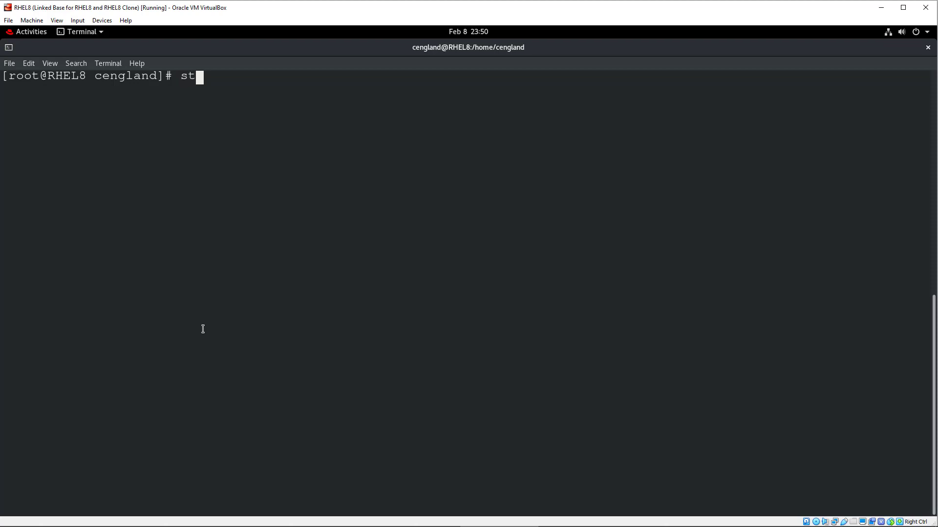
pyautogui.write('ra')
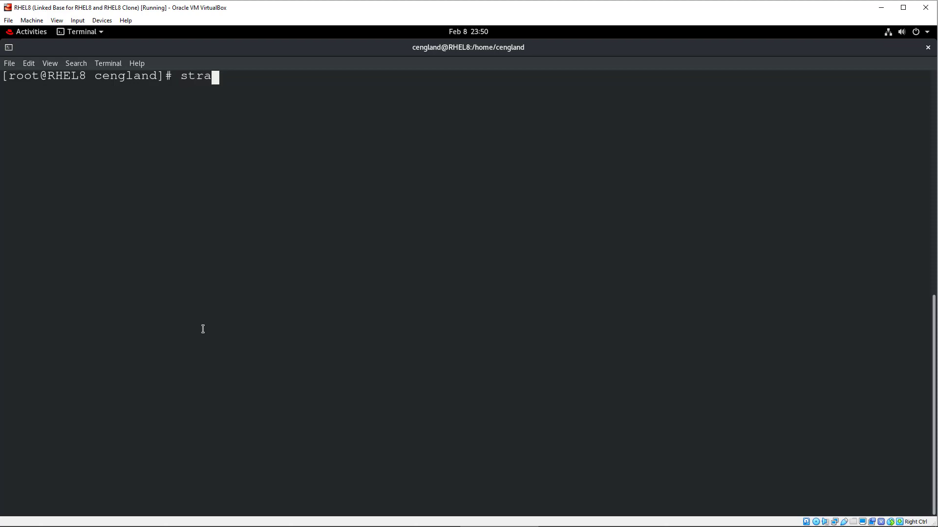
pyautogui.write('tis fi')
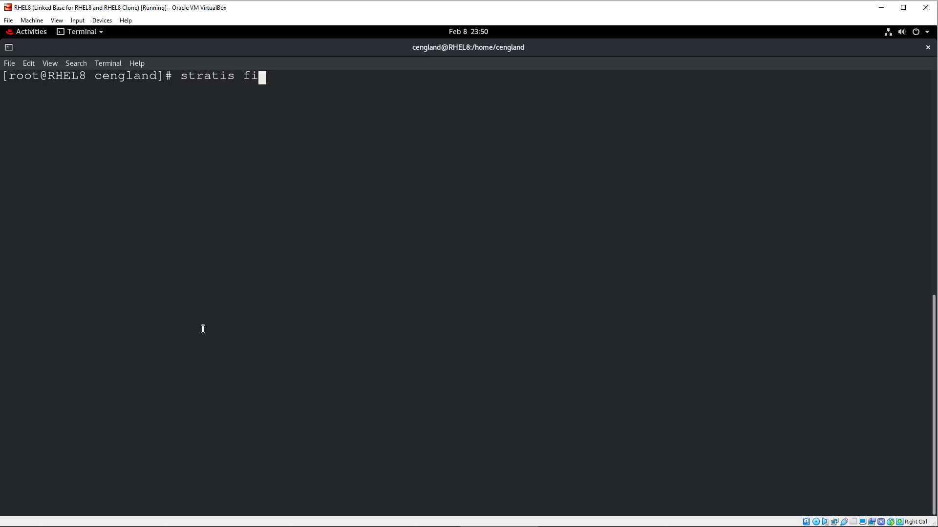
pyautogui.write('lesystem sna')
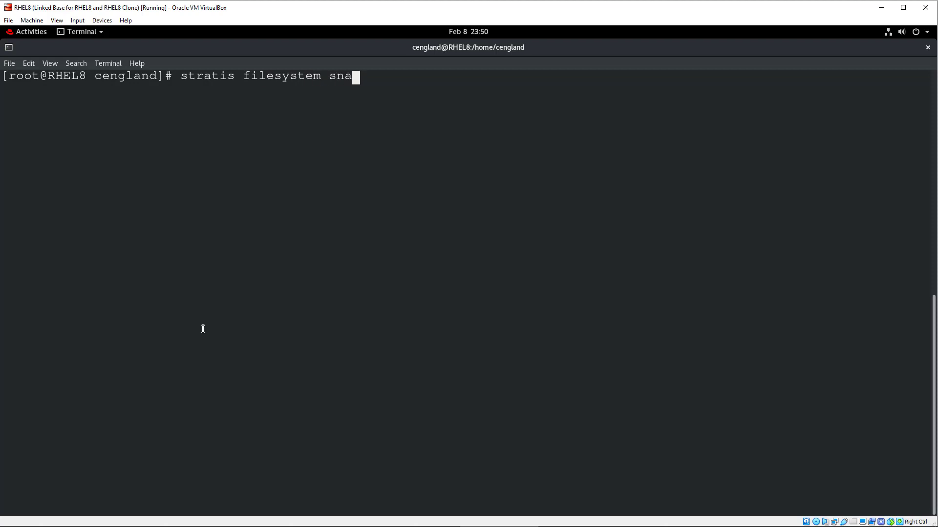
pyautogui.write('pshot')
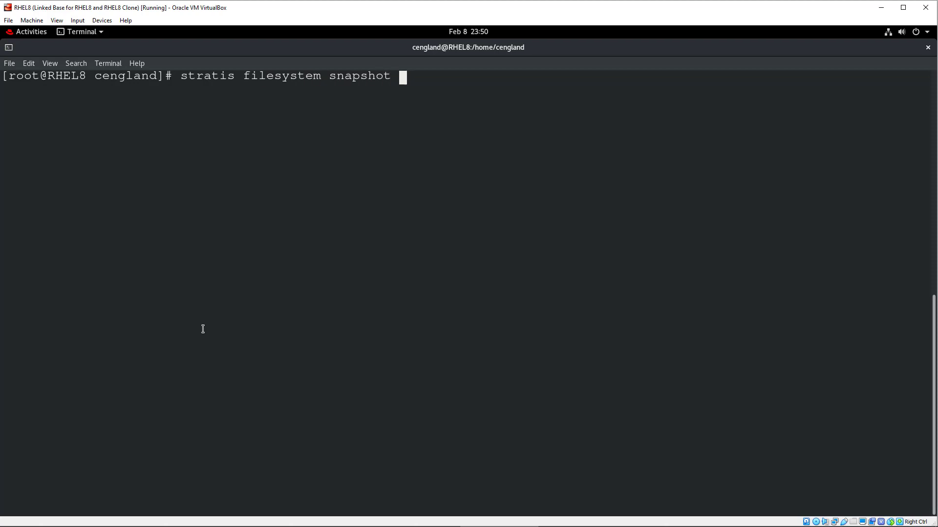
pyautogui.write('strat1')
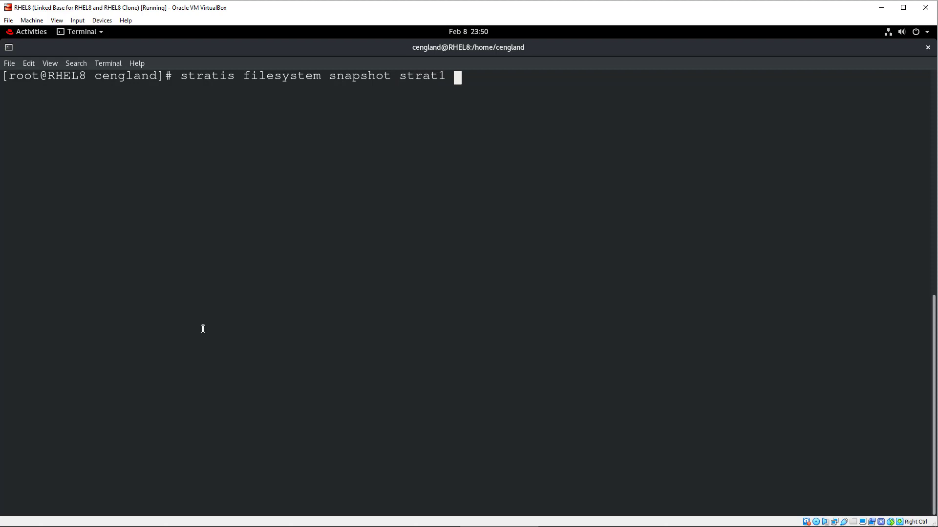
pyautogui.write('f')
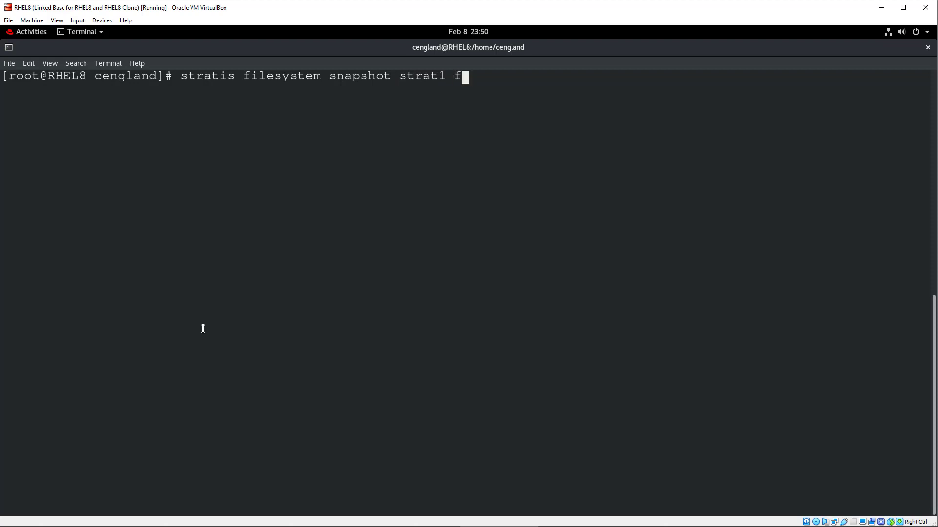
pyautogui.write('s')
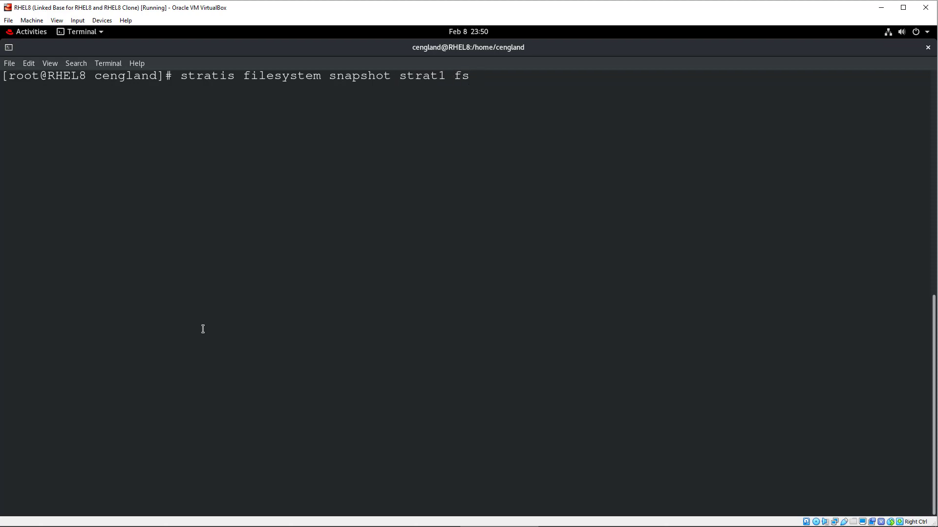
pyautogui.write('1')
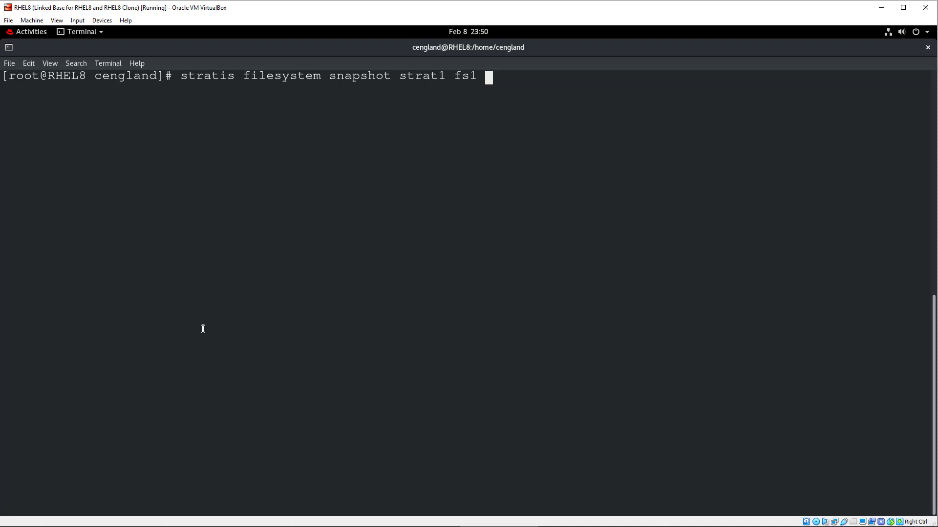
pyautogui.write('s')
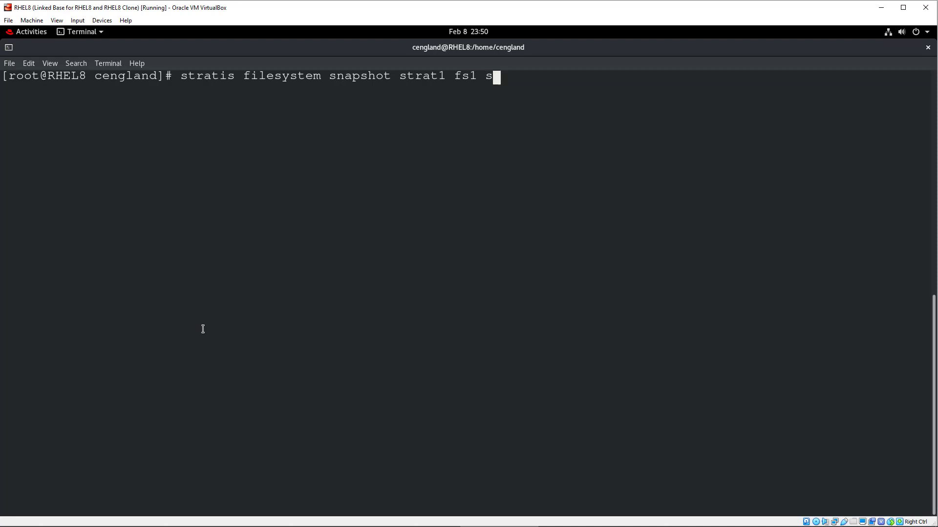
pyautogui.write('naphot2')
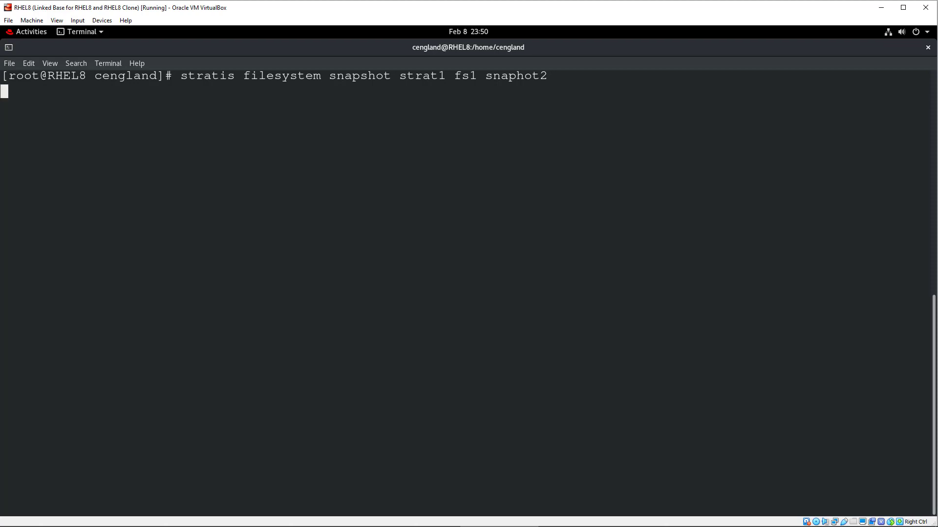
pyautogui.write('stratis filesystem list')
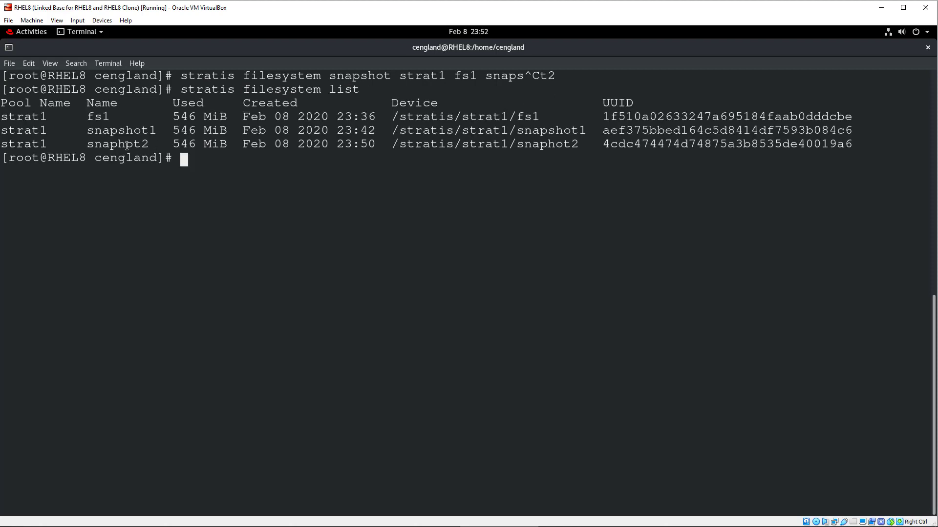
# Mount /stratis/strat1/snapshot1 on /mnt
pyautogui.doubleClick(117, 144)
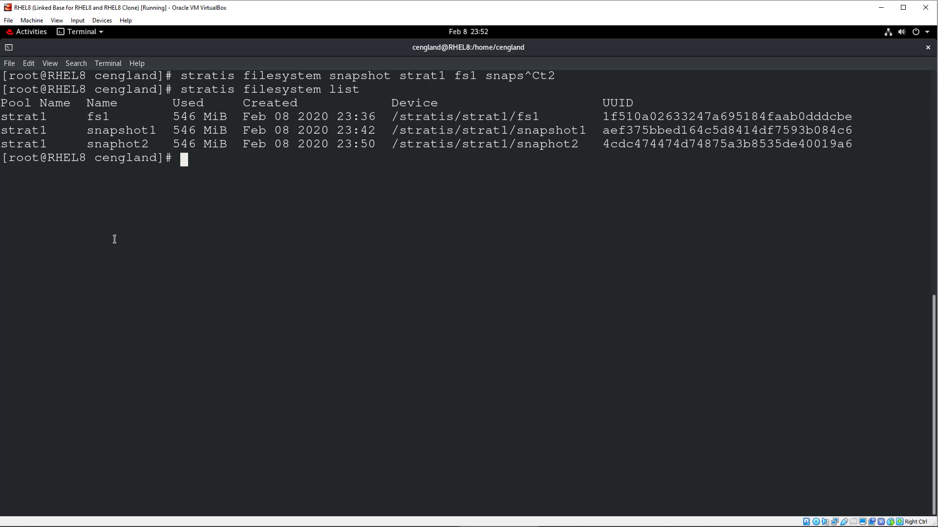
pyautogui.write('mount')
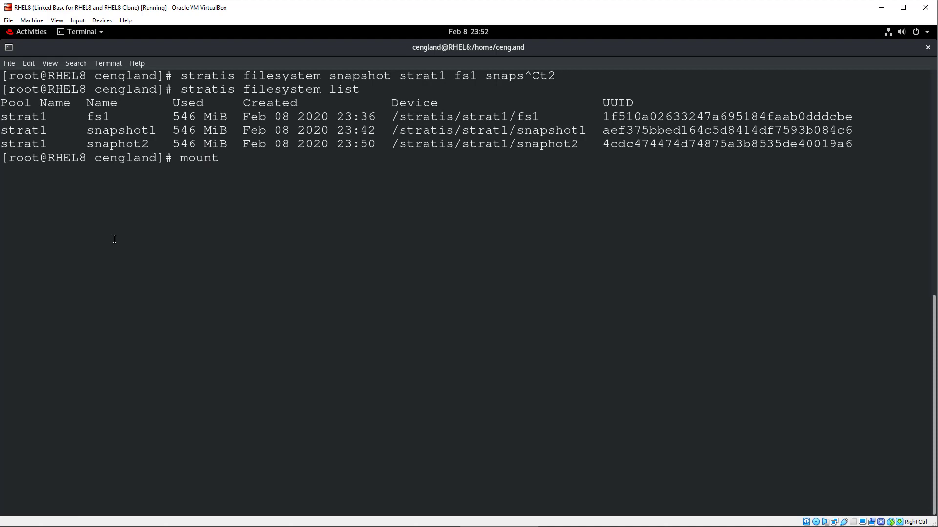
pyautogui.write('/stratis/')
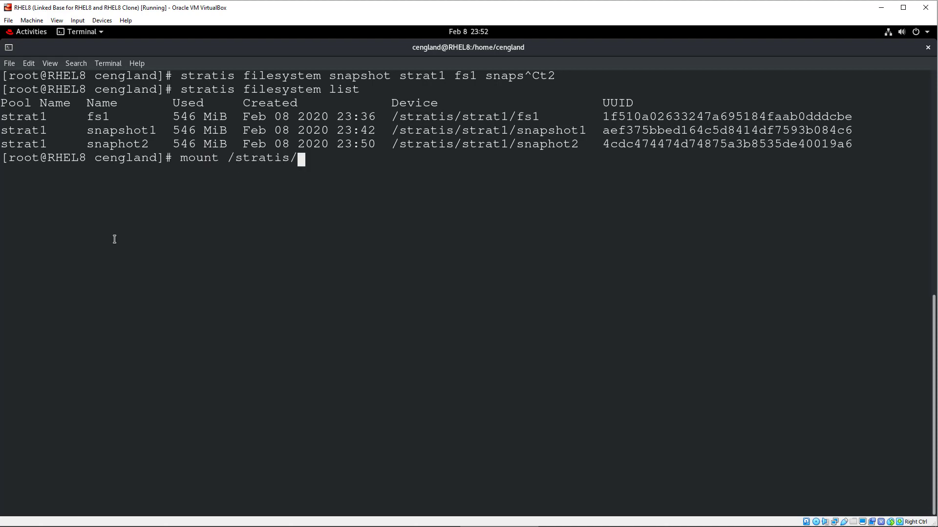
pyautogui.write('strat1/')
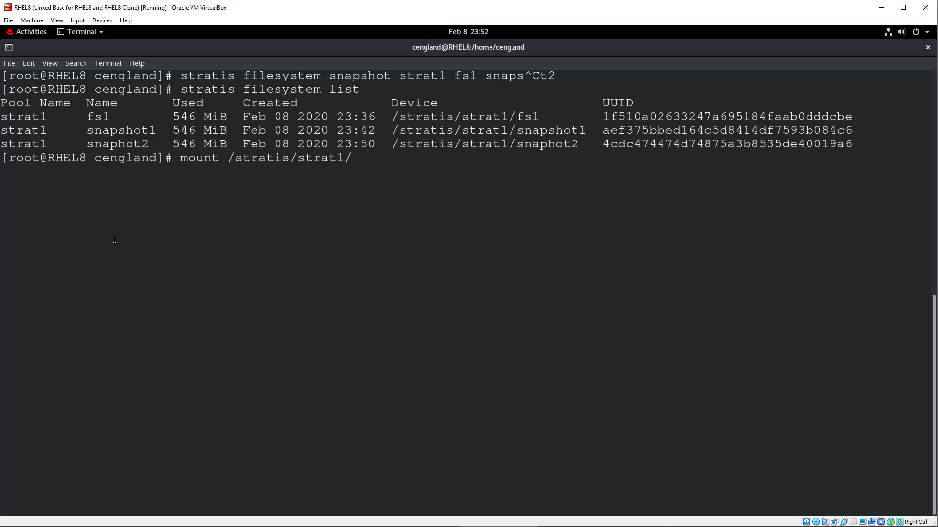
pyautogui.write('snapsh')
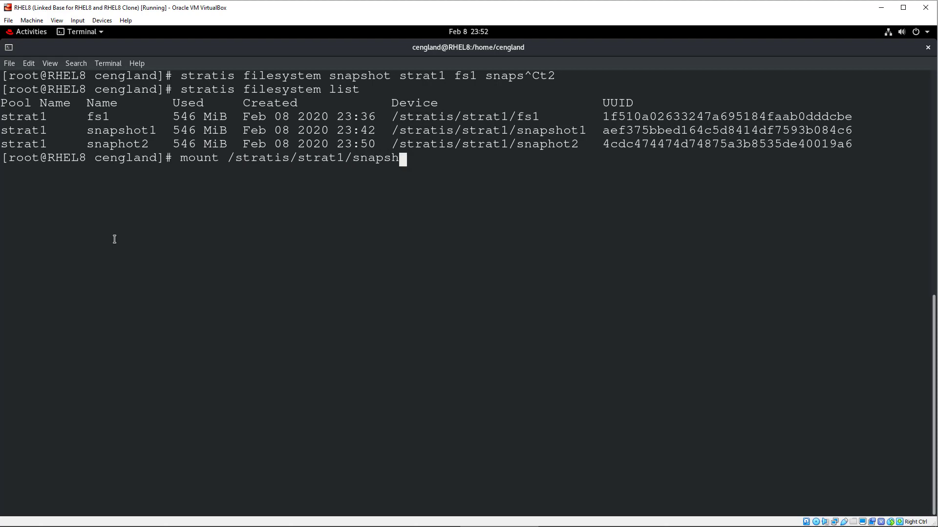
pyautogui.write('ot1')
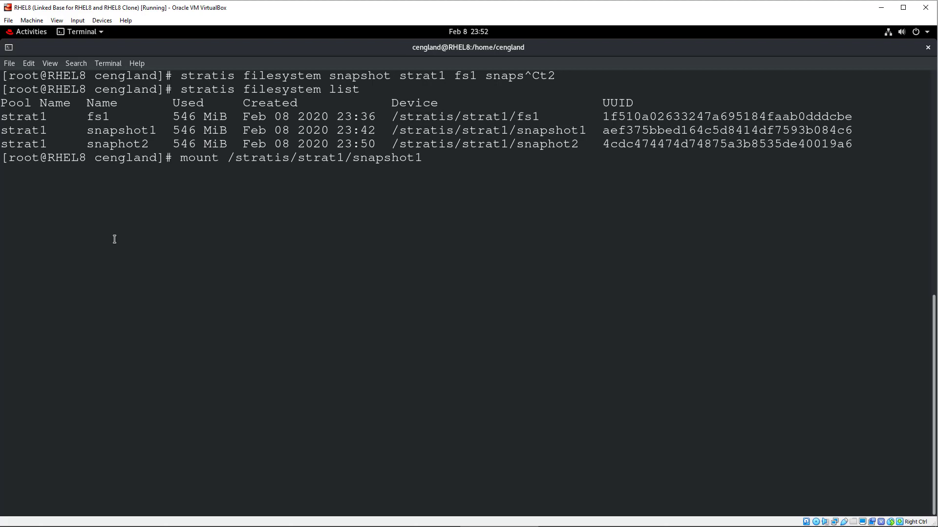
pyautogui.write('/mnt')
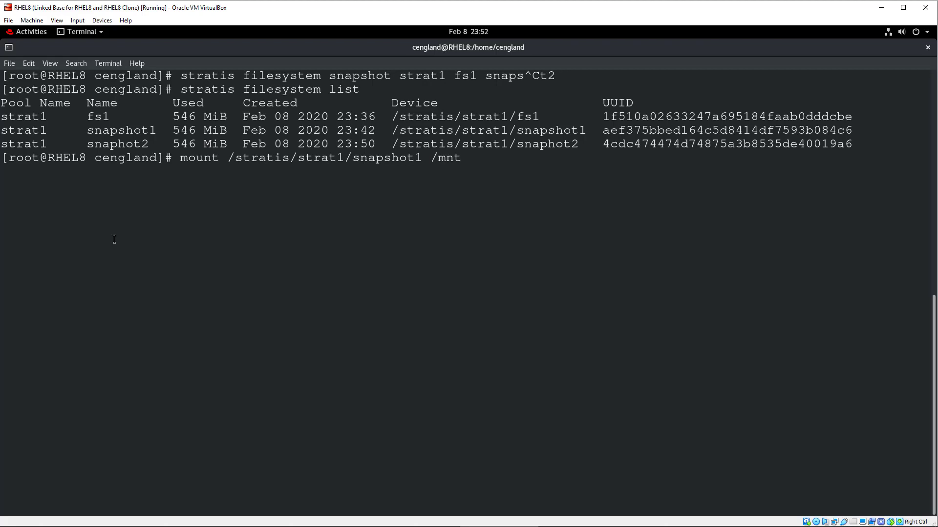
pyautogui.press('Return')
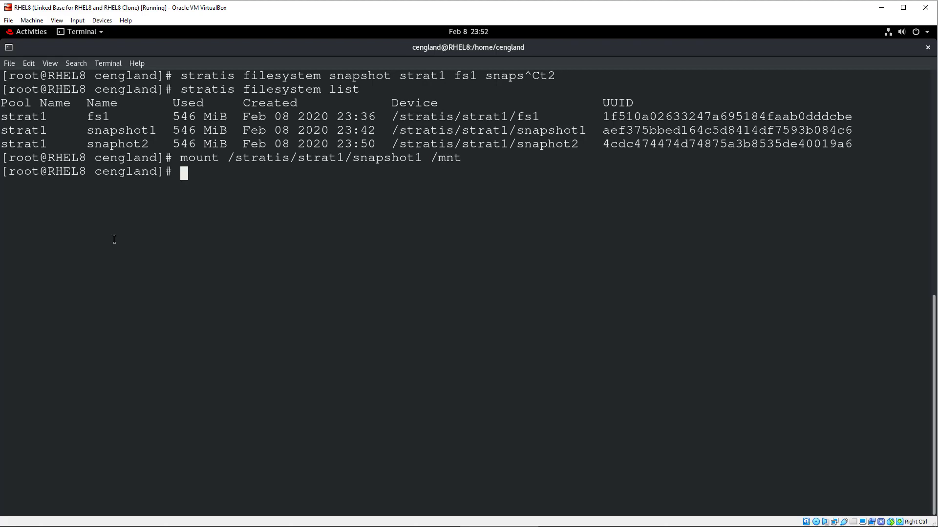
pyautogui.moveTo(140, 240)
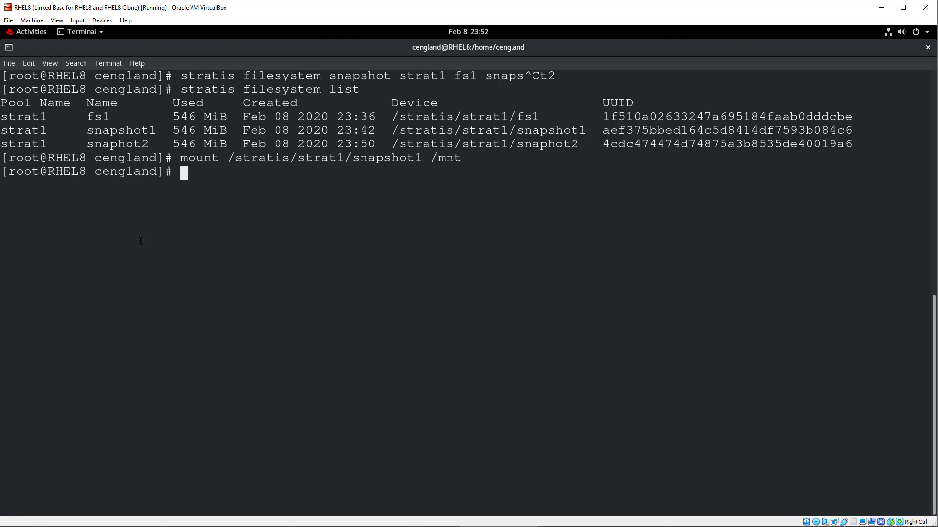
# Unmount /stratis/strat1/snapshot1 again with umount
pyautogui.write('u')
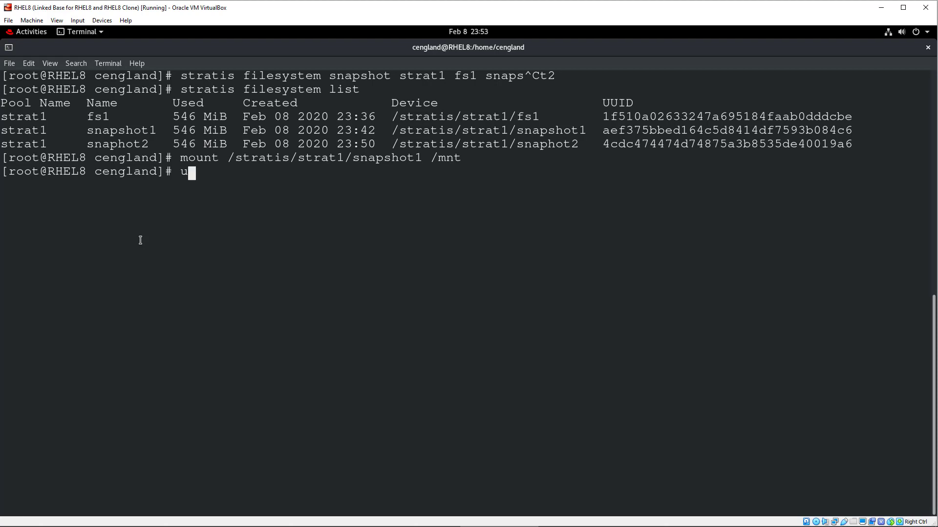
pyautogui.write('moun')
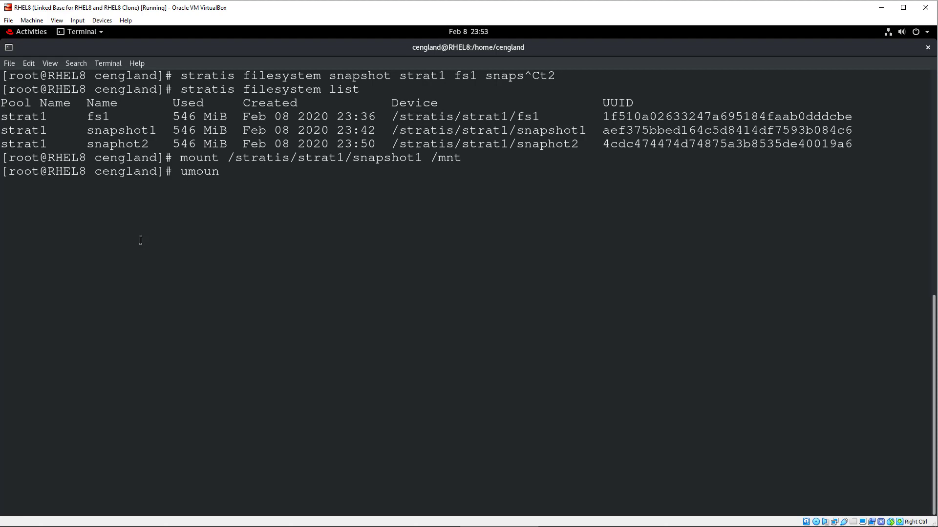
pyautogui.write('/stratis/')
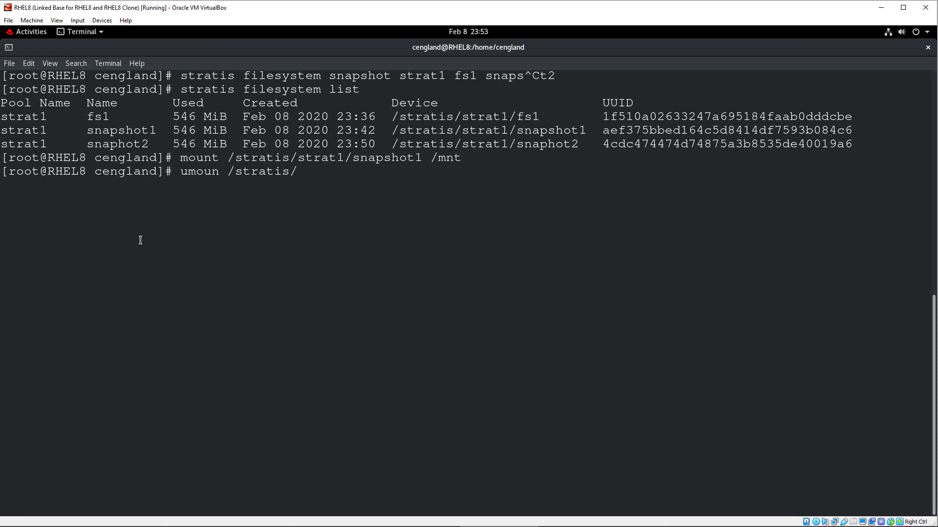
pyautogui.write('strat1/sna')
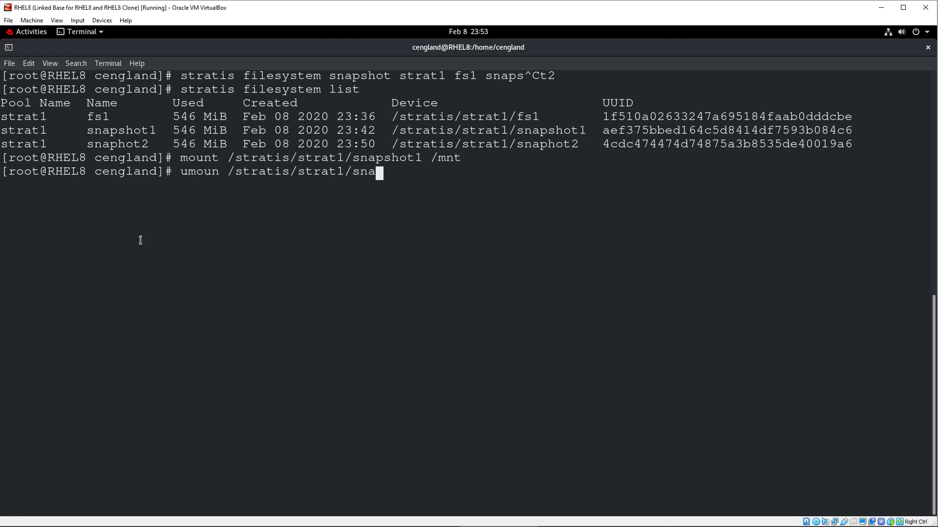
pyautogui.write('pshot1')
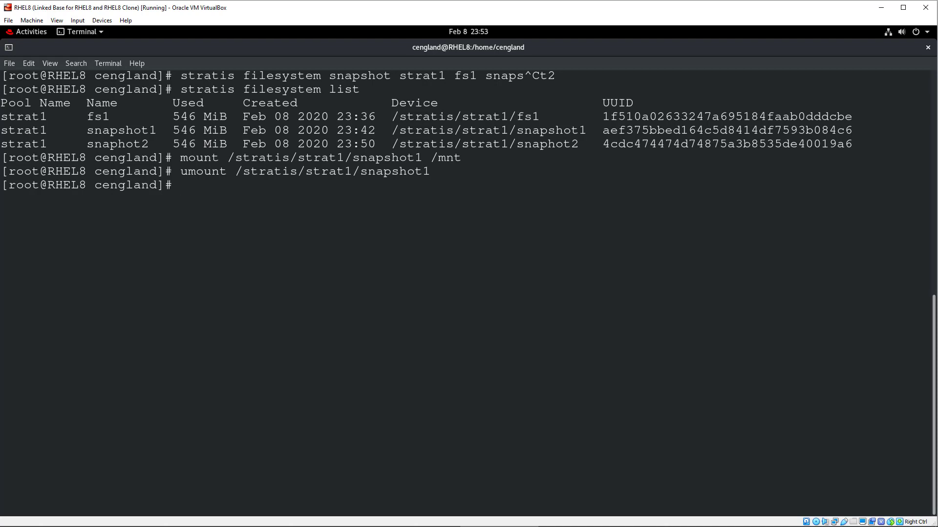
# Run 'stratis filesystem destroy strat1 snapshot1' to remove snapshot1
pyautogui.write('mount /stratis/strat1/snapshot1 /mnt')
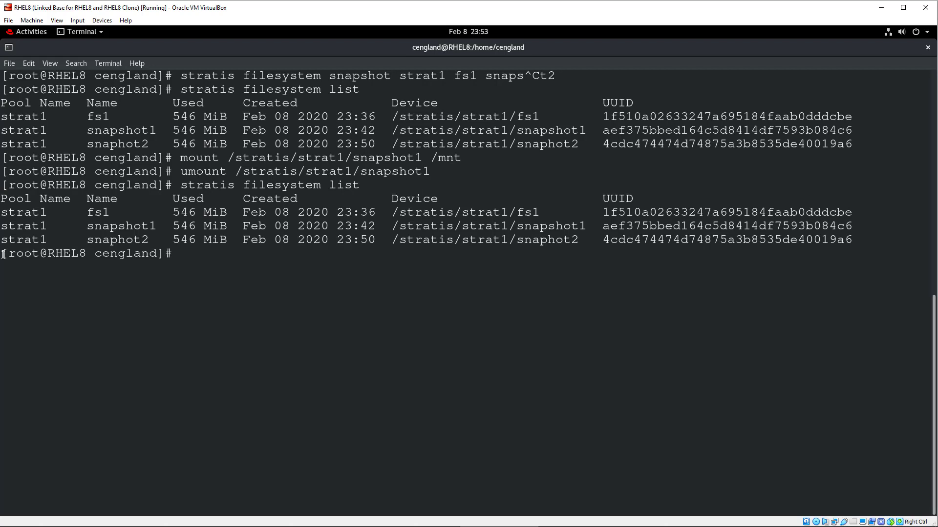
pyautogui.write('stra')
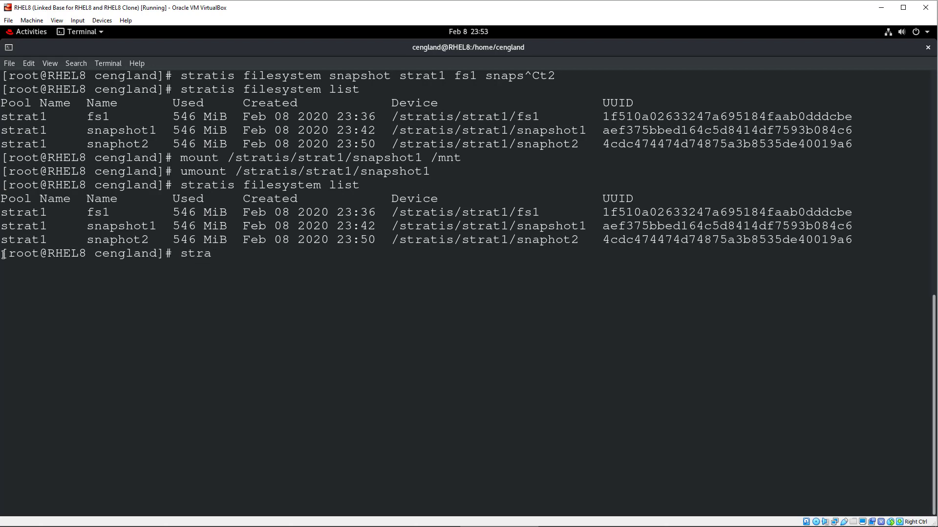
pyautogui.write('tis filesystem d')
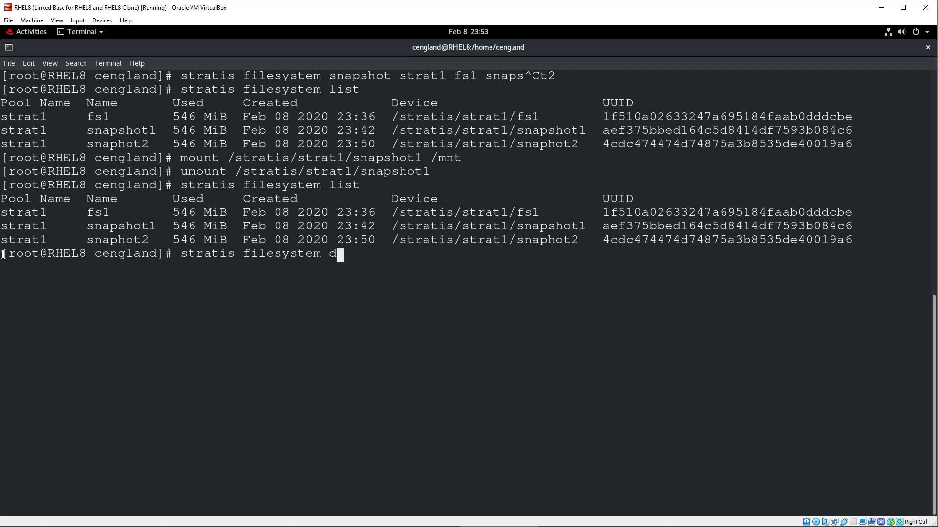
pyautogui.write('estroy')
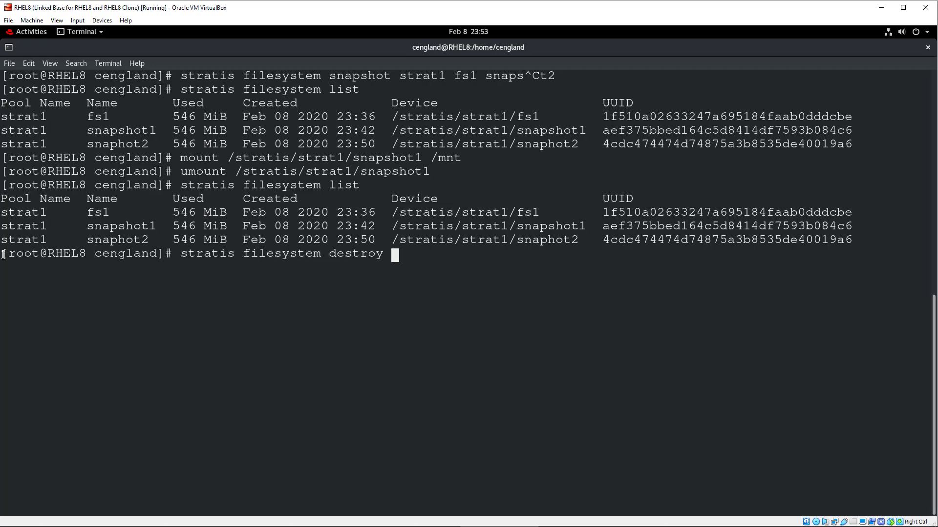
pyautogui.write('strat1')
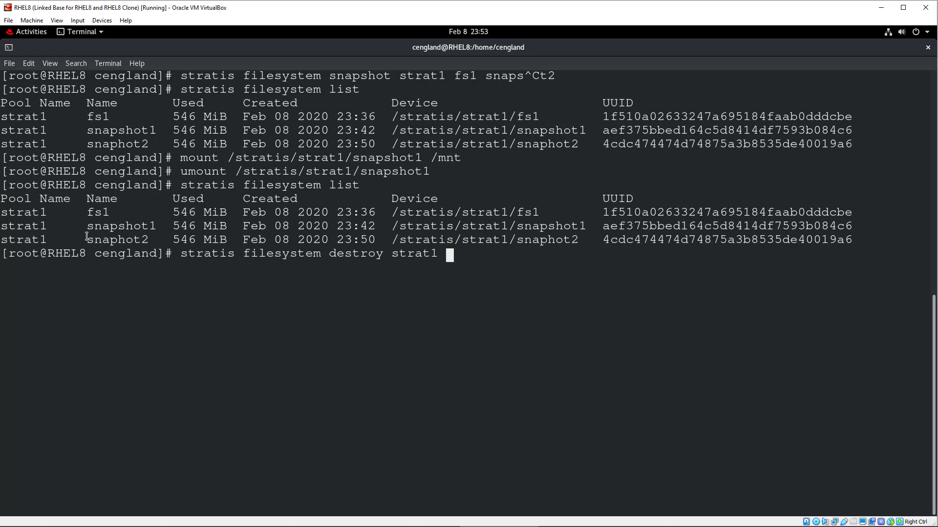
pyautogui.doubleClick(120, 226)
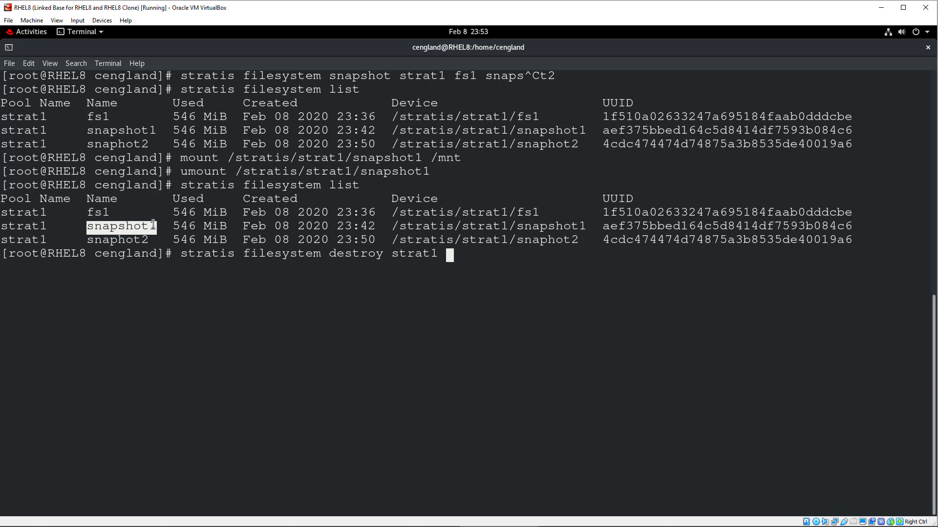
pyautogui.press('Return')
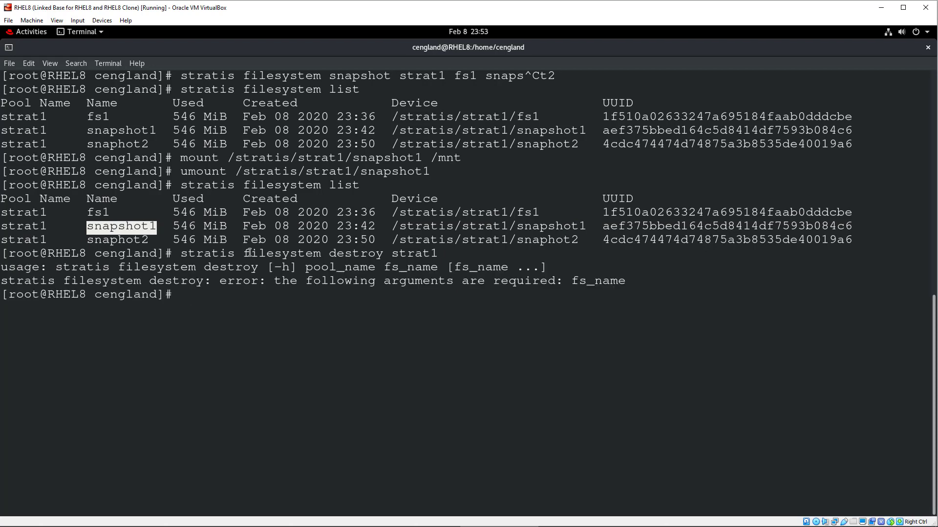
# Run 'stratis filesystem destroy strat1 snaphot2' to remove the second snapshot
pyautogui.write('stratis filesystem destroy strat1')
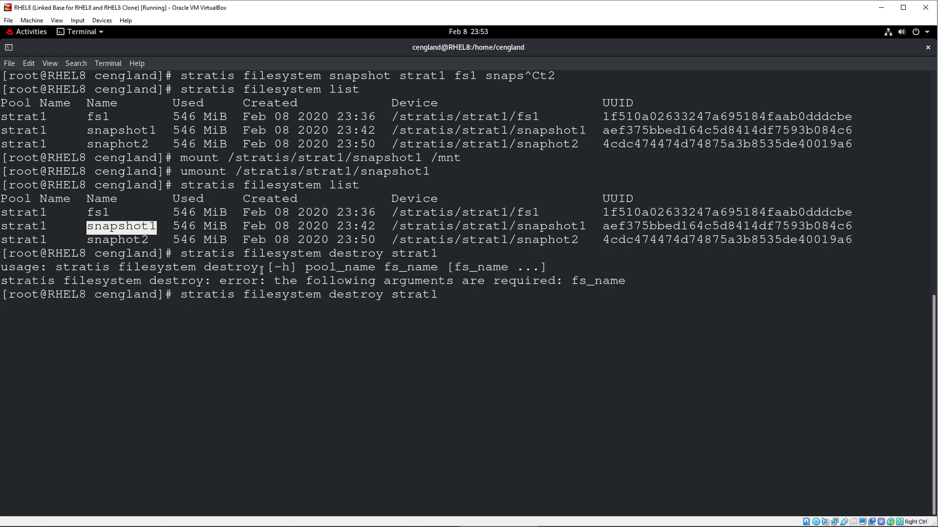
pyautogui.write('snapshot1')
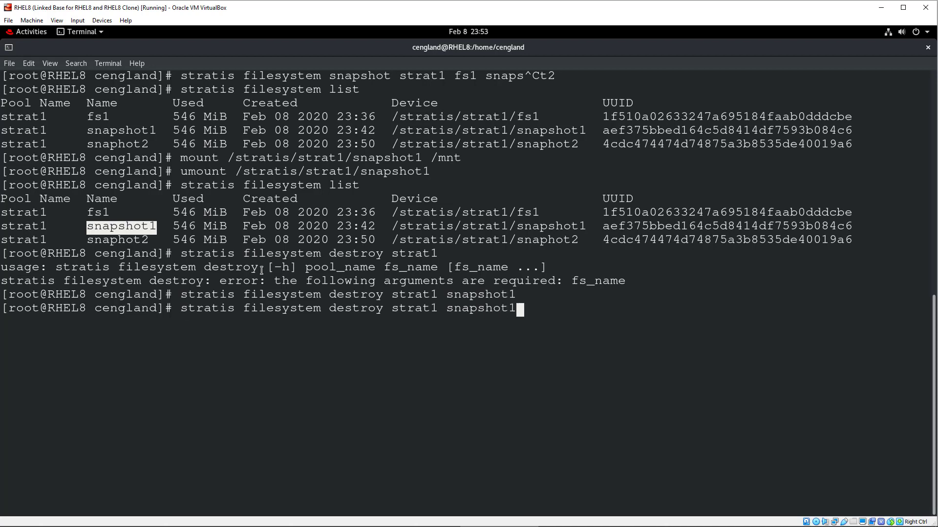
pyautogui.press('BackSpace')
pyautogui.write('2')
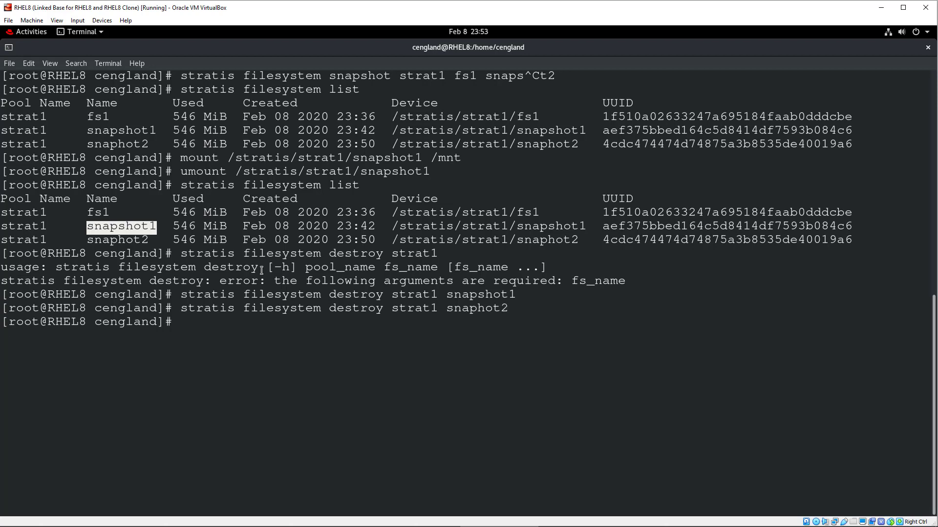
pyautogui.write('umount /stratis/strat1/snapshot1')
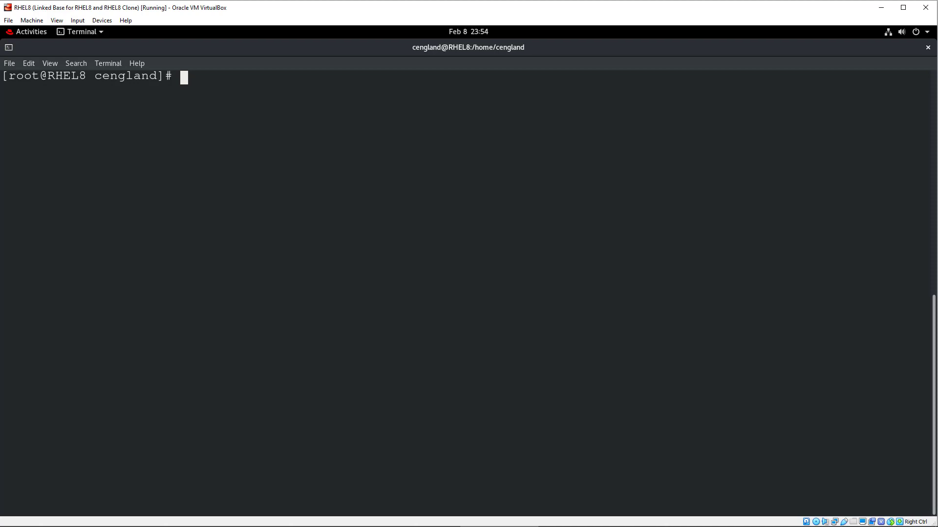
# Run 'stratis filesystem destroy strat1 fs1' and confirm the filesystem listing is empty
pyautogui.write('s')
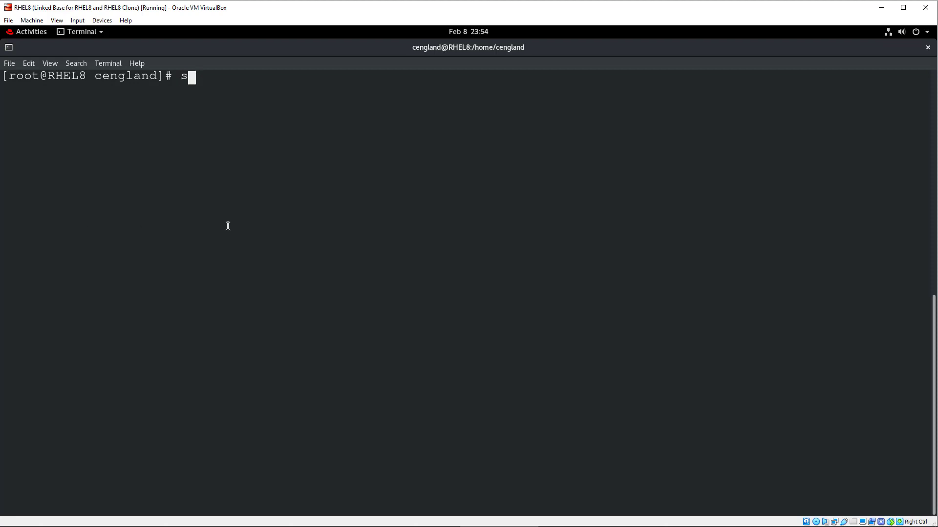
pyautogui.write('ta')
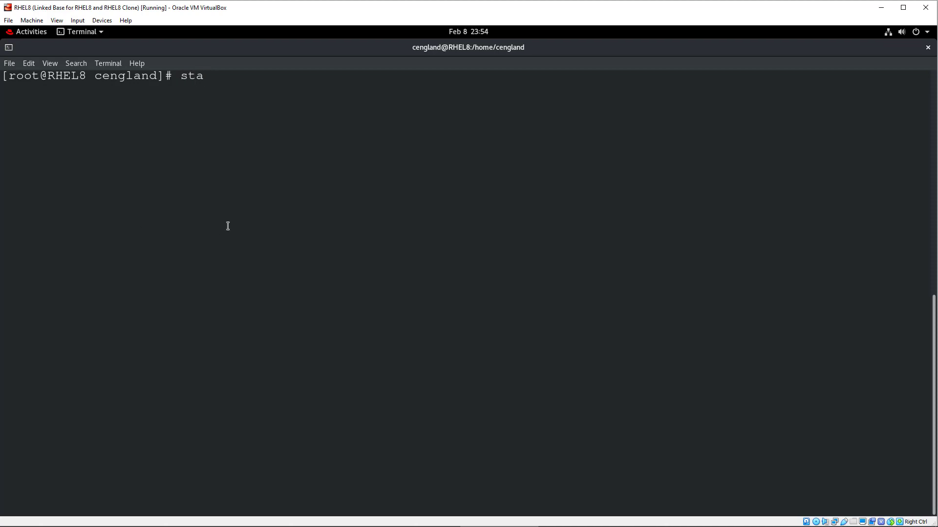
pyautogui.write('atis filesystem')
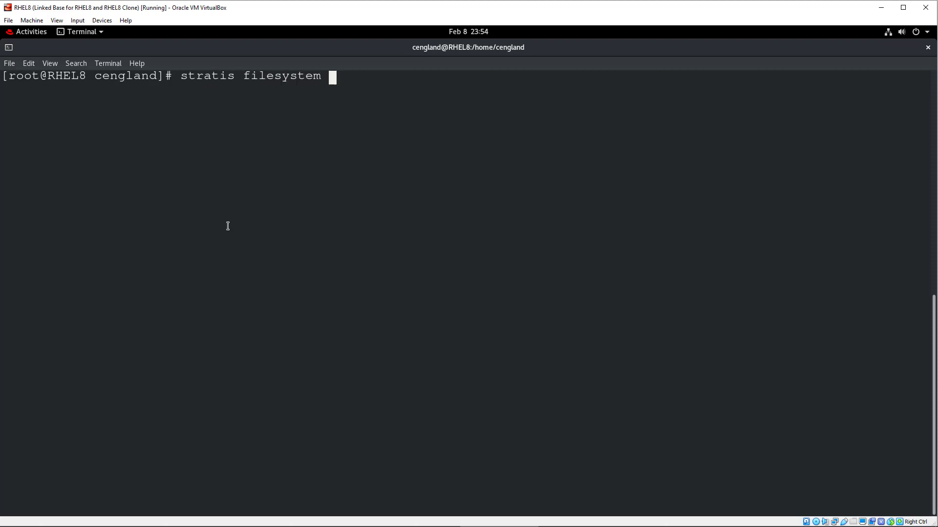
pyautogui.write('destroy')
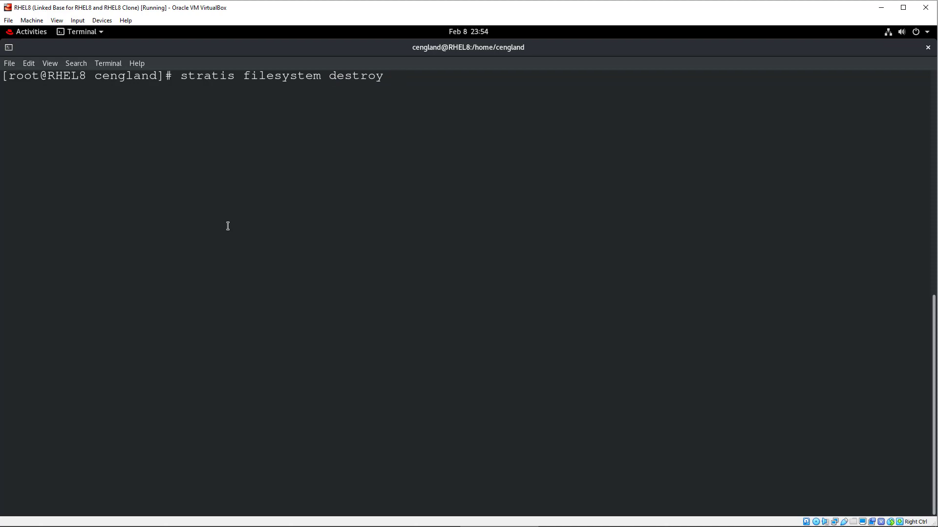
pyautogui.write('strat1 fs1')
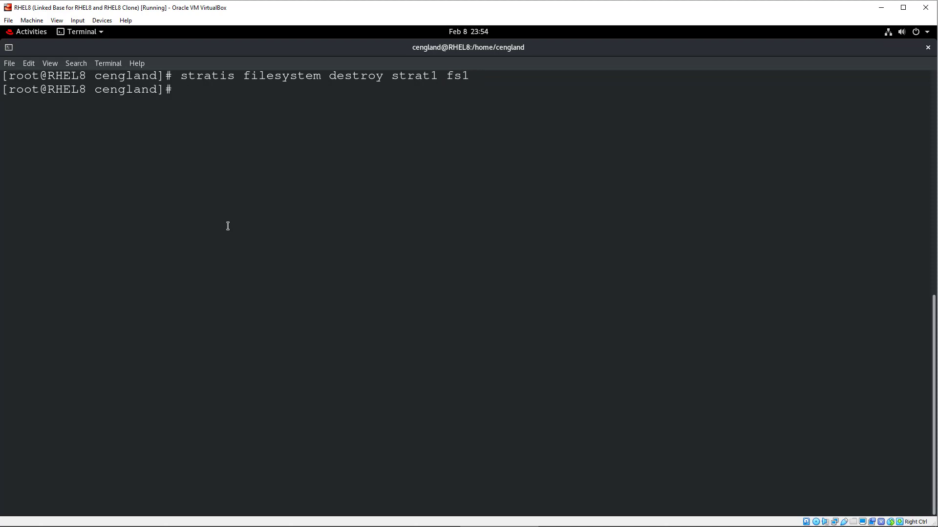
pyautogui.write('clear')
pyautogui.write('stratis filesystem li')
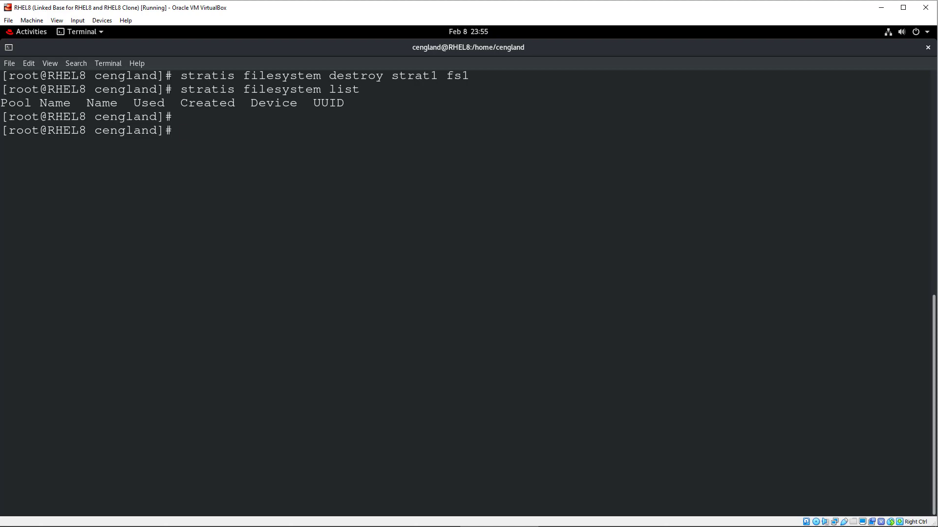
pyautogui.write('stratis pool')
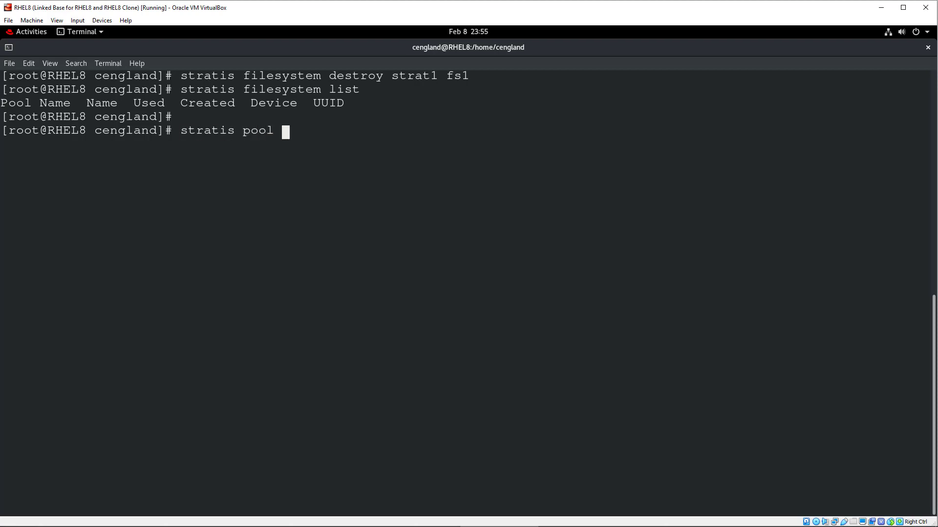
# Run 'stratis pool destroy strat1', then pool list and lsblk showing sdb and sdc as plain 2G disks
pyautogui.write('destroy')
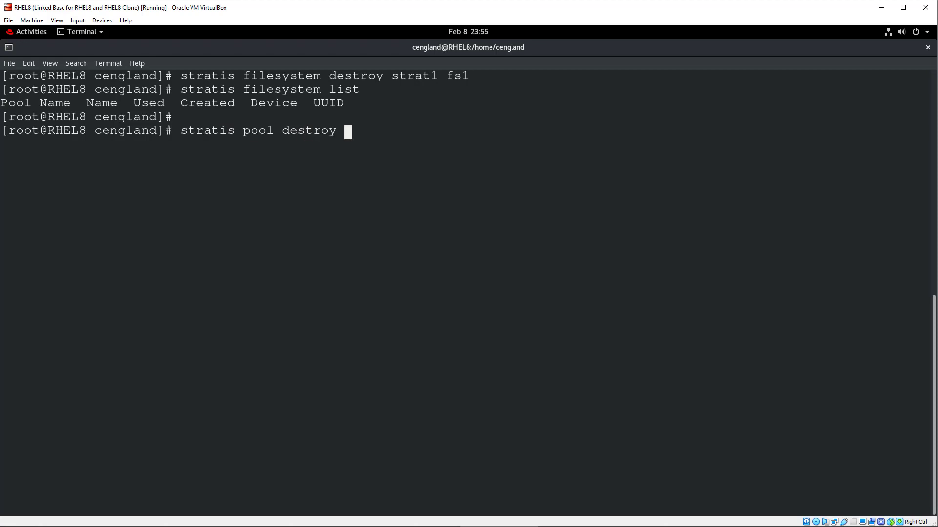
pyautogui.write('strat1')
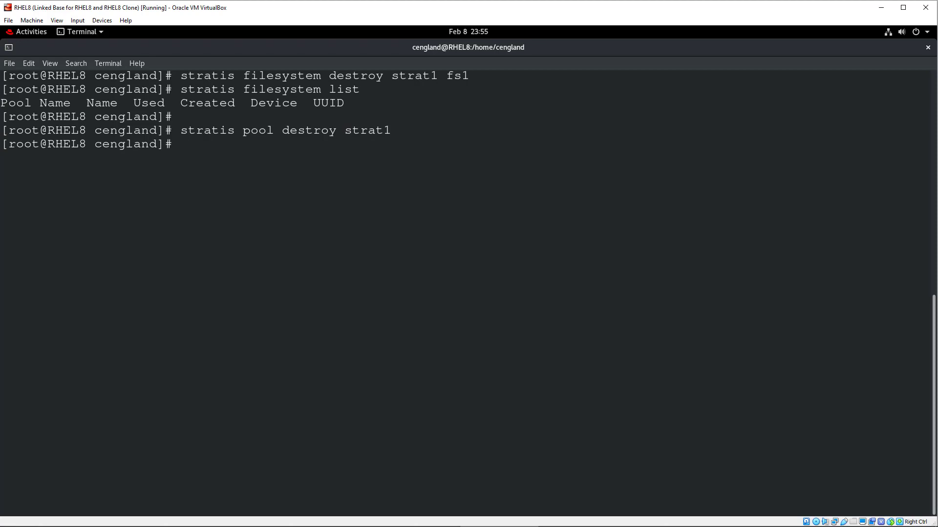
pyautogui.write('stratis poo')
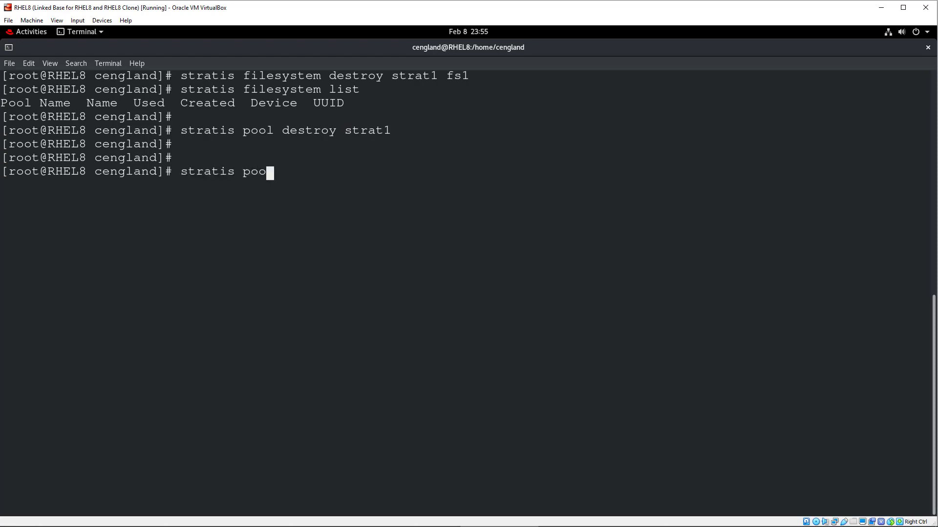
pyautogui.press('Return')
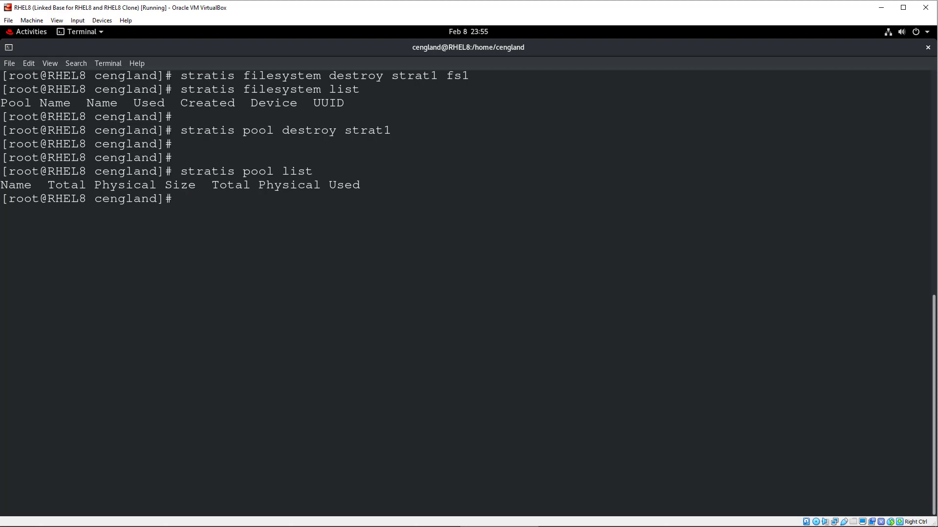
pyautogui.write('lsblk')
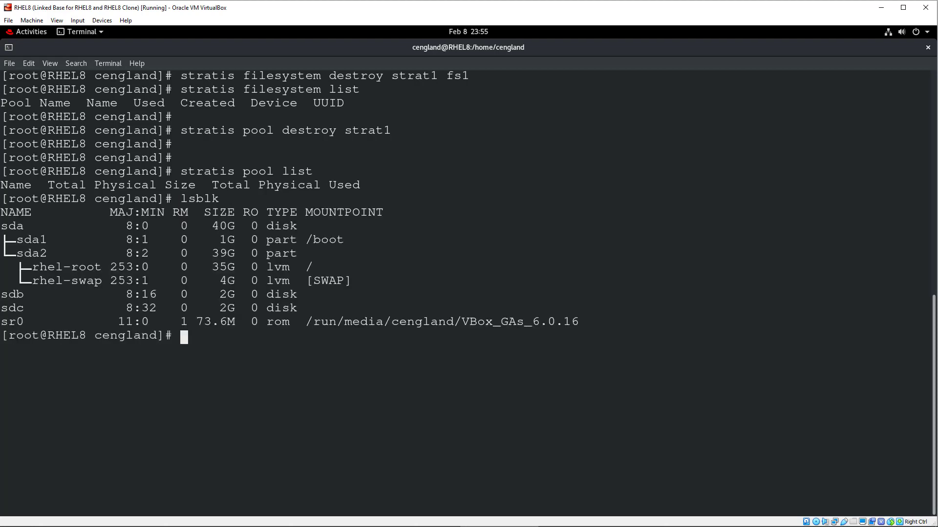